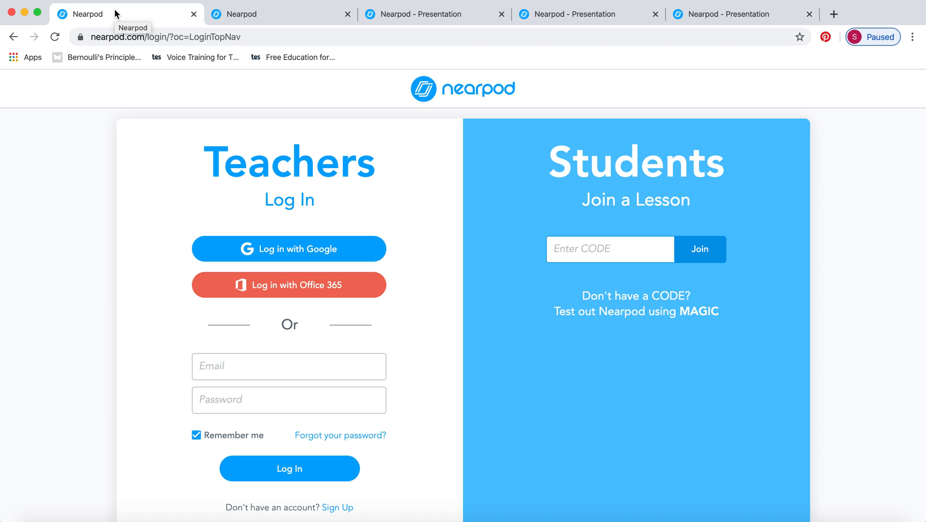
pyautogui.moveTo(405, 147)
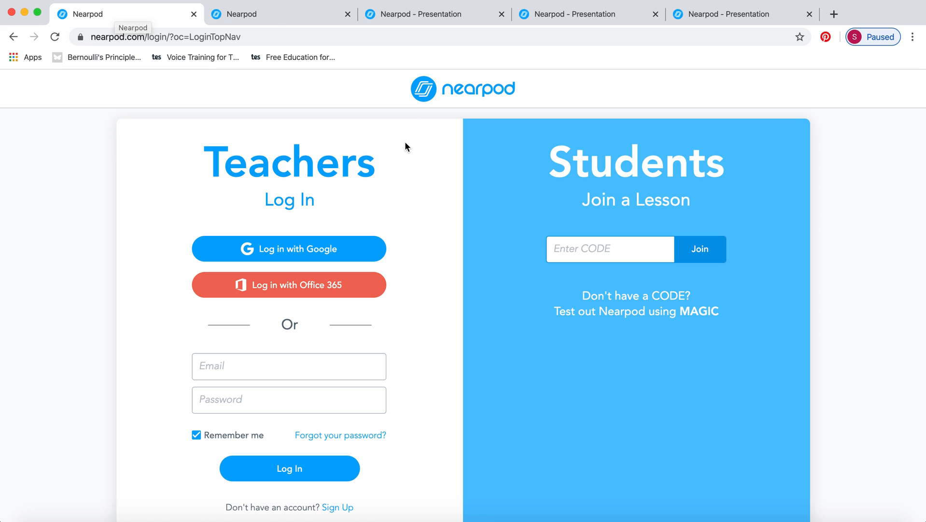
pyautogui.moveTo(320, 462)
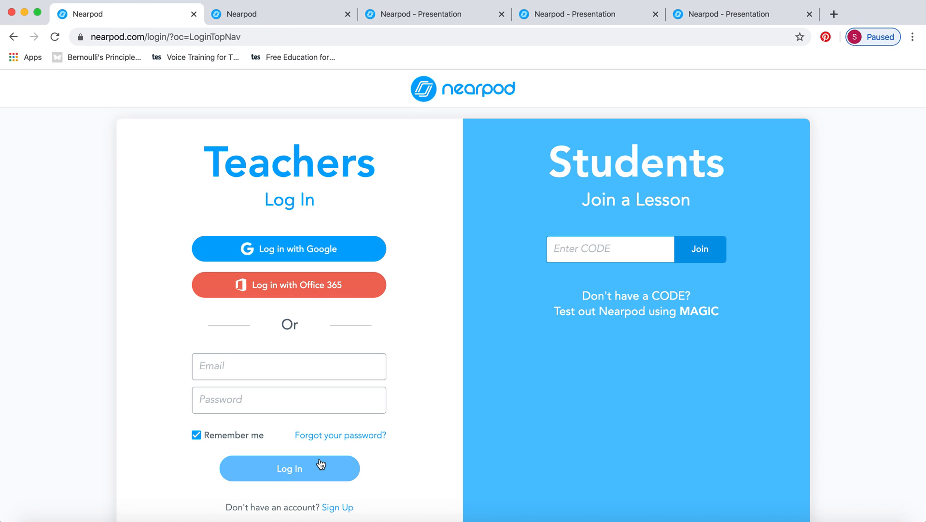
pyautogui.moveTo(351, 87)
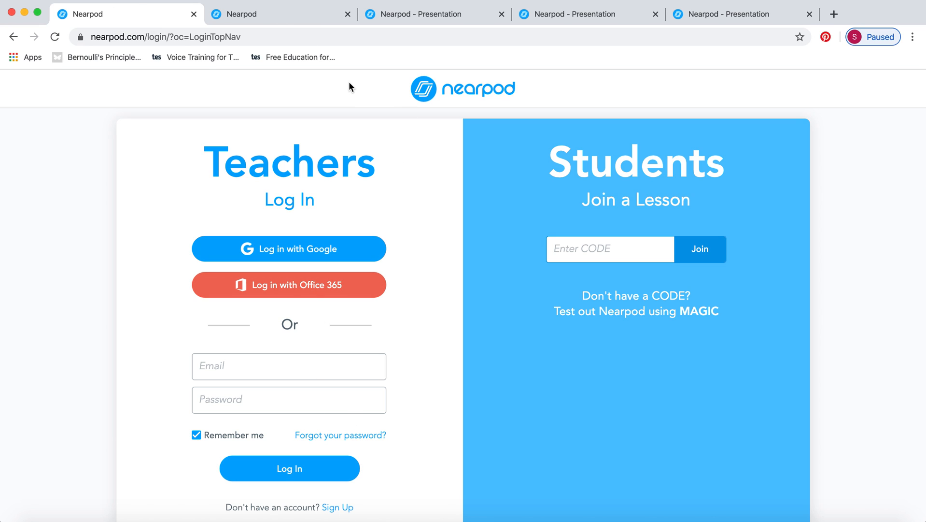
pyautogui.moveTo(578, 155)
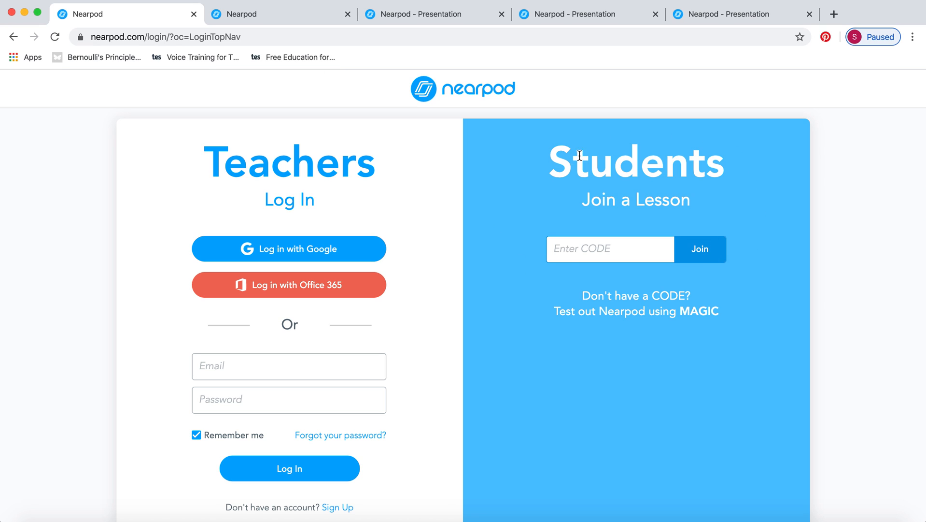
pyautogui.moveTo(622, 314)
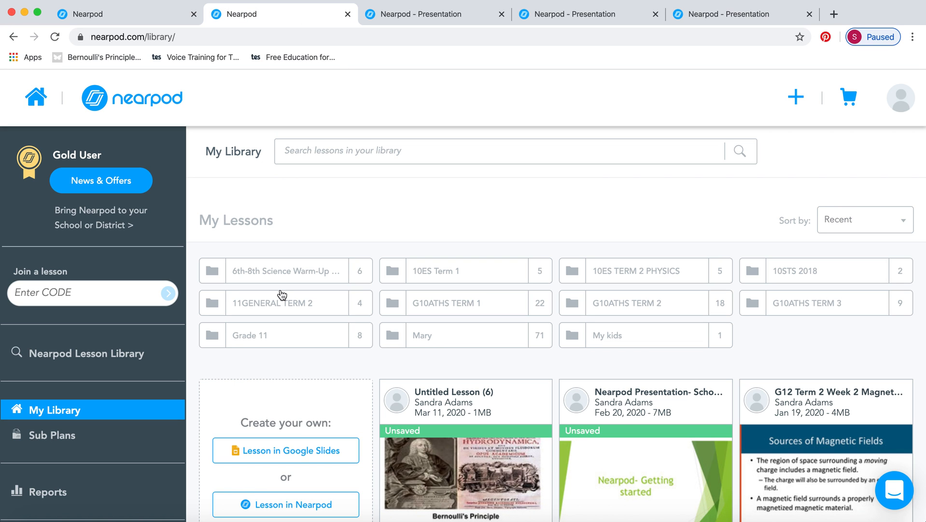
pyautogui.moveTo(96, 130)
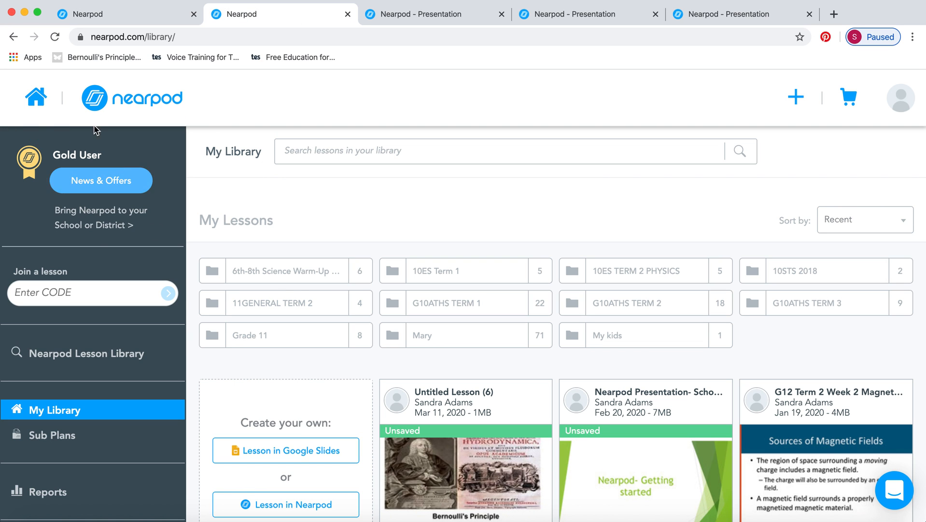
pyautogui.moveTo(703, 322)
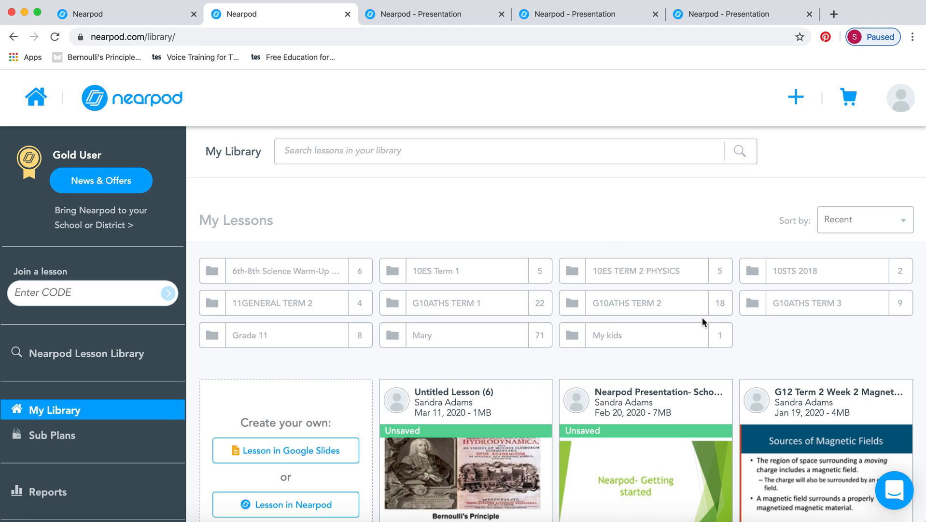
pyautogui.moveTo(451, 251)
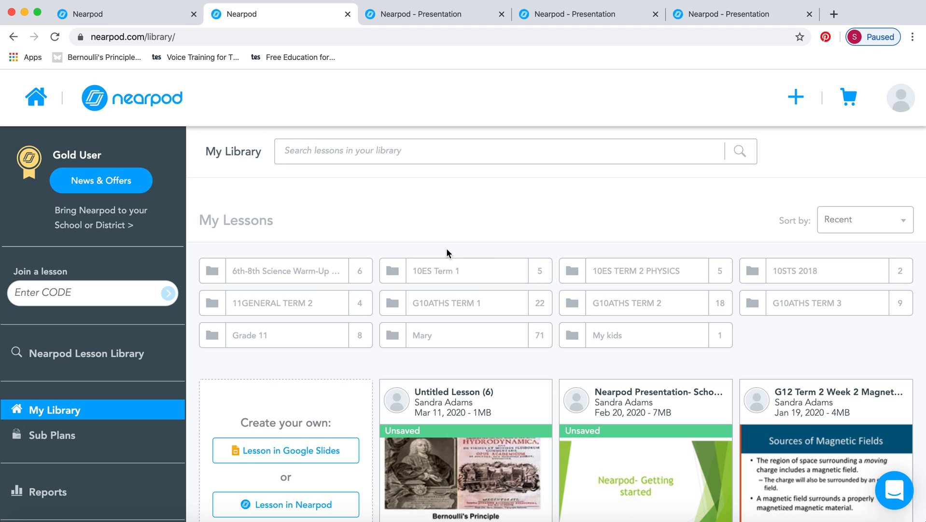
pyautogui.moveTo(285, 375)
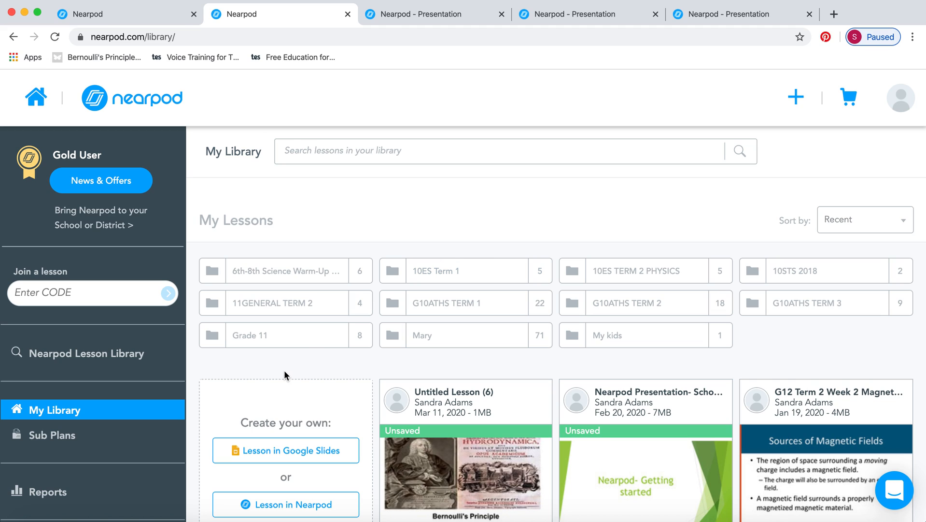
# Switch to the empty Bernoulli lesson, review the Upload Files options and dismiss them without adding anything.
pyautogui.scroll(-3)
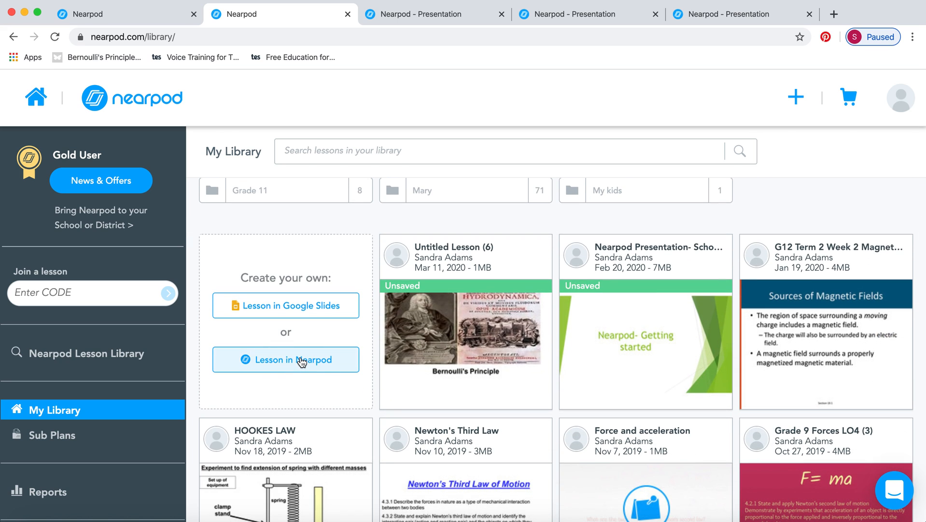
pyautogui.moveTo(285, 305)
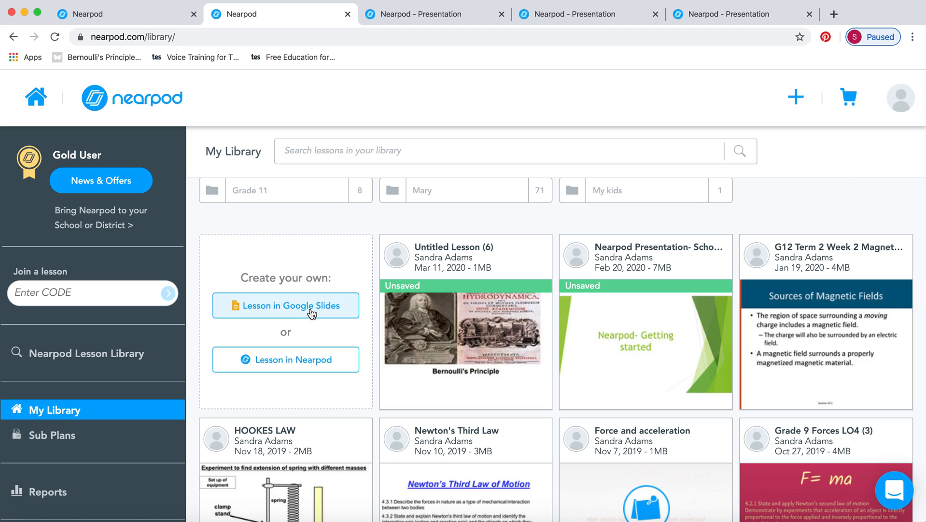
pyautogui.moveTo(284, 360)
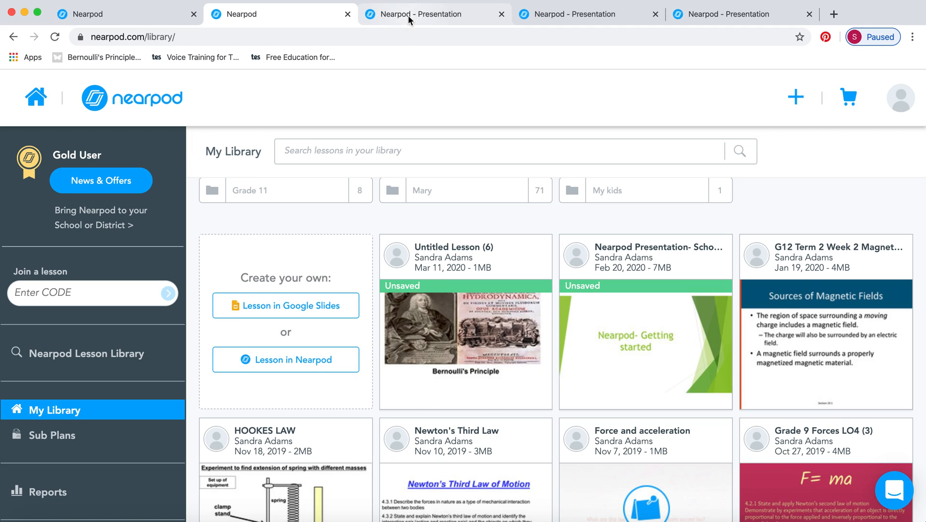
pyautogui.click(434, 13)
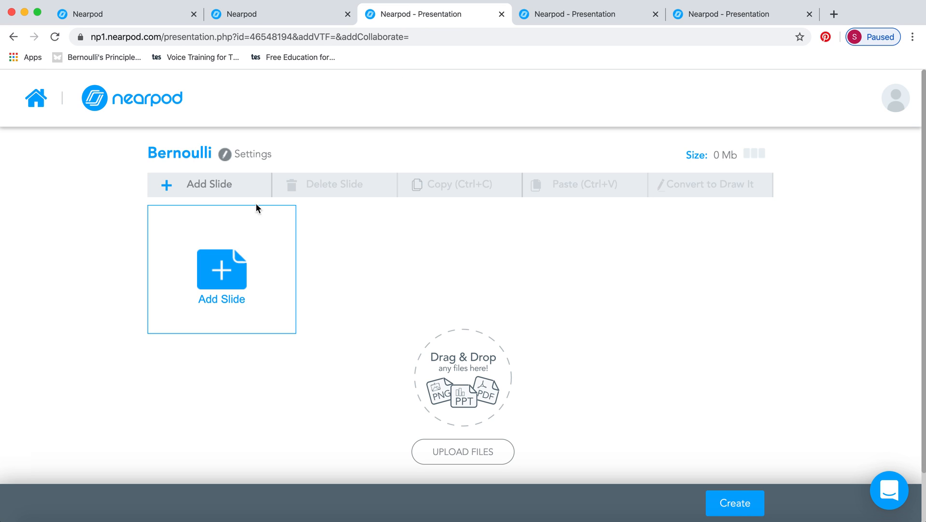
pyautogui.moveTo(200, 148)
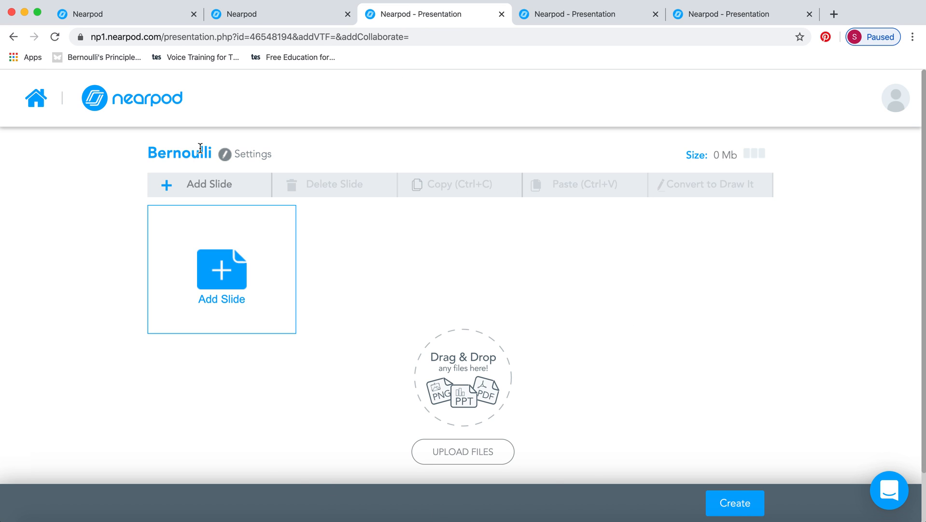
pyautogui.moveTo(213, 161)
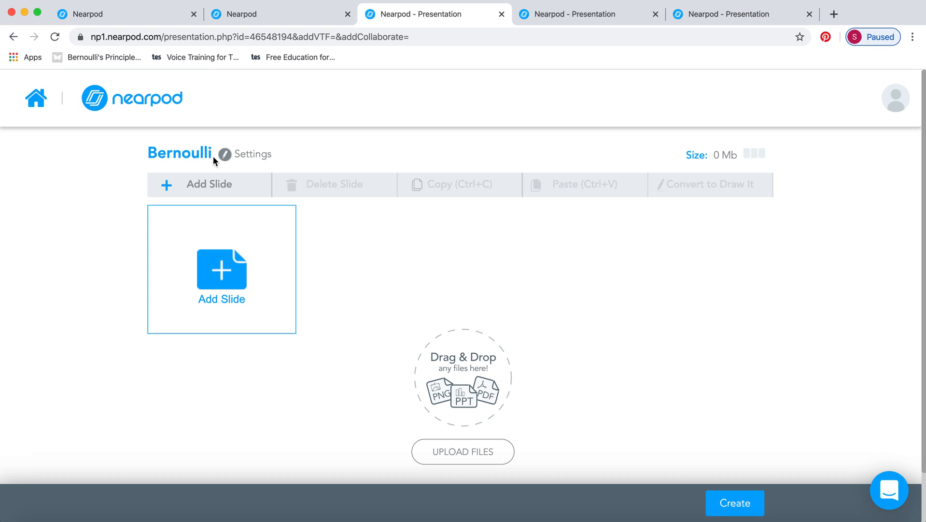
pyautogui.moveTo(353, 290)
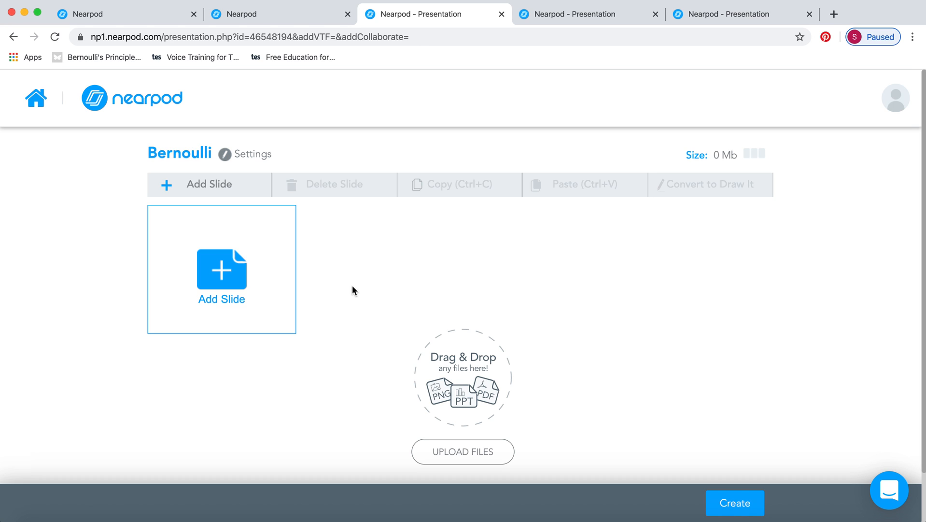
pyautogui.moveTo(480, 404)
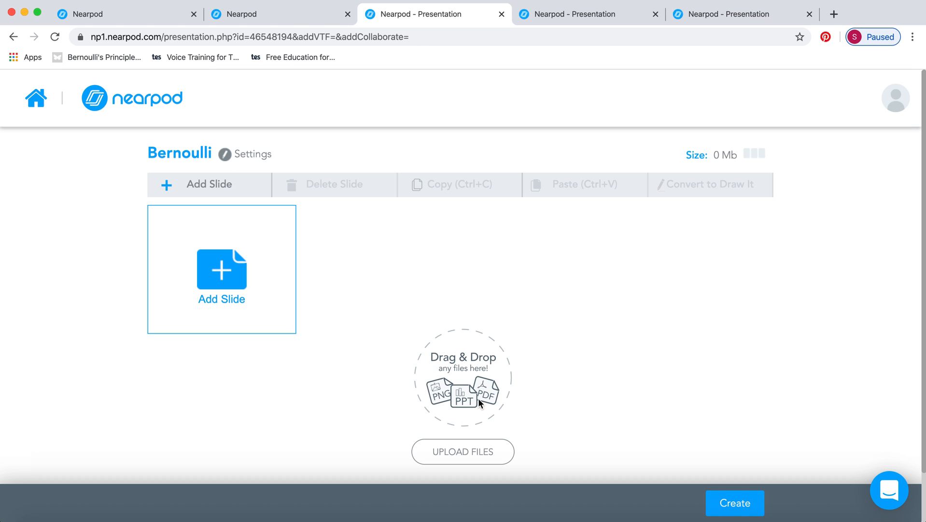
pyautogui.moveTo(478, 374)
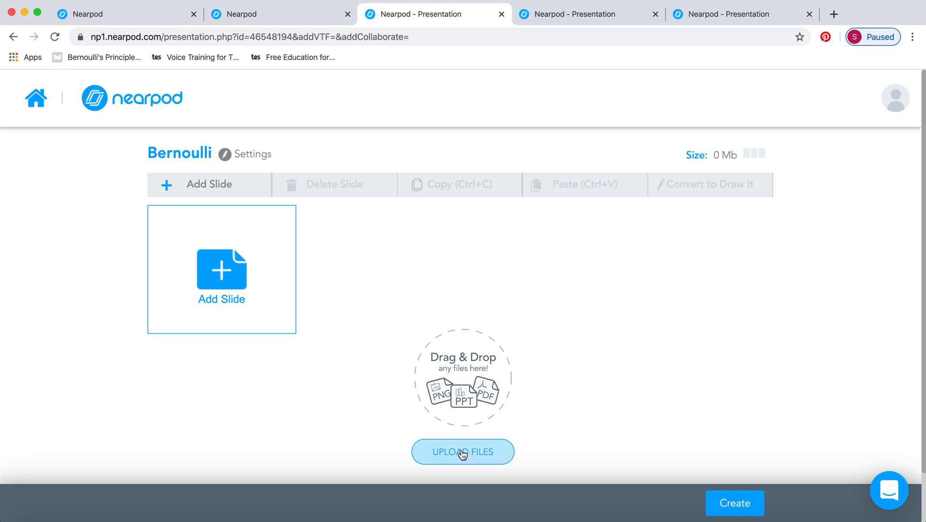
pyautogui.click(463, 451)
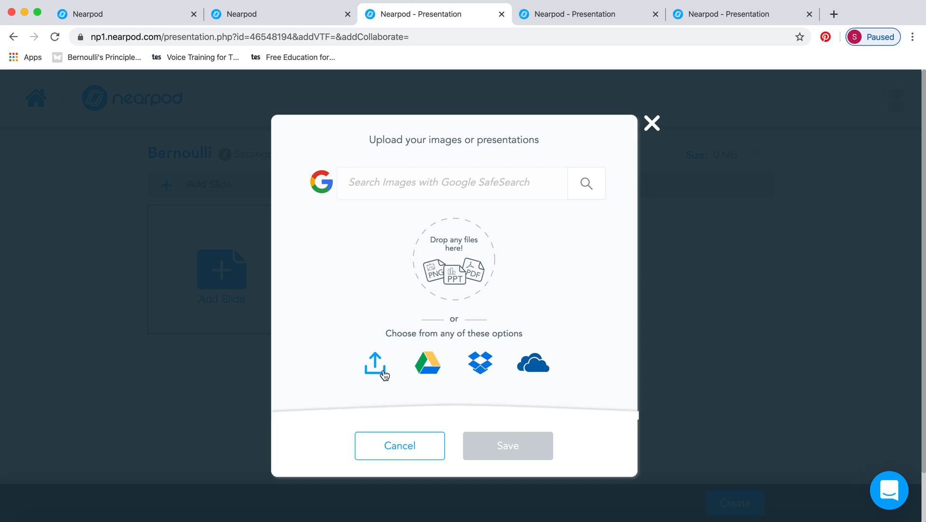
pyautogui.moveTo(428, 363)
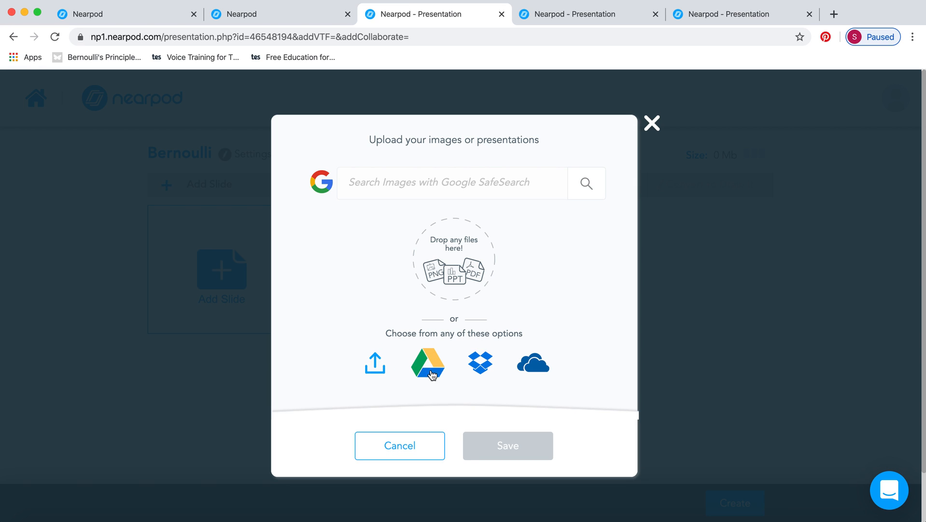
pyautogui.moveTo(528, 345)
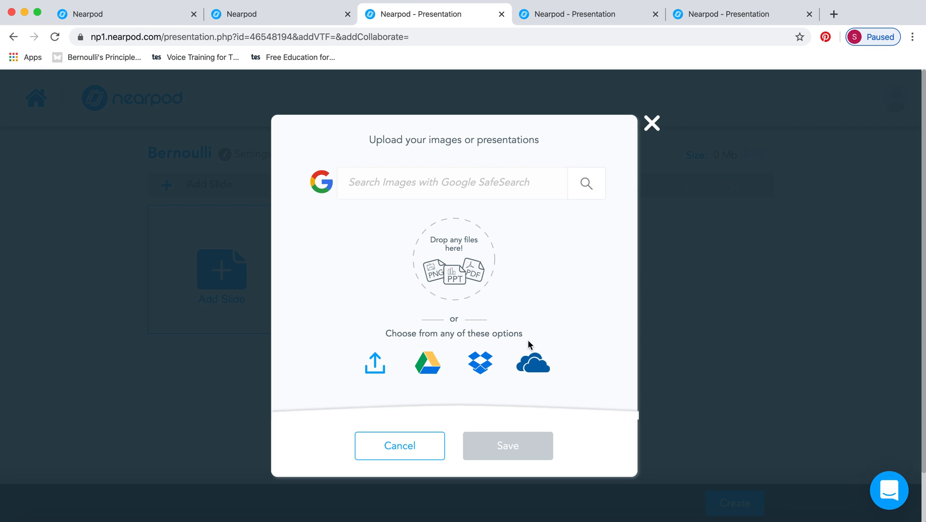
pyautogui.moveTo(592, 182)
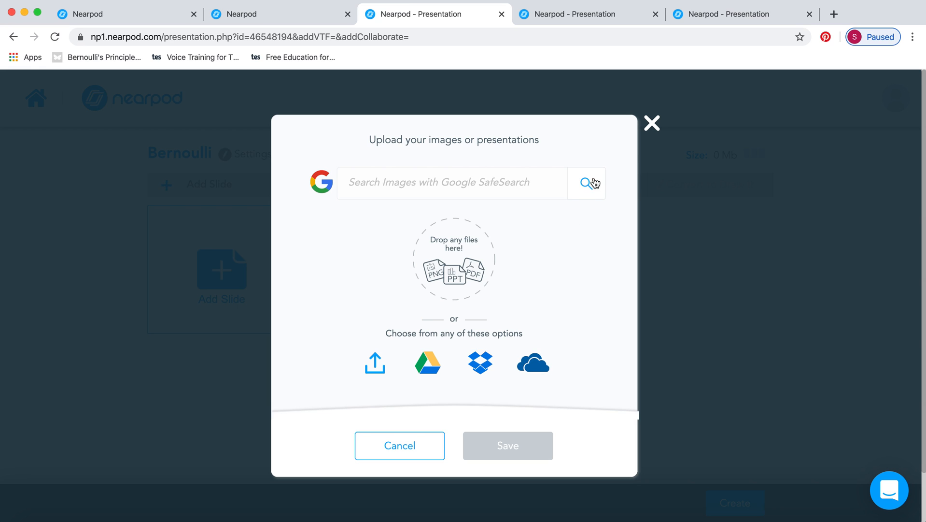
pyautogui.click(652, 123)
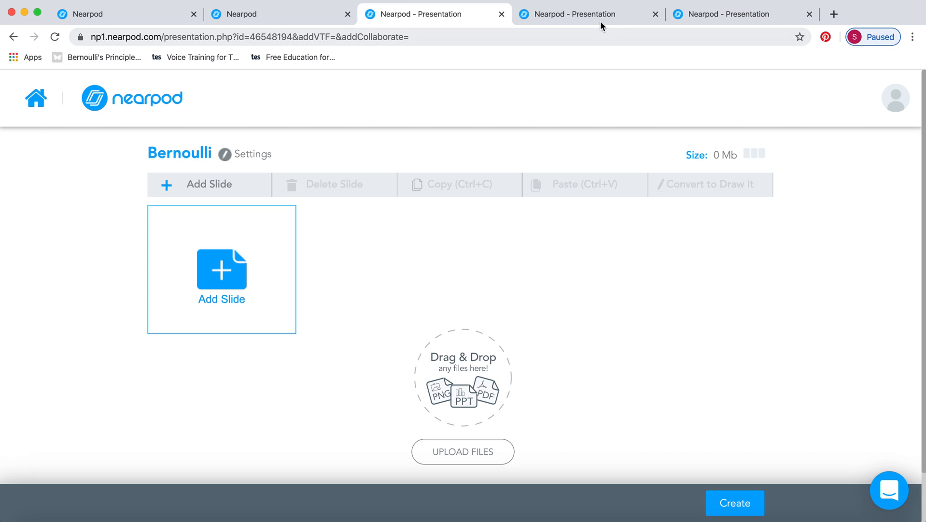
# In Untitled Lesson (6), delete the second Venturi Tube slide, leaving 13 slides.
pyautogui.click(588, 14)
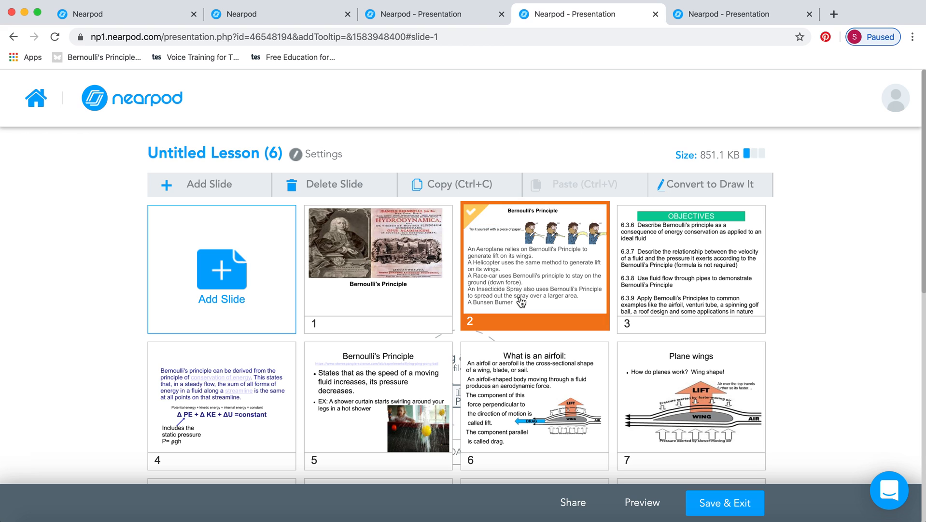
pyautogui.scroll(-3)
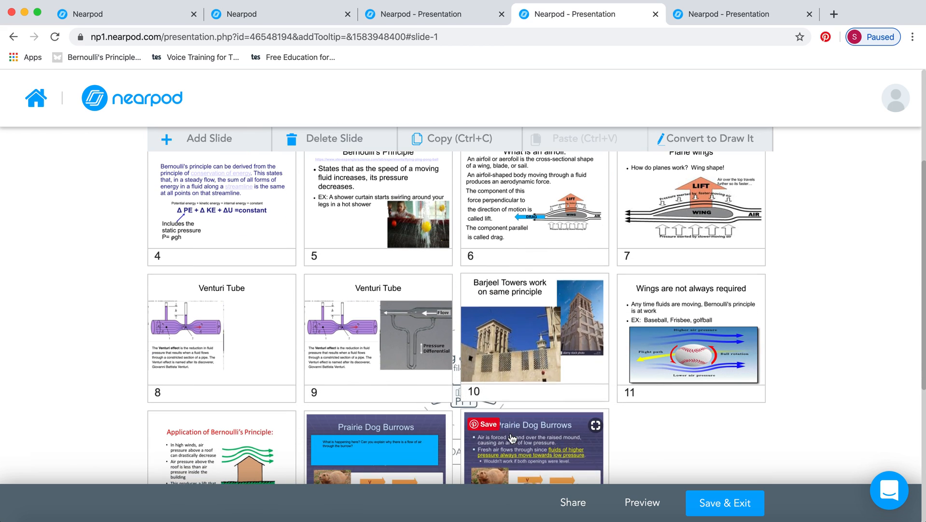
pyautogui.rightClick(201, 327)
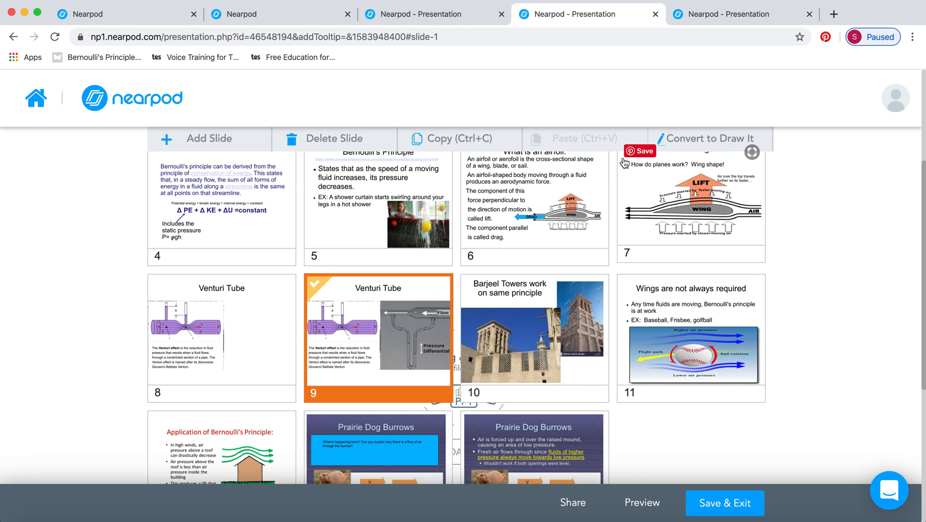
pyautogui.moveTo(335, 138)
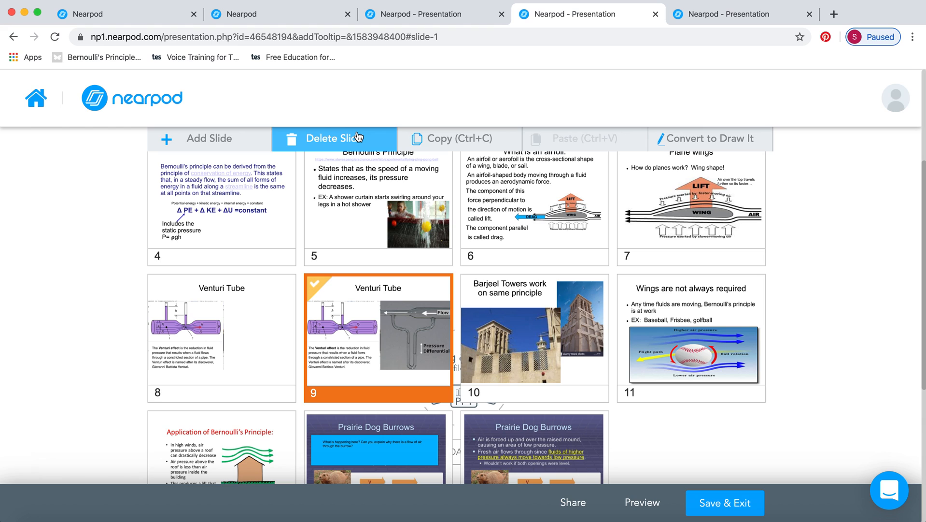
pyautogui.click(333, 137)
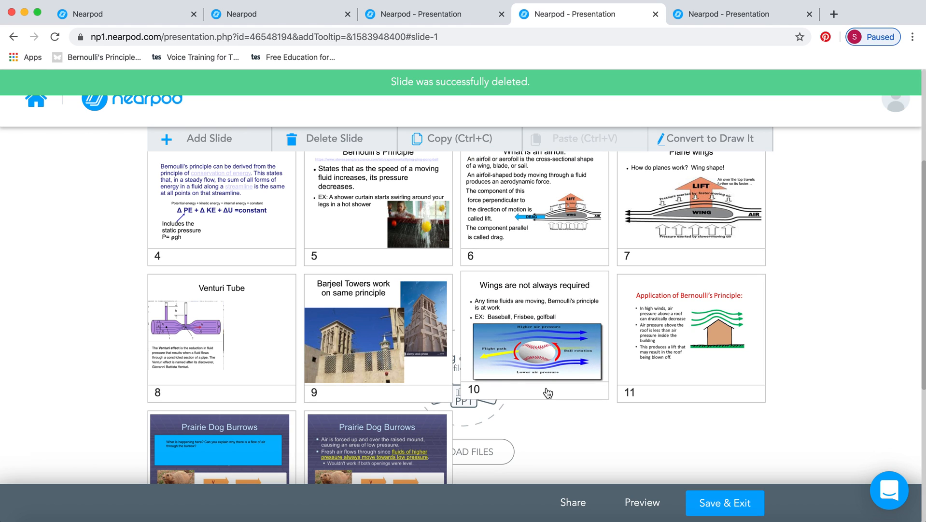
pyautogui.scroll(-3)
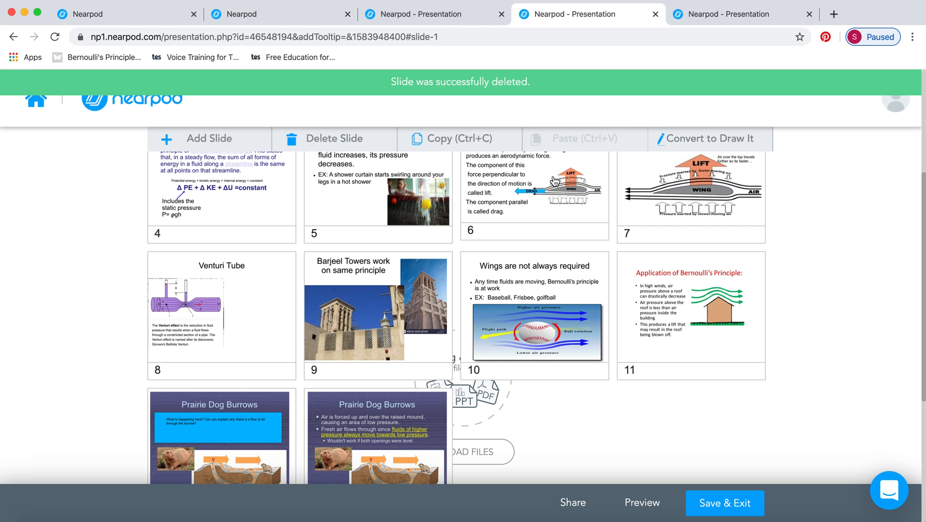
# Add an Open Ended Question activity slide after the Objectives slide in the Bernoulli lesson.
pyautogui.click(738, 14)
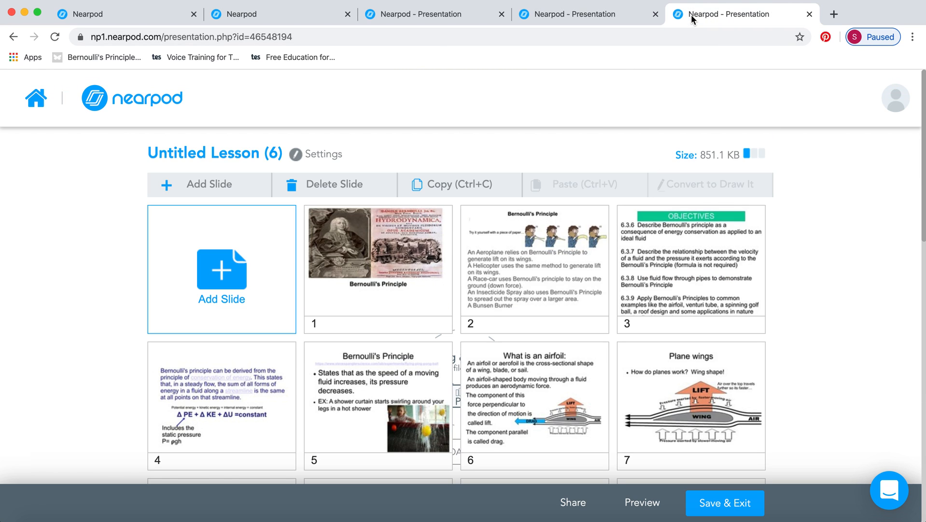
pyautogui.scroll(-3)
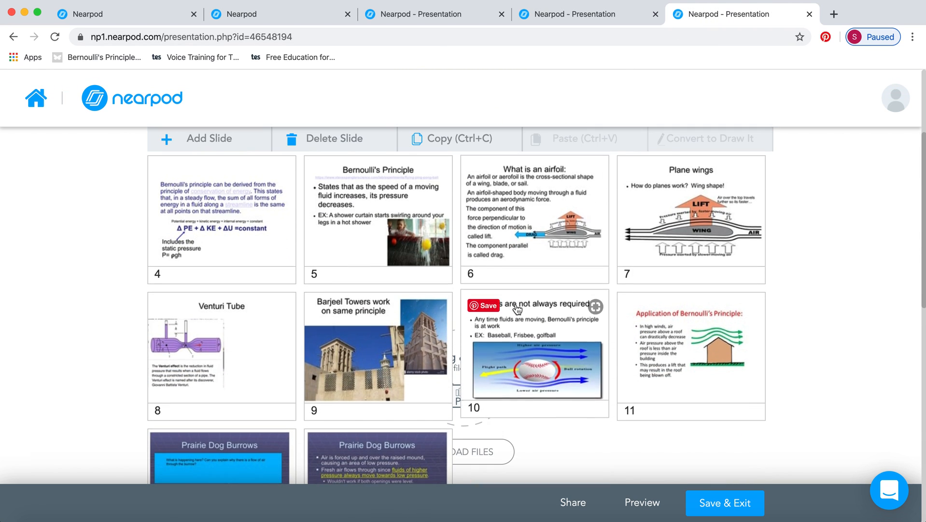
pyautogui.scroll(3)
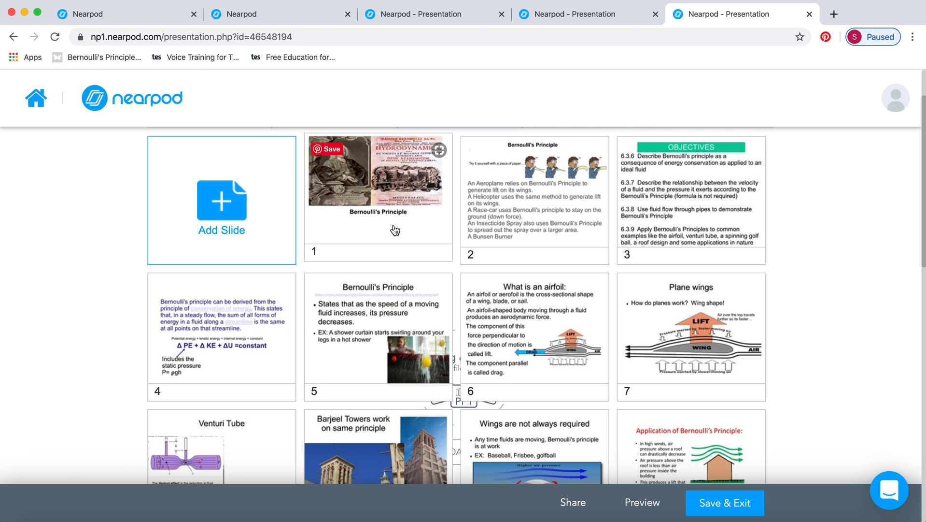
pyautogui.moveTo(612, 224)
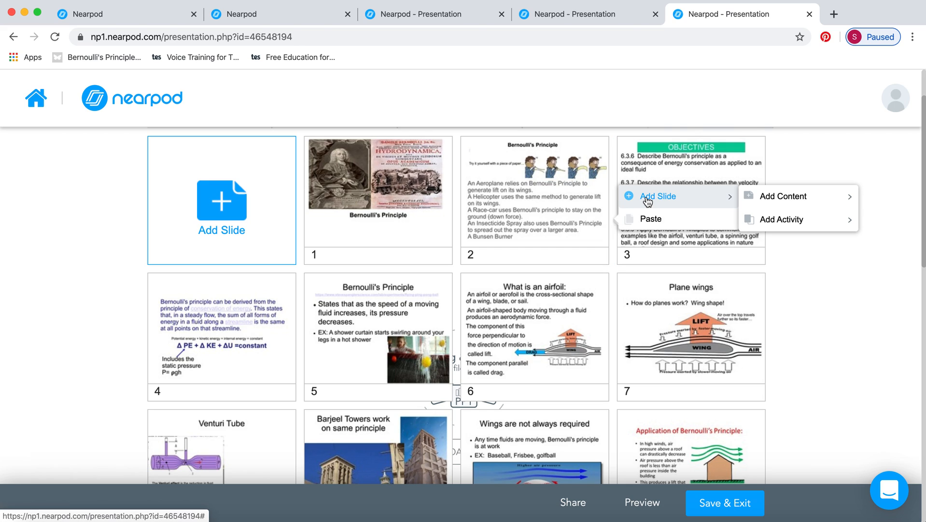
pyautogui.click(782, 195)
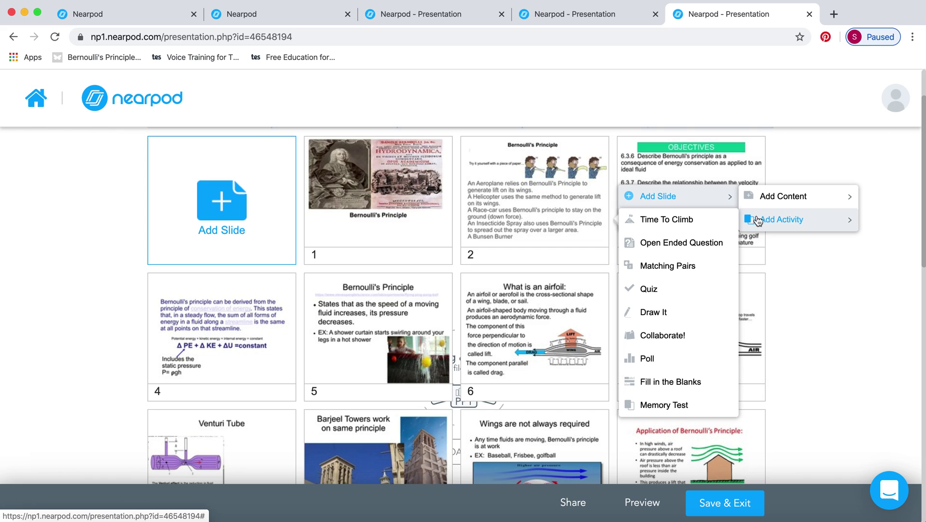
pyautogui.moveTo(774, 224)
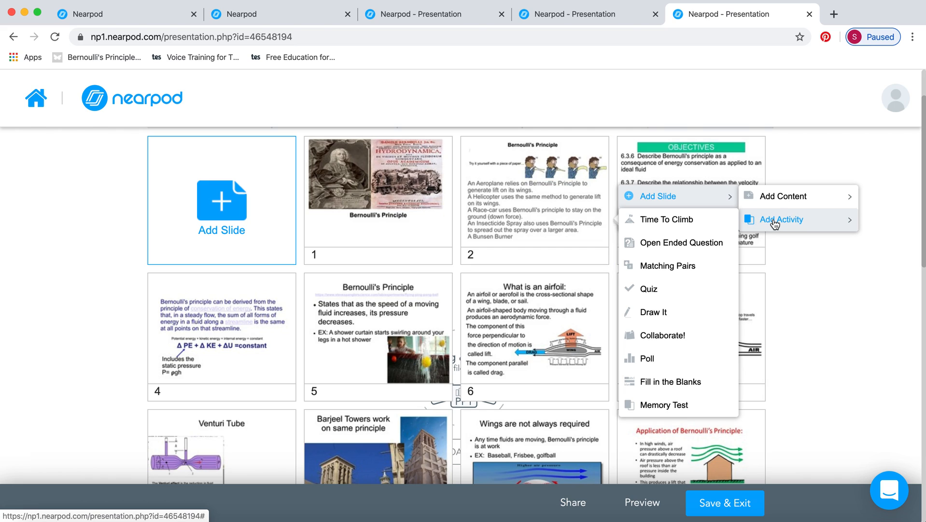
pyautogui.moveTo(702, 225)
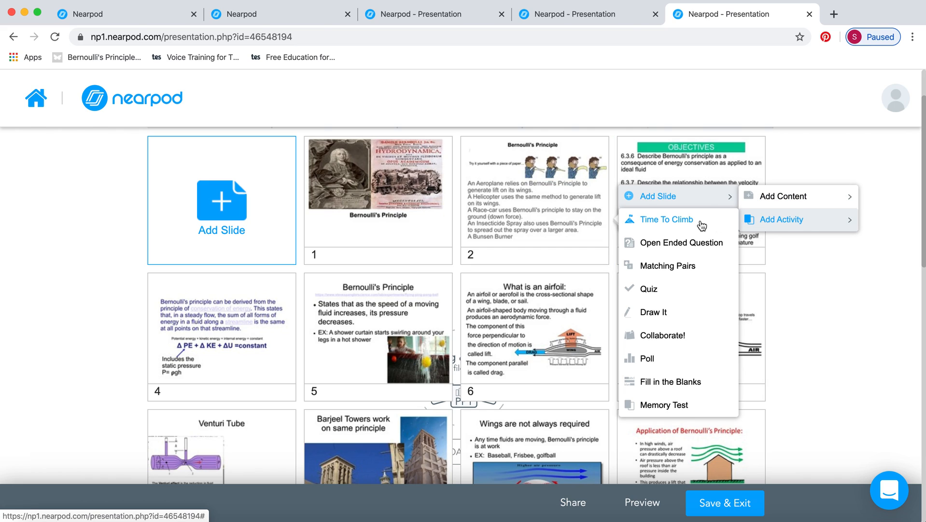
pyautogui.click(680, 242)
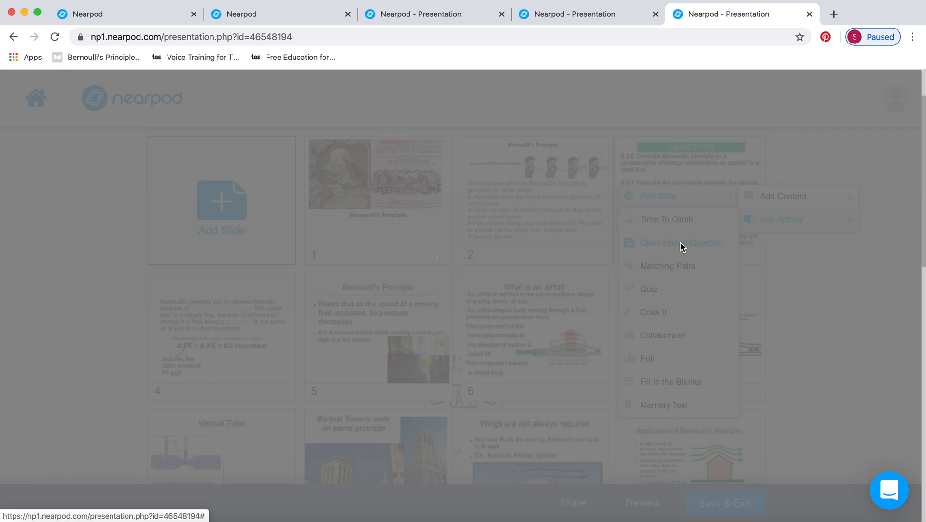
# Write the question 'What do we mean by an ideal fluid?', leaving reference media and timer unset.
pyautogui.click(682, 242)
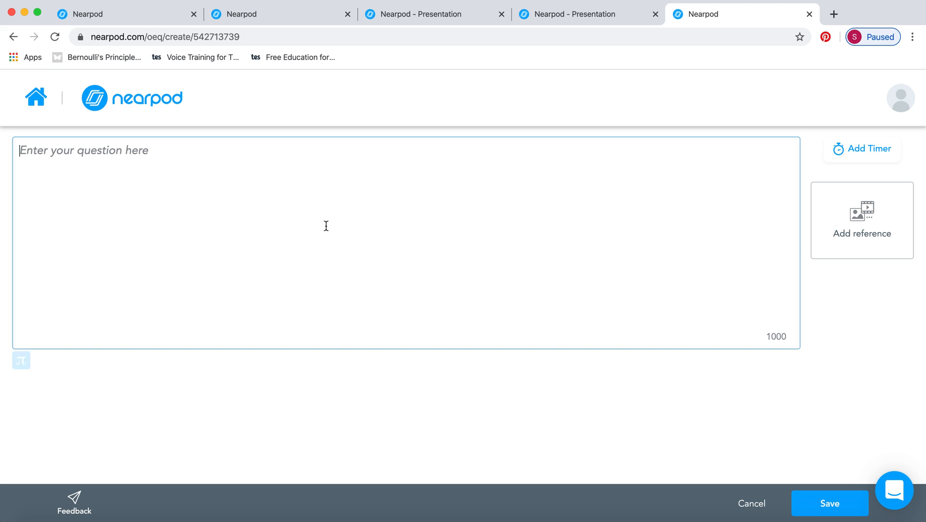
pyautogui.write('What do we mean')
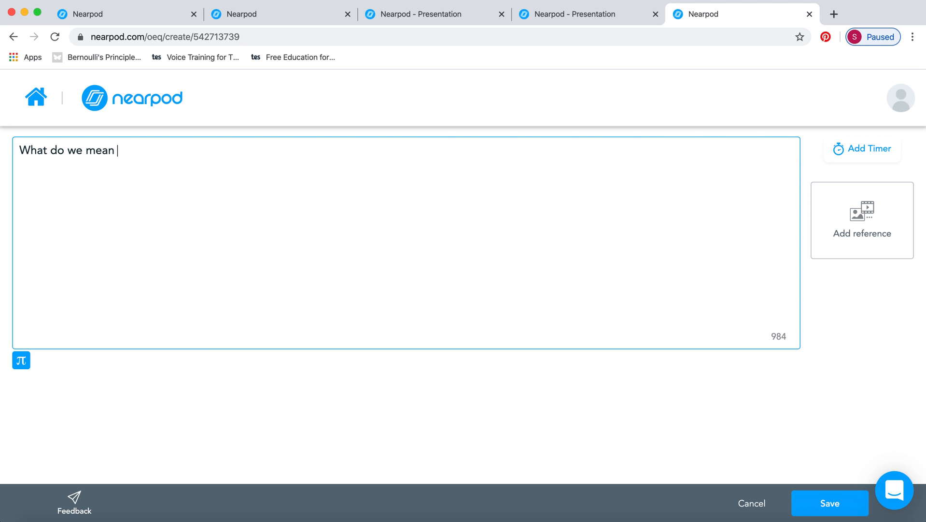
pyautogui.write('by an idea')
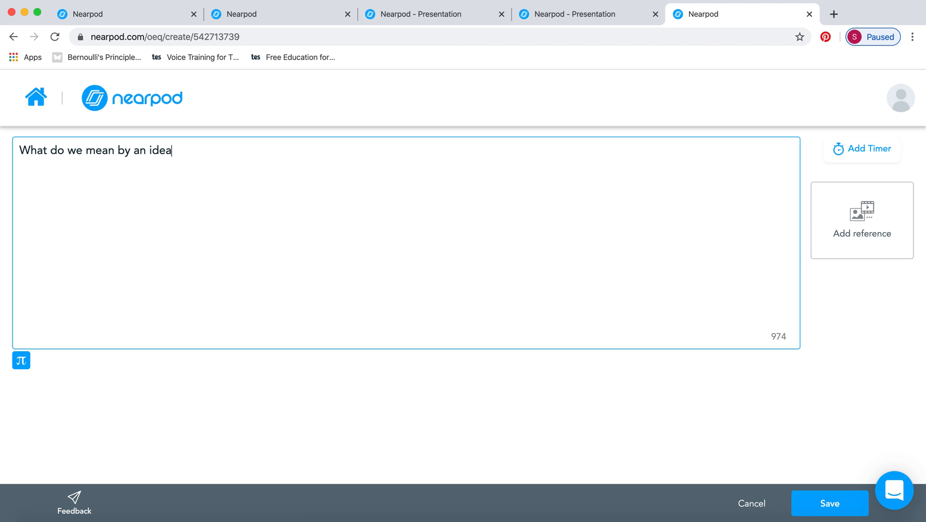
pyautogui.write('l fluid')
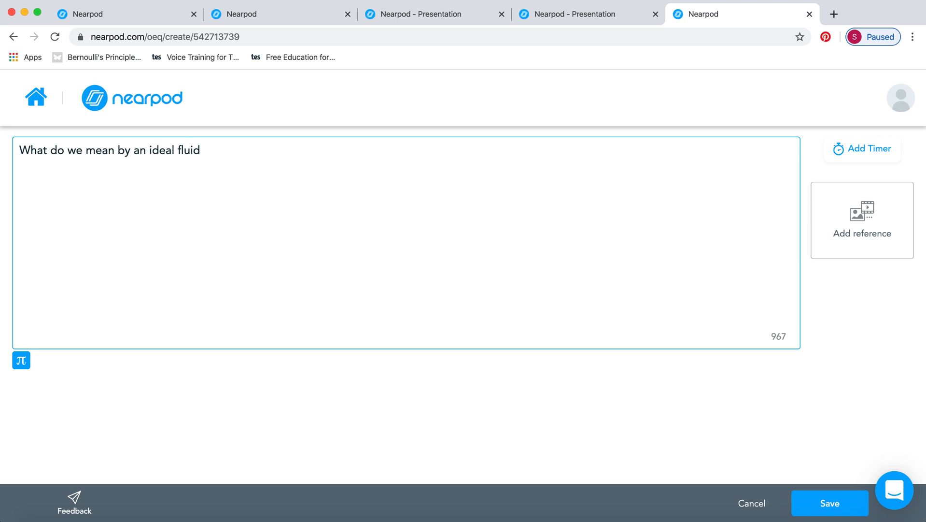
pyautogui.moveTo(877, 228)
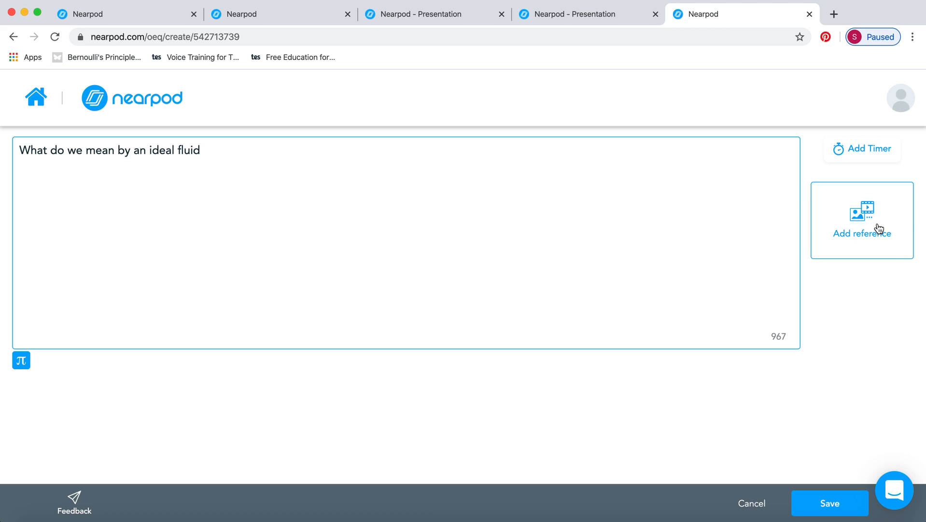
pyautogui.moveTo(856, 227)
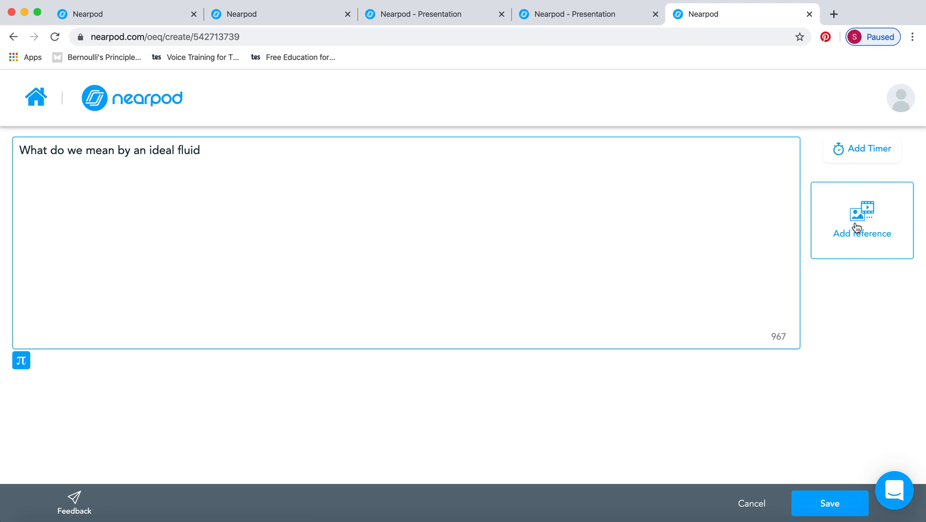
pyautogui.click(861, 219)
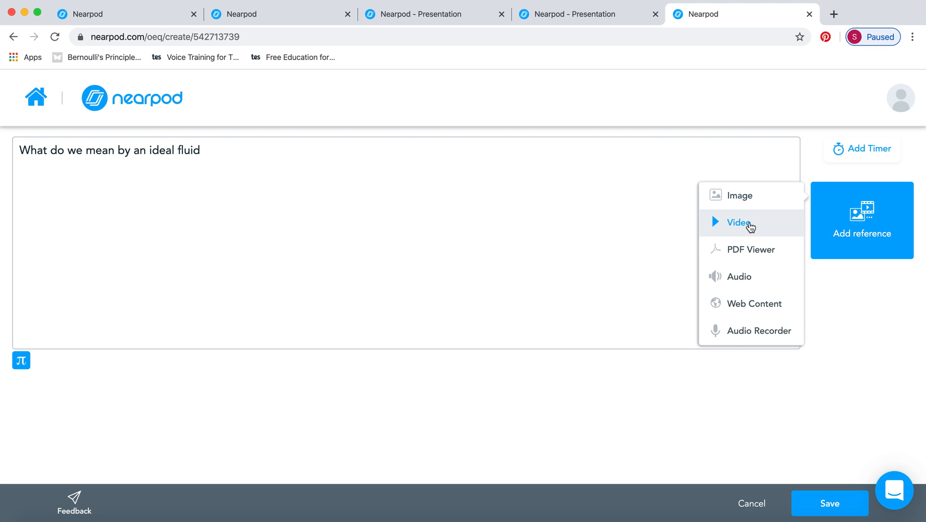
pyautogui.moveTo(746, 276)
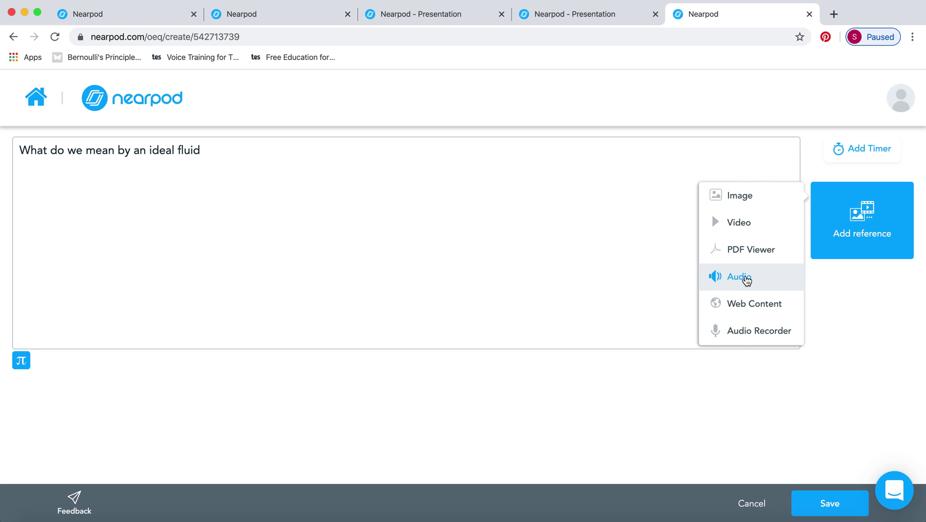
pyautogui.moveTo(740, 309)
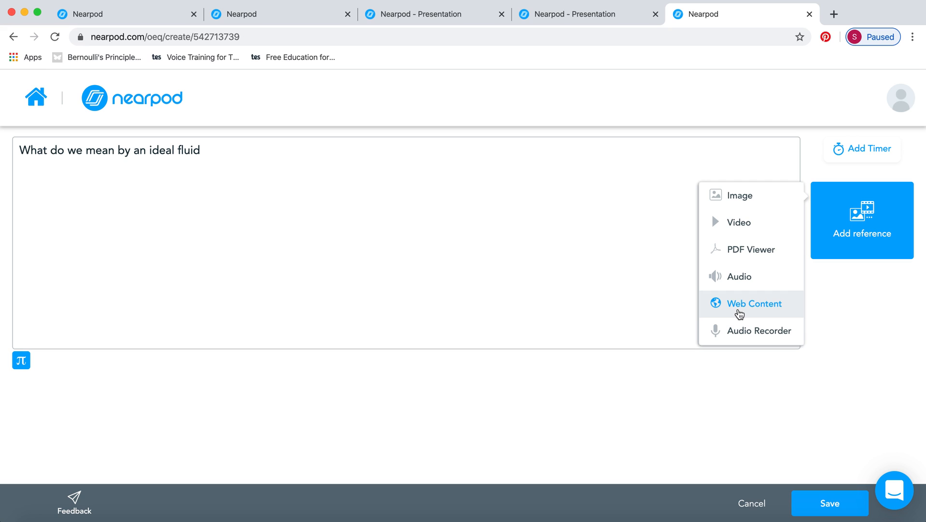
pyautogui.moveTo(758, 309)
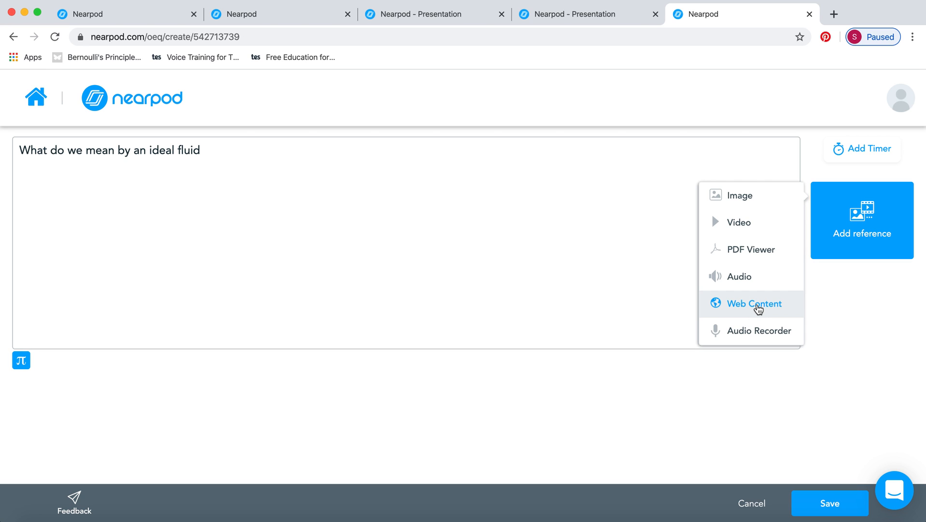
pyautogui.moveTo(758, 331)
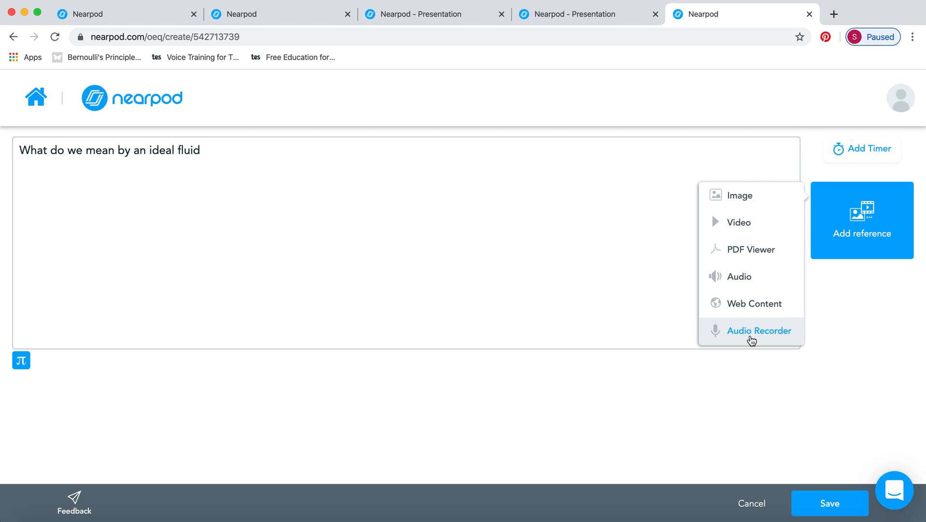
pyautogui.moveTo(877, 161)
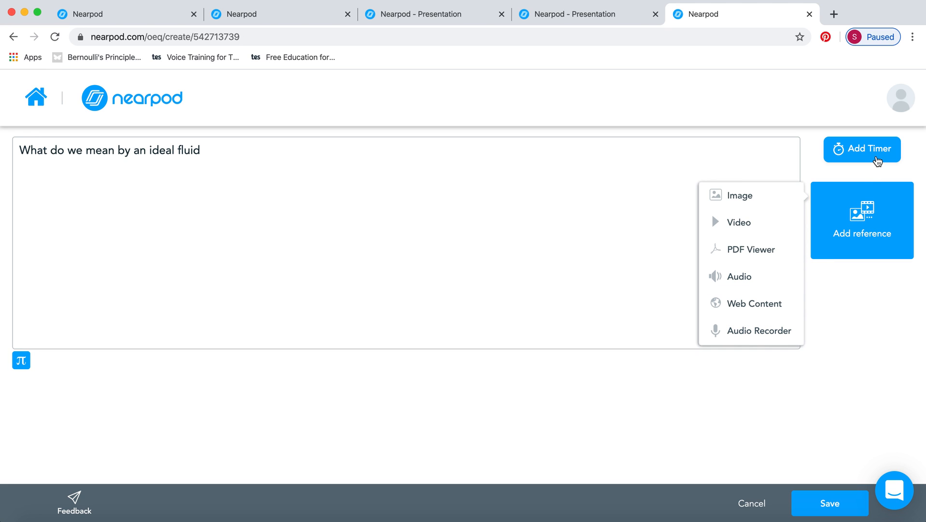
pyautogui.moveTo(737, 195)
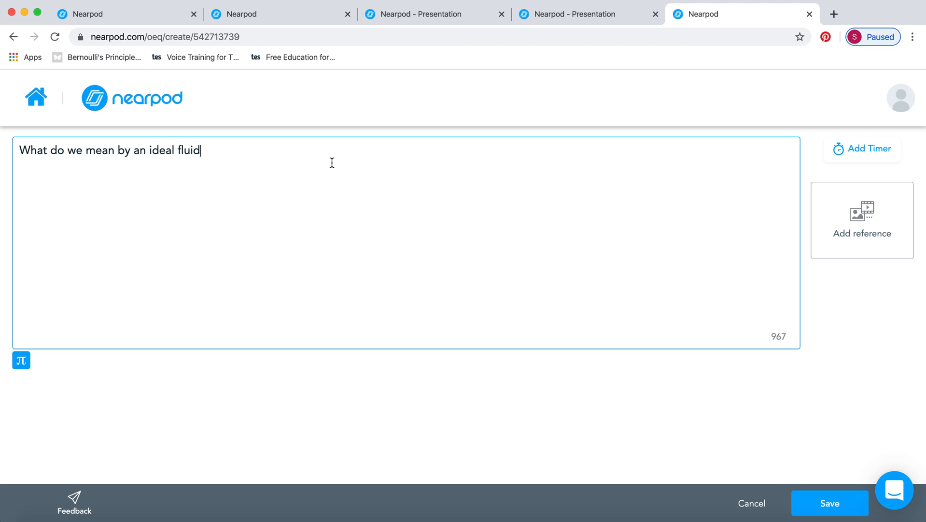
pyautogui.write('?')
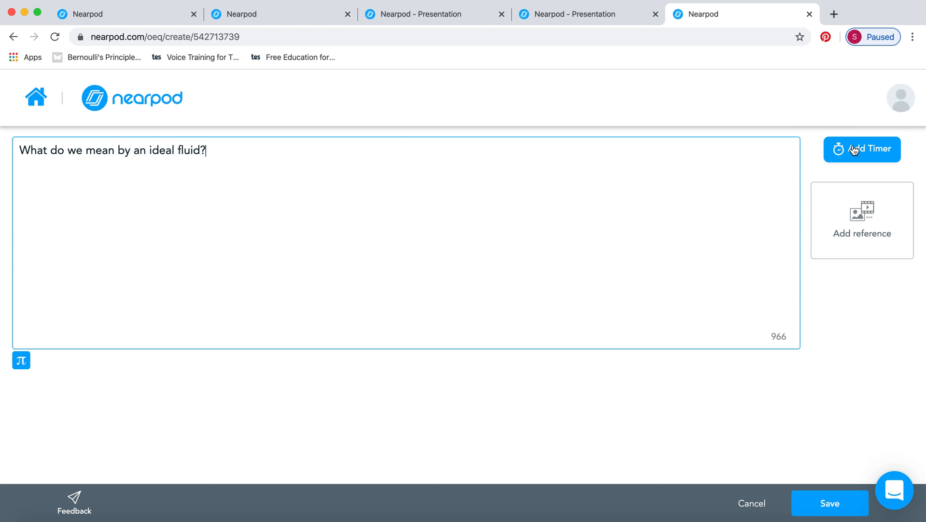
pyautogui.click(861, 148)
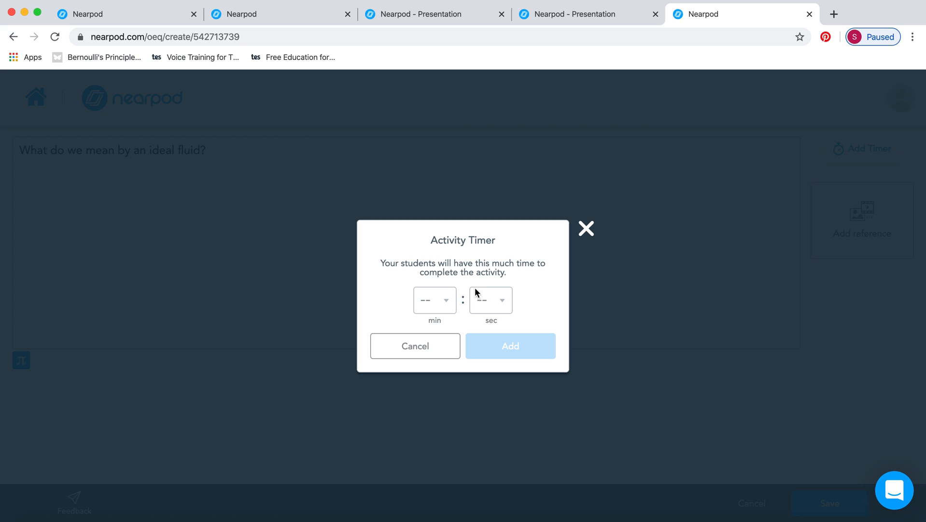
pyautogui.moveTo(541, 278)
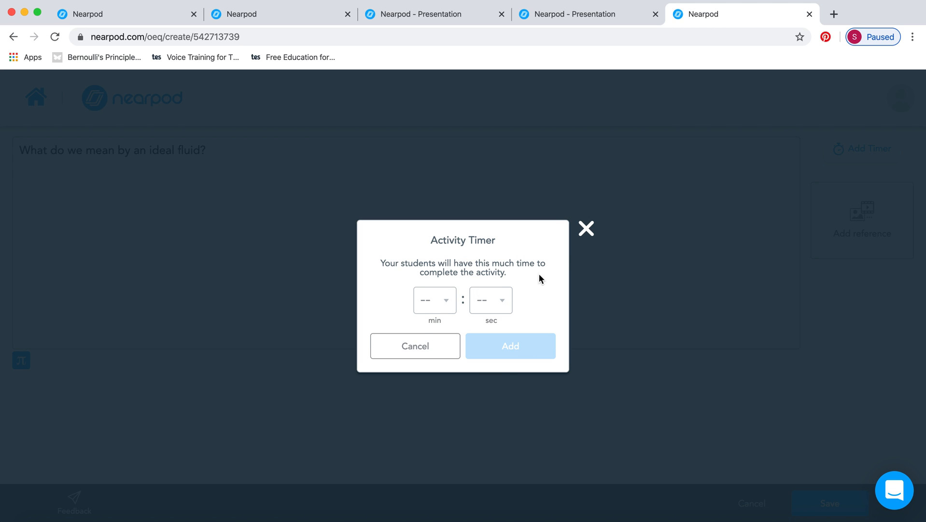
pyautogui.click(586, 228)
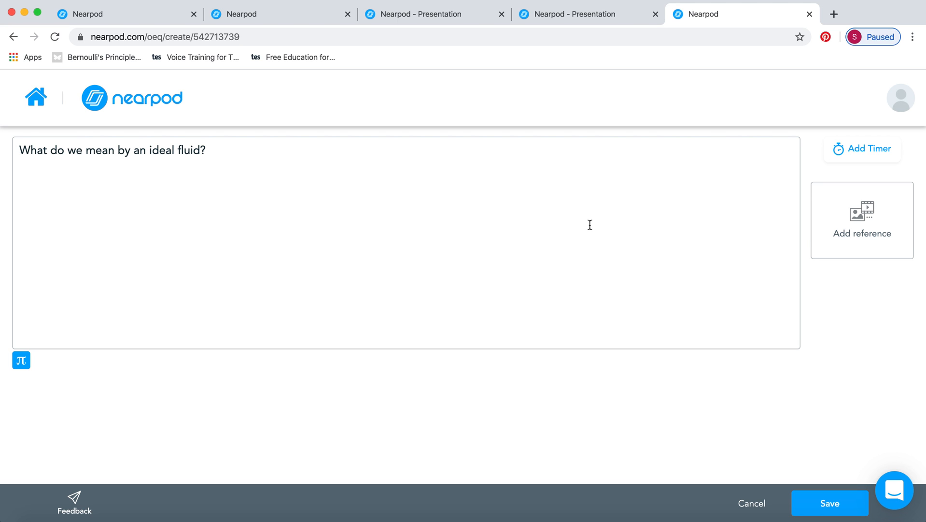
pyautogui.moveTo(807, 417)
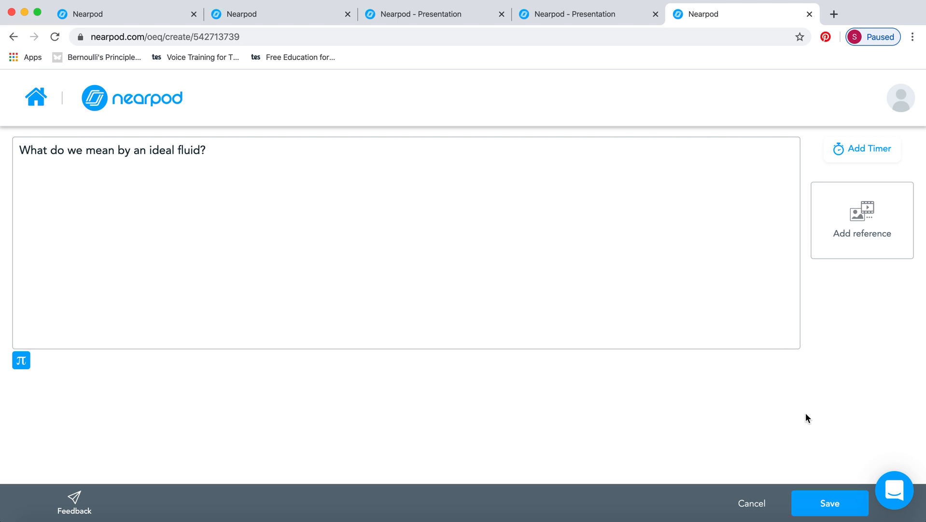
pyautogui.moveTo(751, 504)
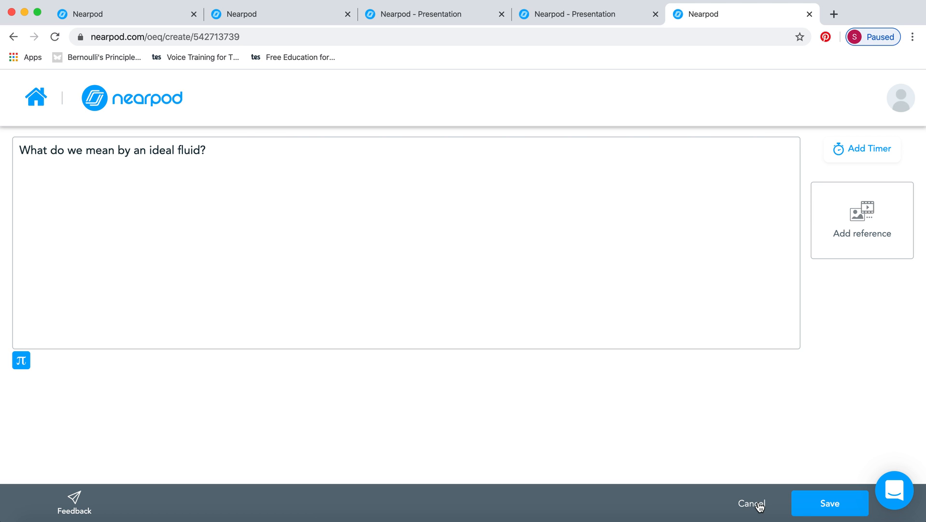
# Cancel the open-ended question, discard its changes and bring up the Add Activity options again.
pyautogui.click(751, 503)
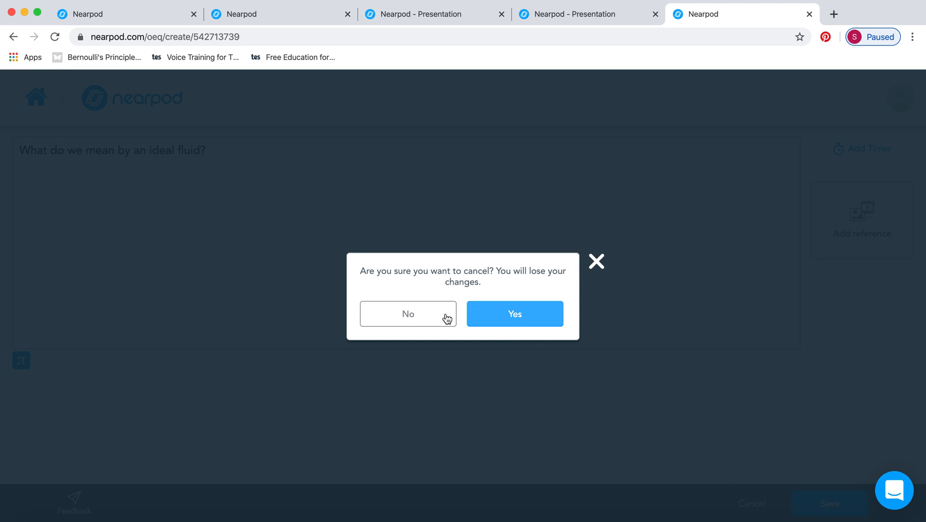
pyautogui.click(513, 313)
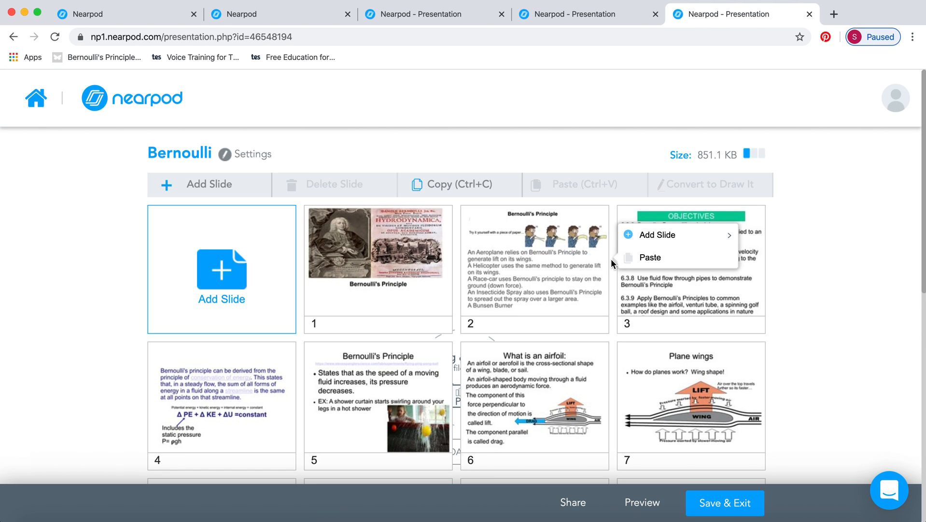
pyautogui.click(655, 235)
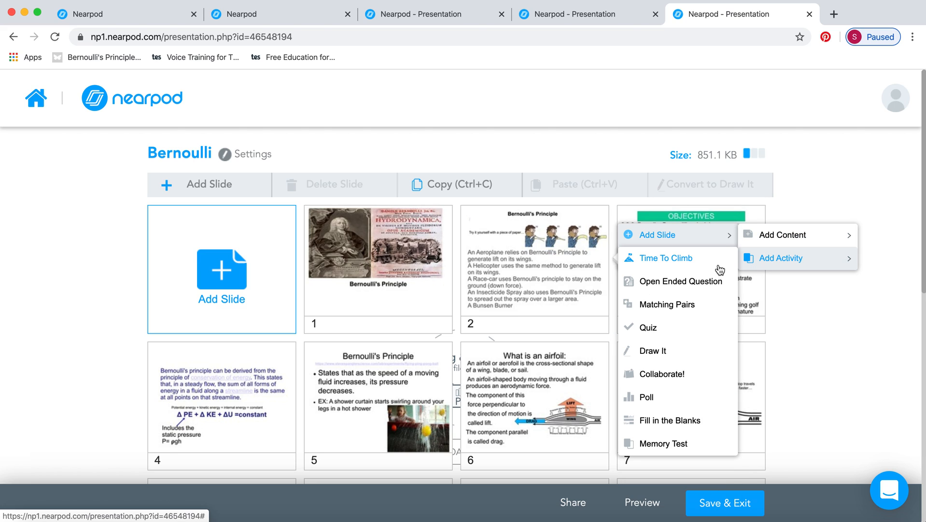
pyautogui.moveTo(678, 304)
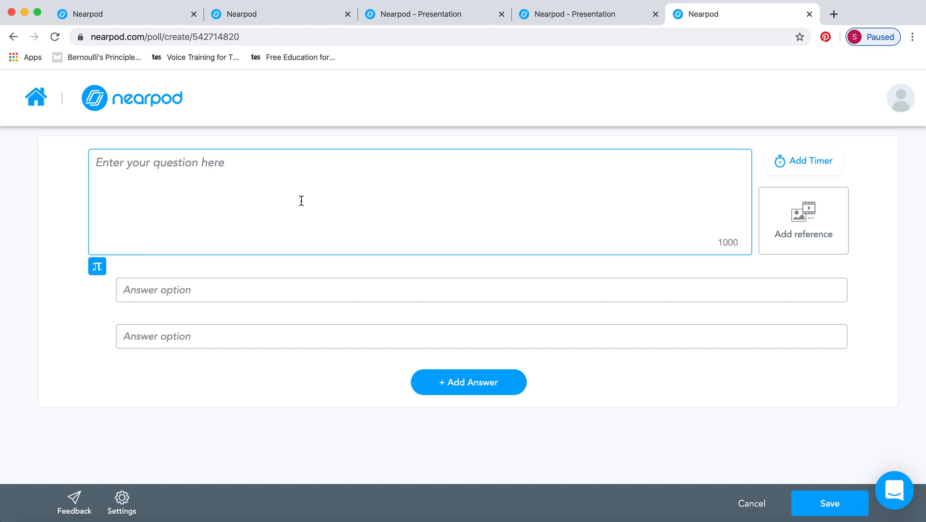
# Enter the poll question 'What is an ideal fluid' with placeholder answers A–C.
pyautogui.write('gooo')
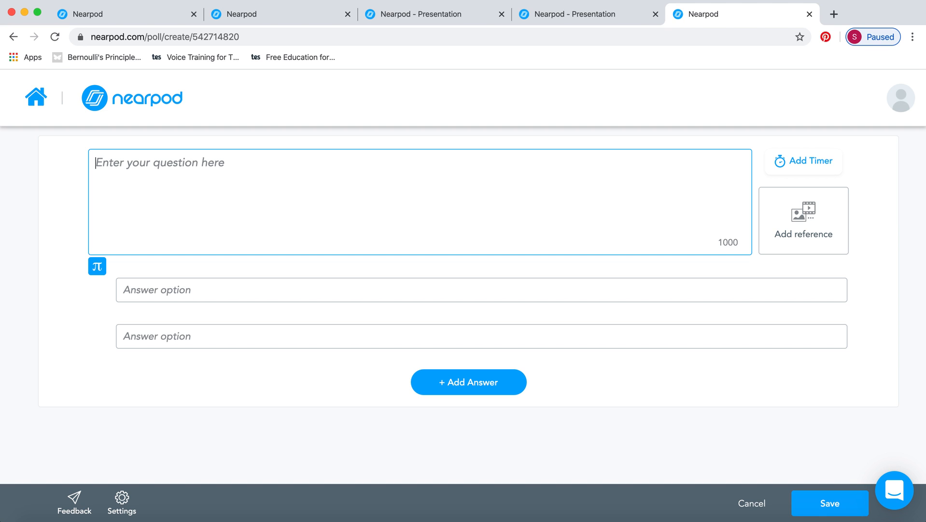
pyautogui.write('What is')
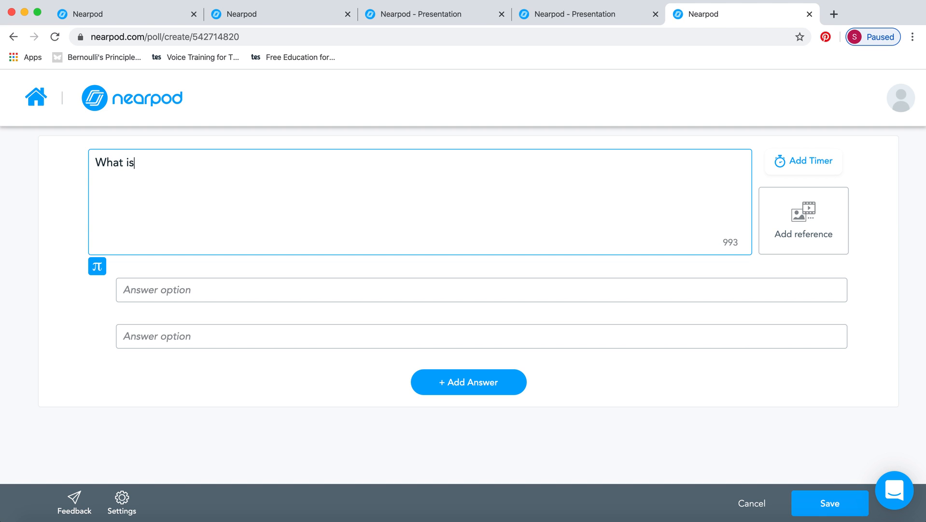
pyautogui.write('an idela fl')
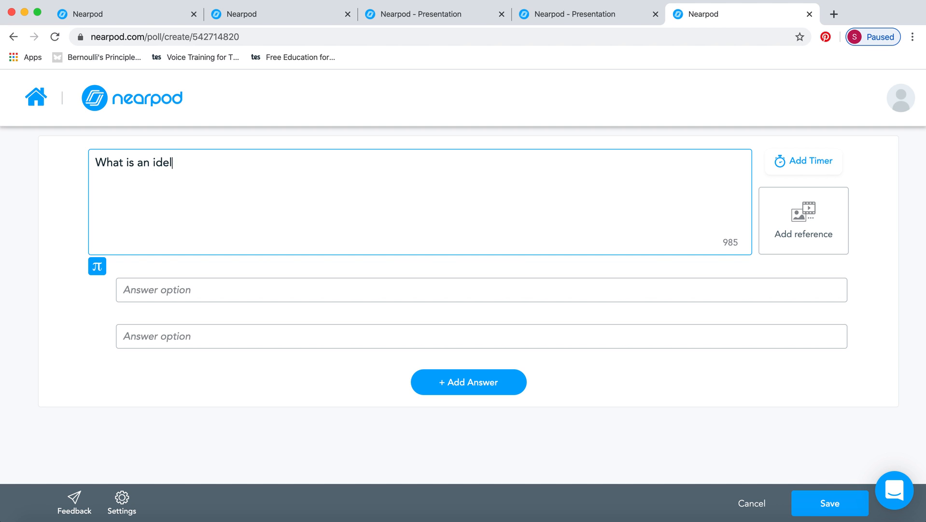
pyautogui.write('al fluid')
pyautogui.click(481, 290)
pyautogui.write('xxx')
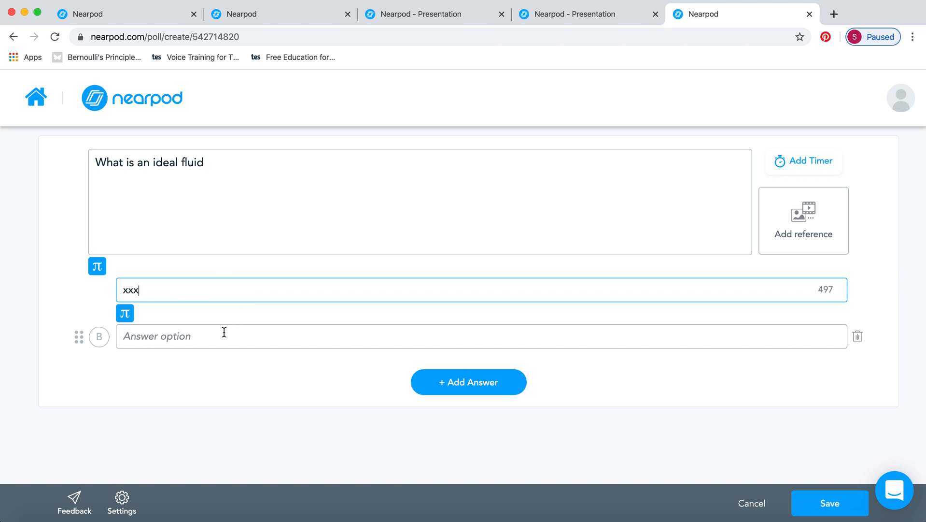
pyautogui.write('yyy')
pyautogui.write('zzz')
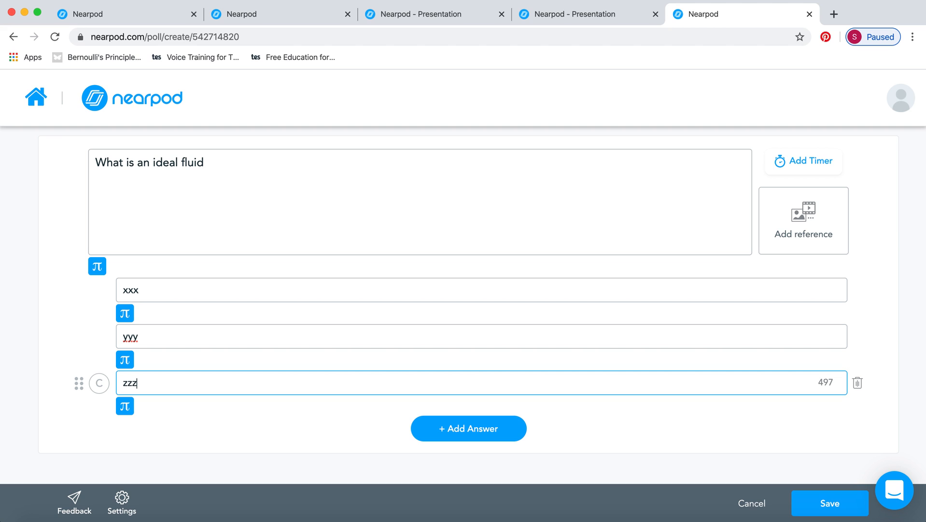
pyautogui.click(124, 360)
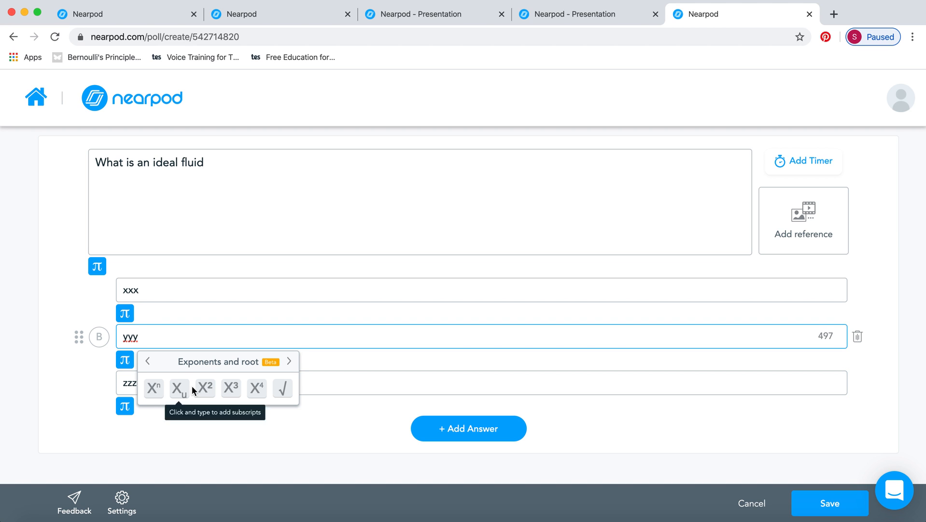
pyautogui.moveTo(735, 298)
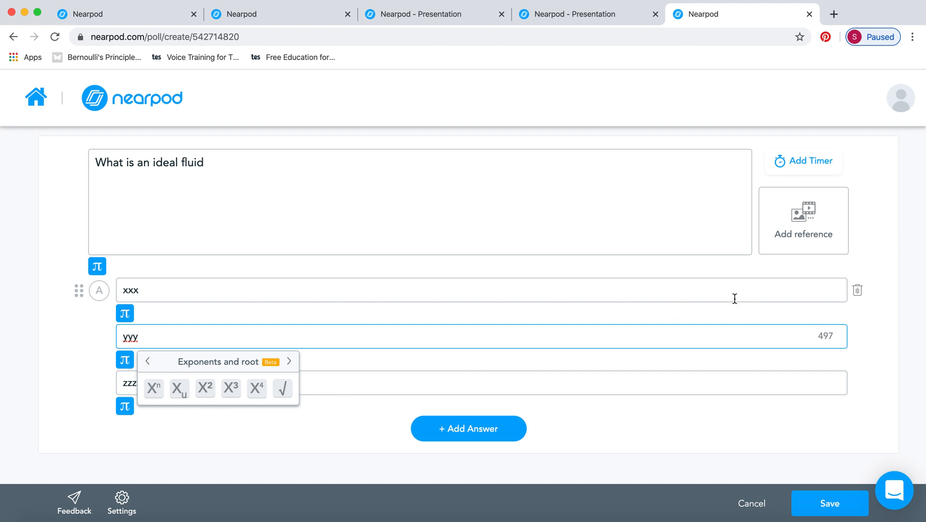
# Leave reference media unattached and save the poll into the lesson as slide 3.
pyautogui.click(803, 219)
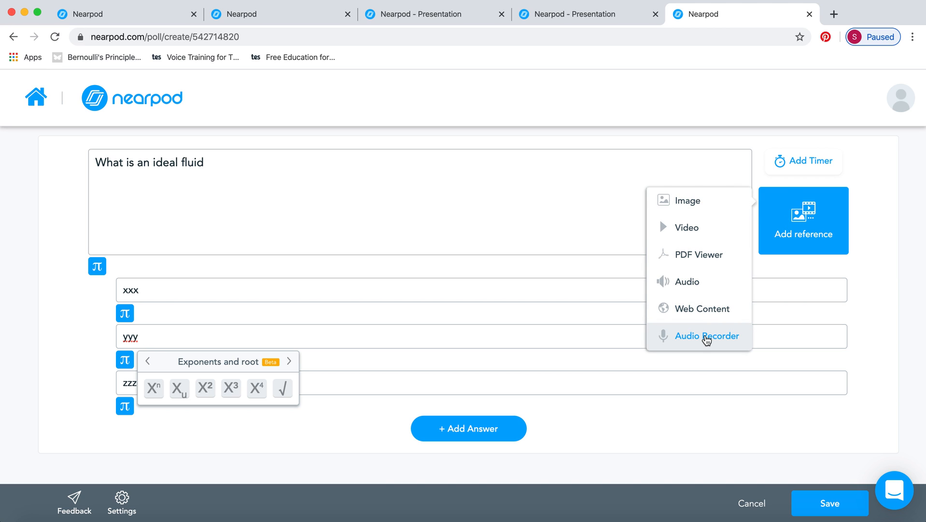
pyautogui.click(803, 161)
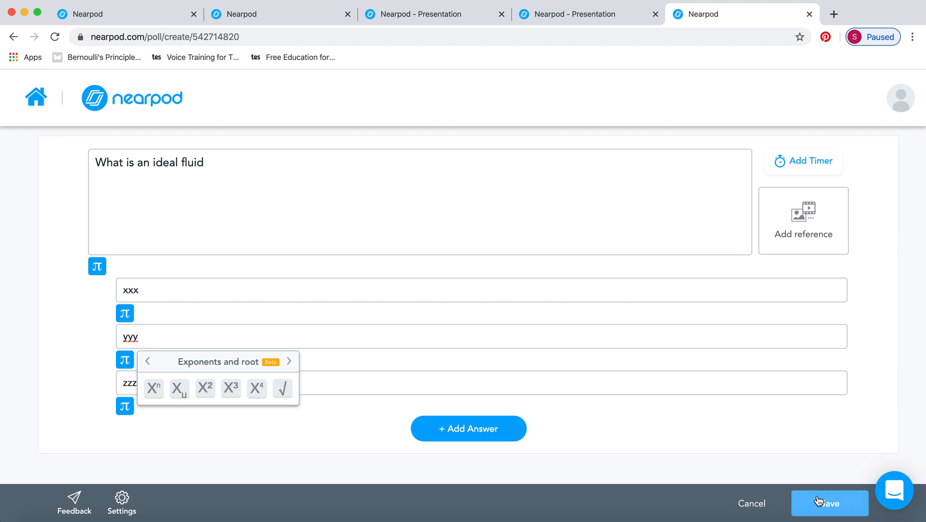
pyautogui.click(829, 502)
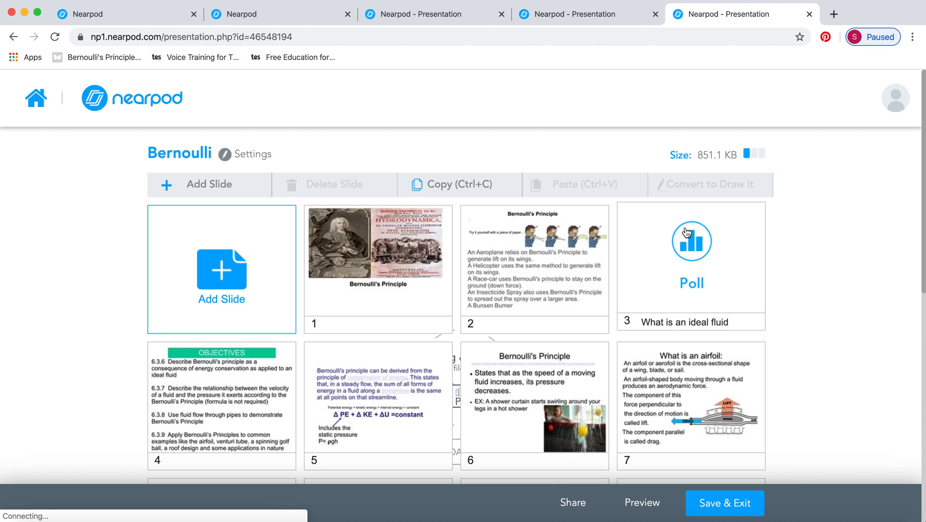
pyautogui.moveTo(676, 253)
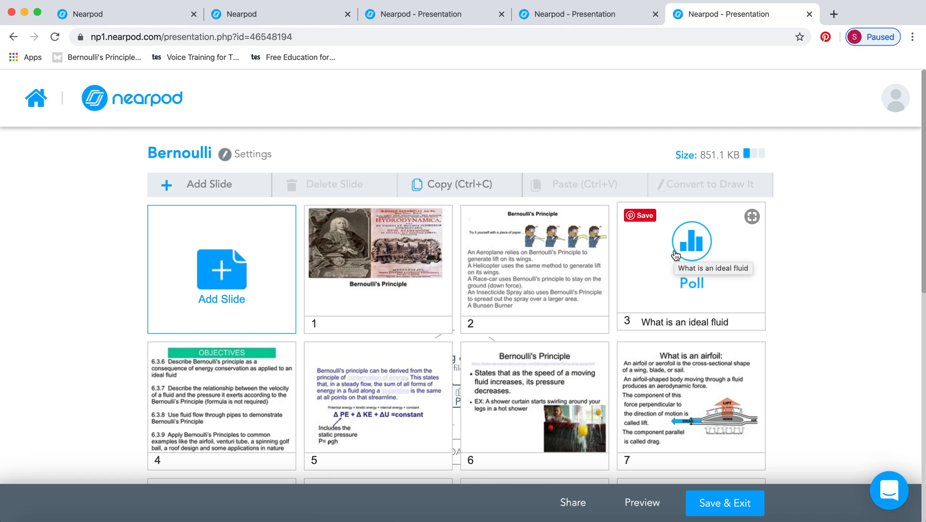
pyautogui.moveTo(681, 305)
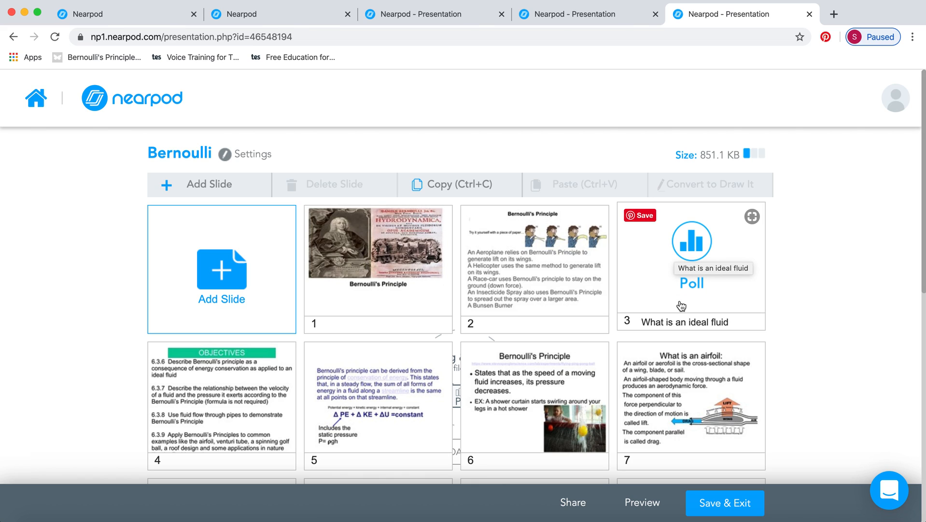
pyautogui.moveTo(461, 306)
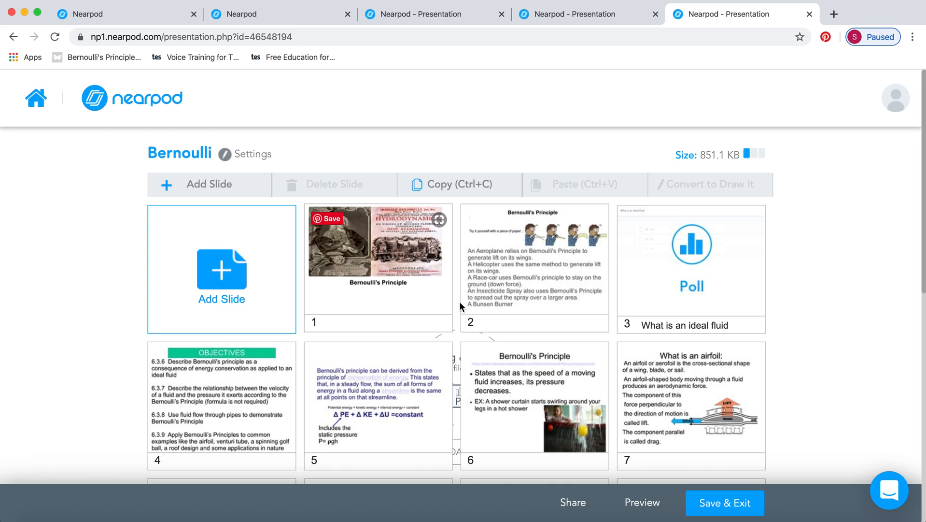
pyautogui.moveTo(701, 306)
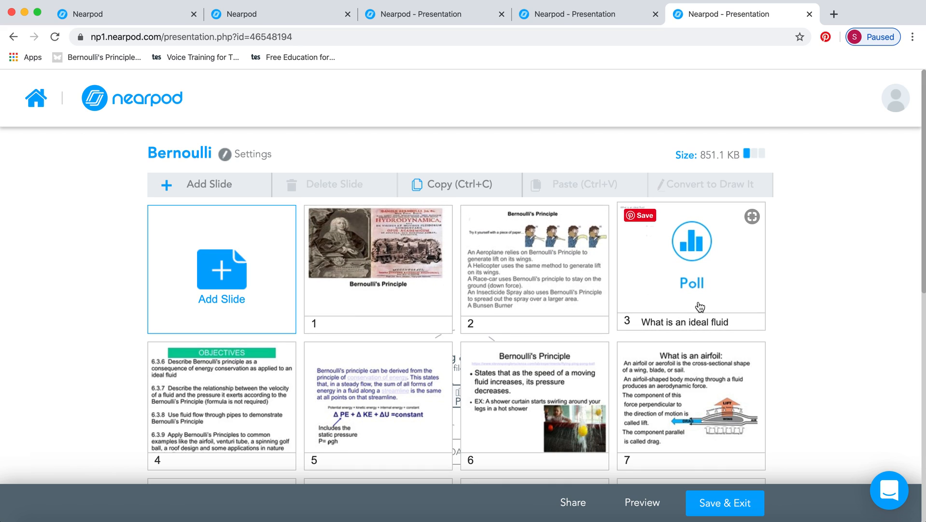
pyautogui.moveTo(700, 306)
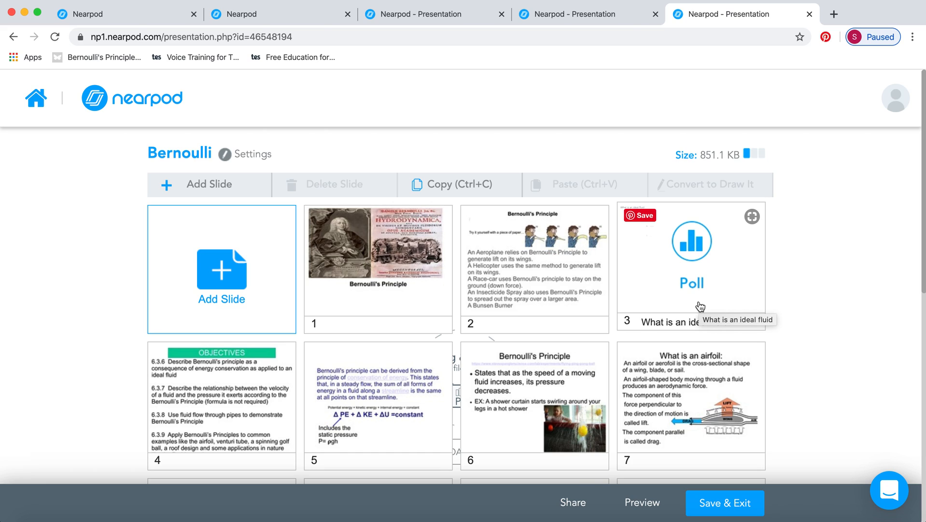
pyautogui.moveTo(698, 305)
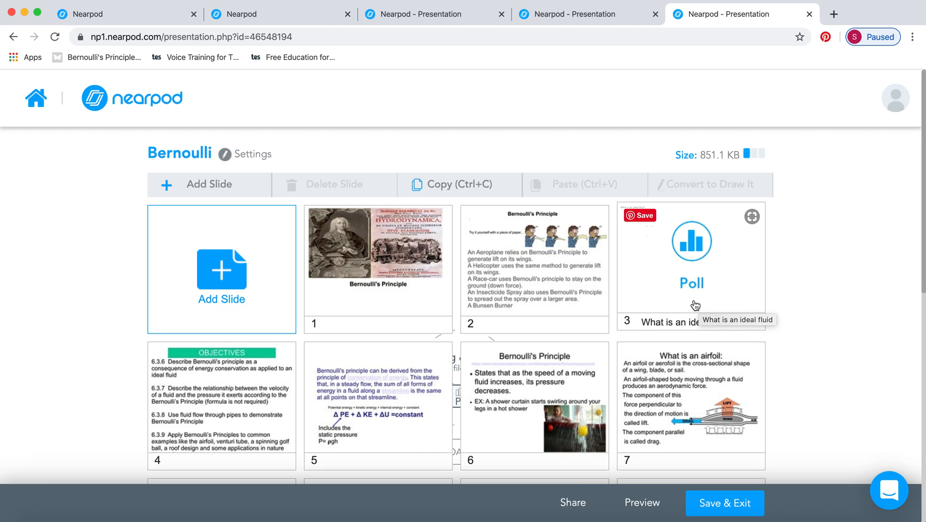
pyautogui.moveTo(725, 247)
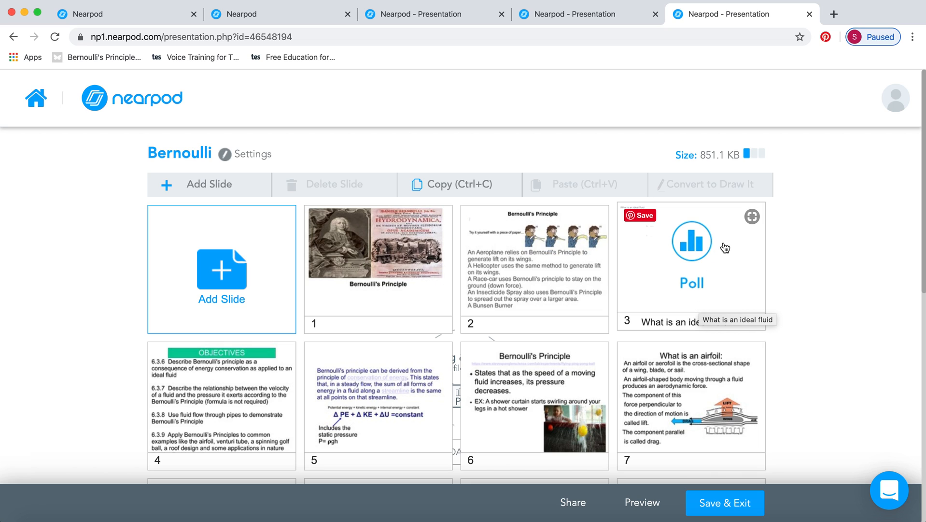
pyautogui.moveTo(716, 271)
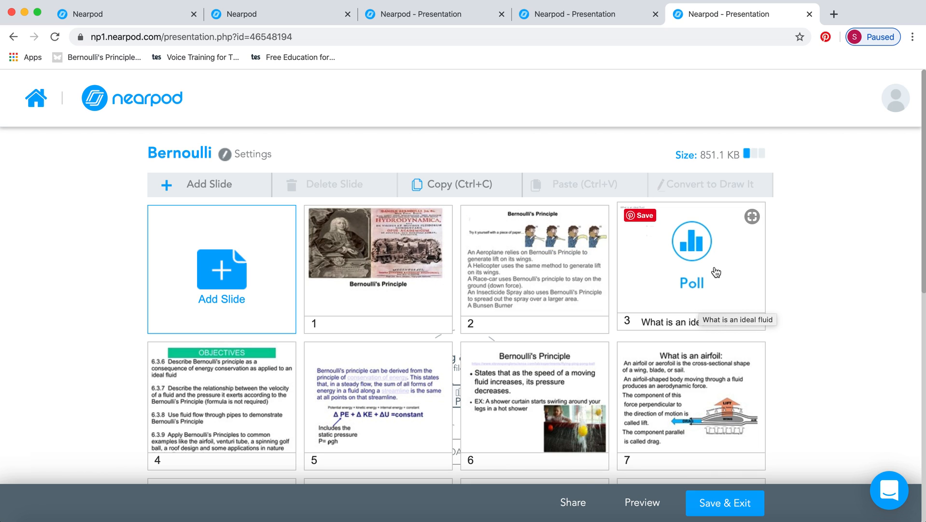
pyautogui.scroll(-3)
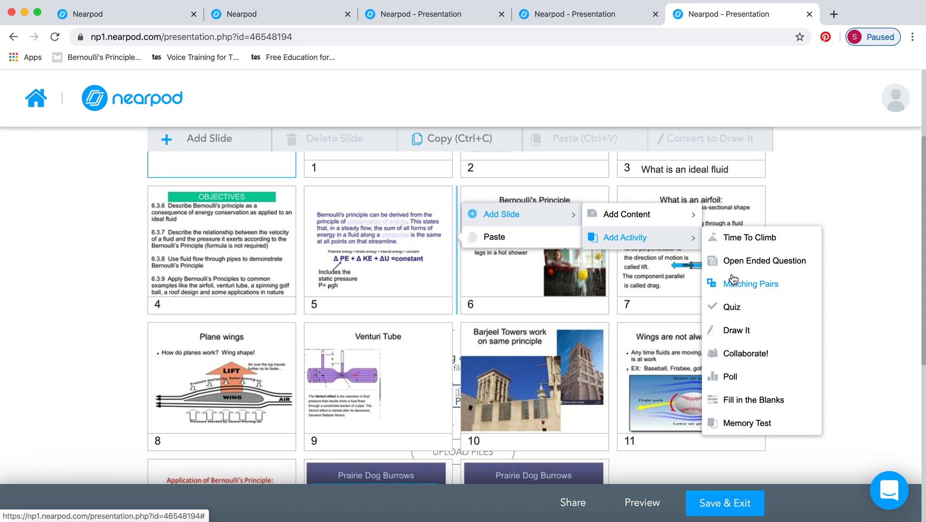
pyautogui.moveTo(734, 285)
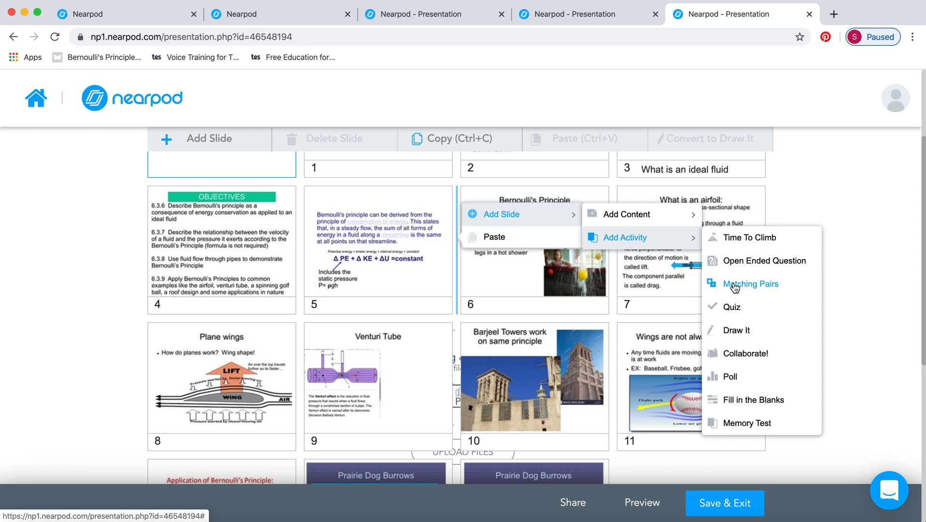
# Choose Matching Pairs as the new activity slide type.
pyautogui.click(751, 284)
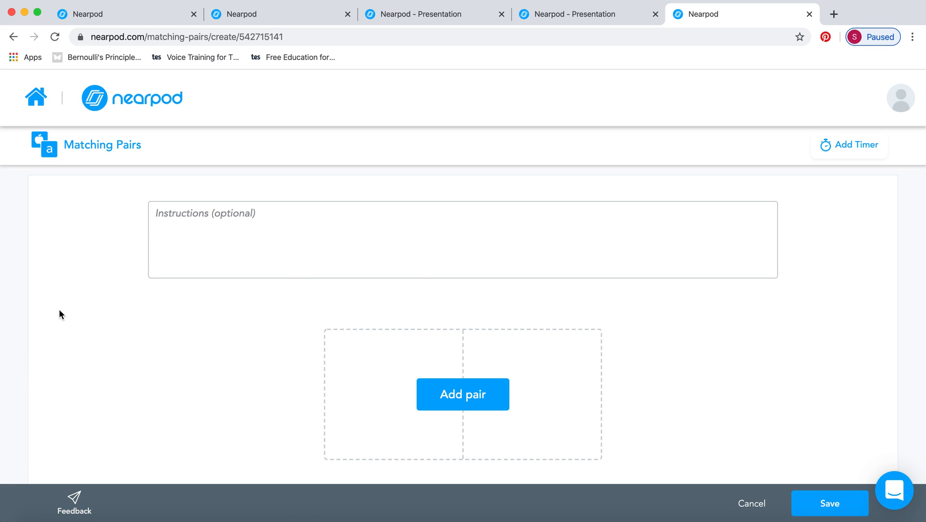
# Create the first pair matching 'Potential energy' with placeholder 'ghjkld'.
pyautogui.click(463, 394)
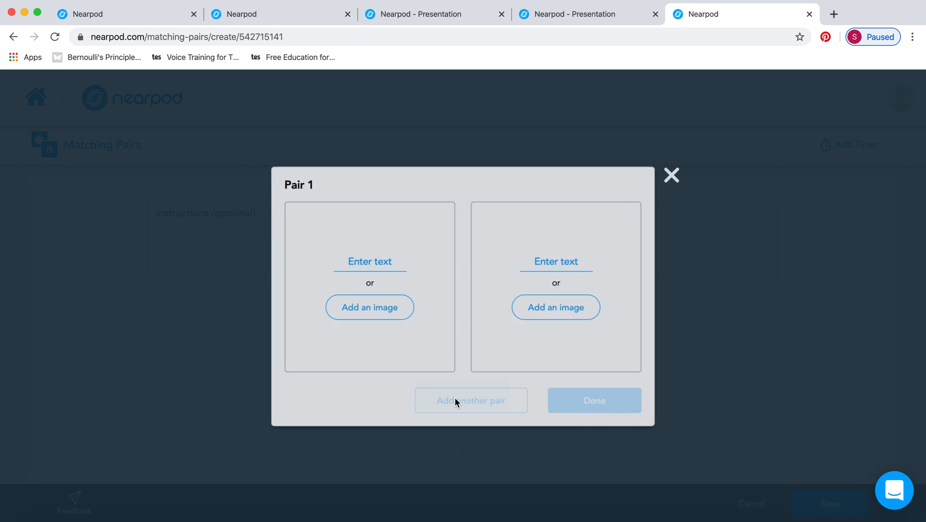
pyautogui.click(369, 260)
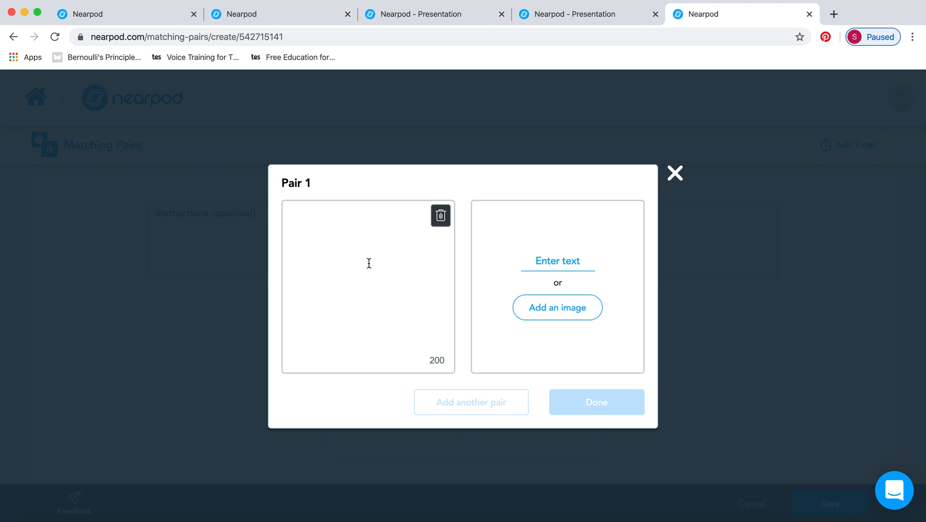
pyautogui.write('Potential')
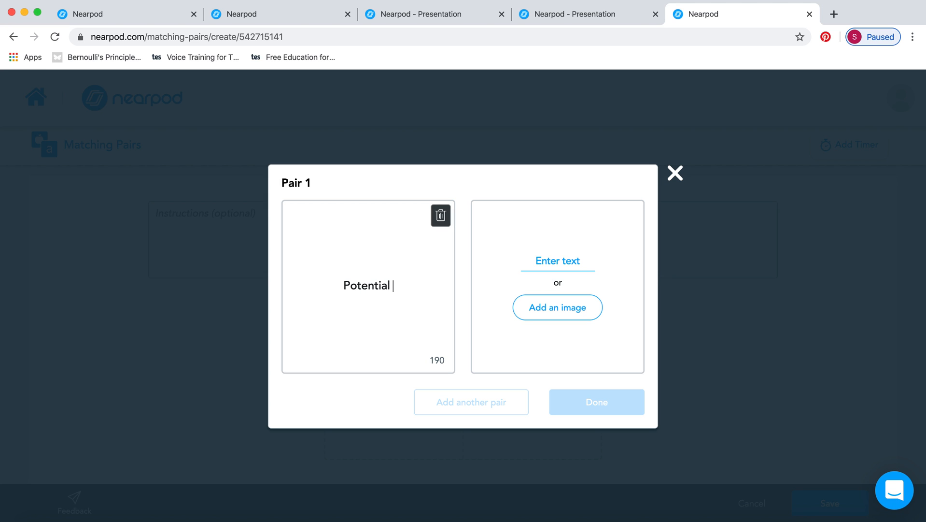
pyautogui.write('energy')
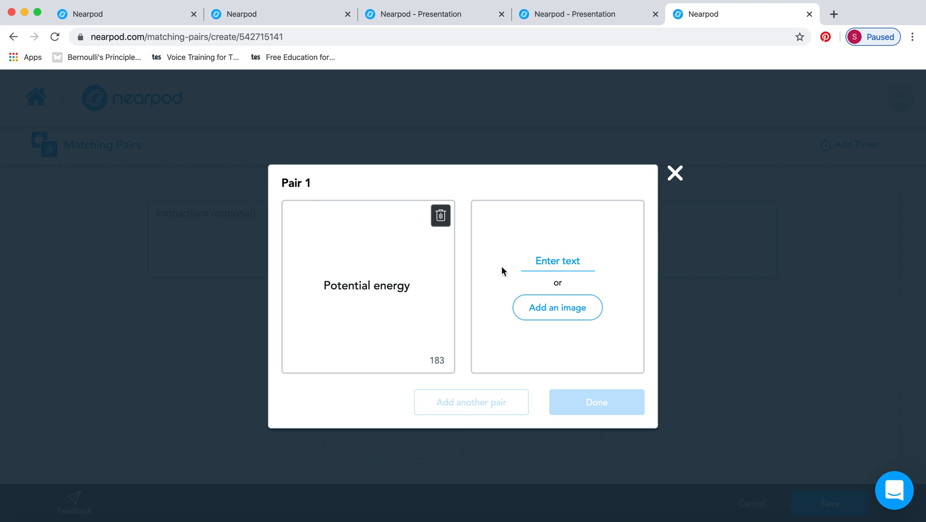
pyautogui.click(557, 260)
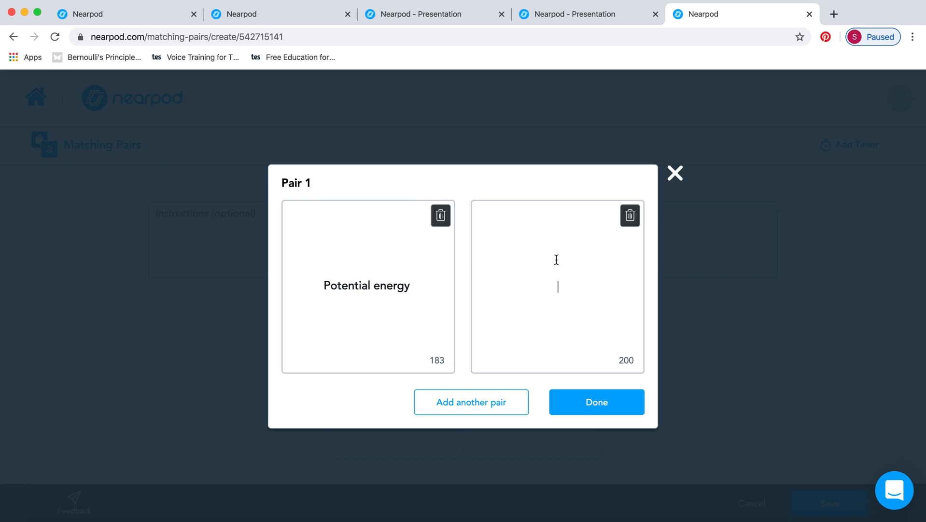
pyautogui.write('ghjk')
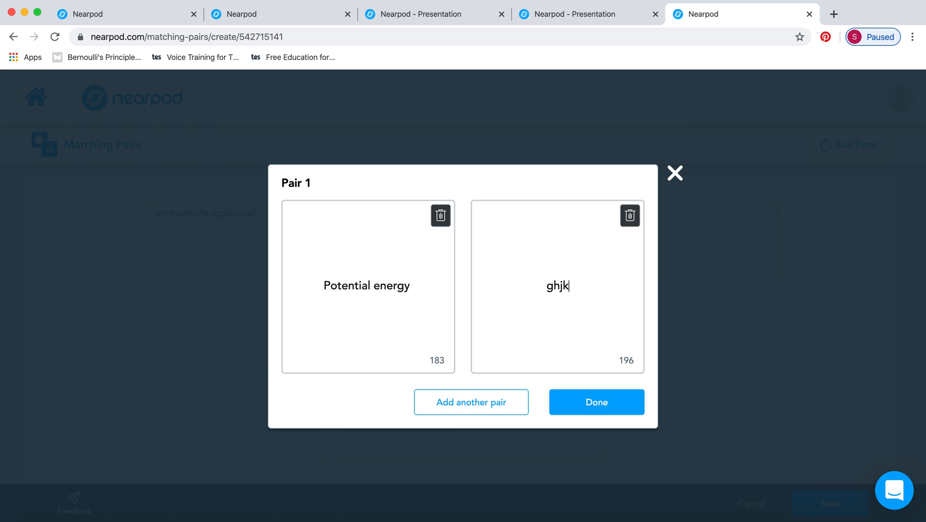
pyautogui.write('ld')
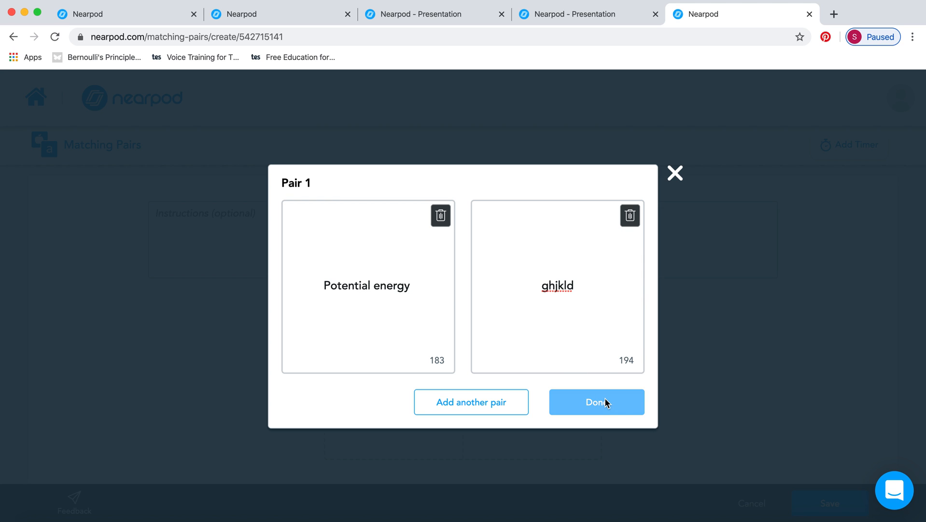
pyautogui.click(596, 401)
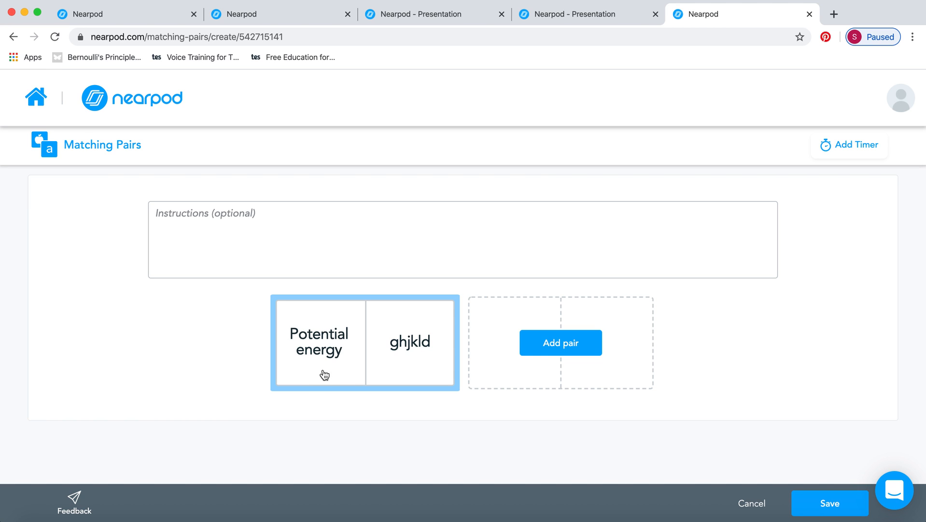
pyautogui.moveTo(349, 371)
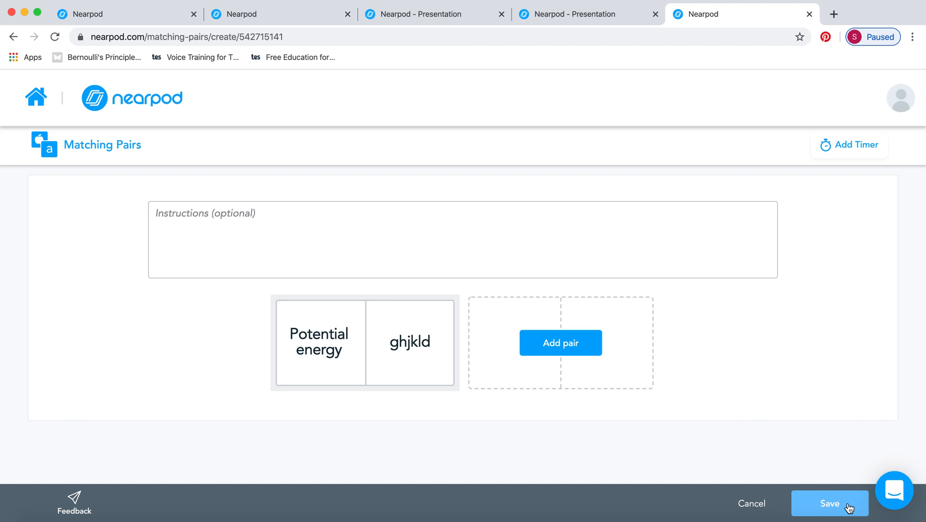
# Add a second pair 'Kinetic energy' with 'ghjuty' and save the Matching Pairs activity.
pyautogui.click(830, 503)
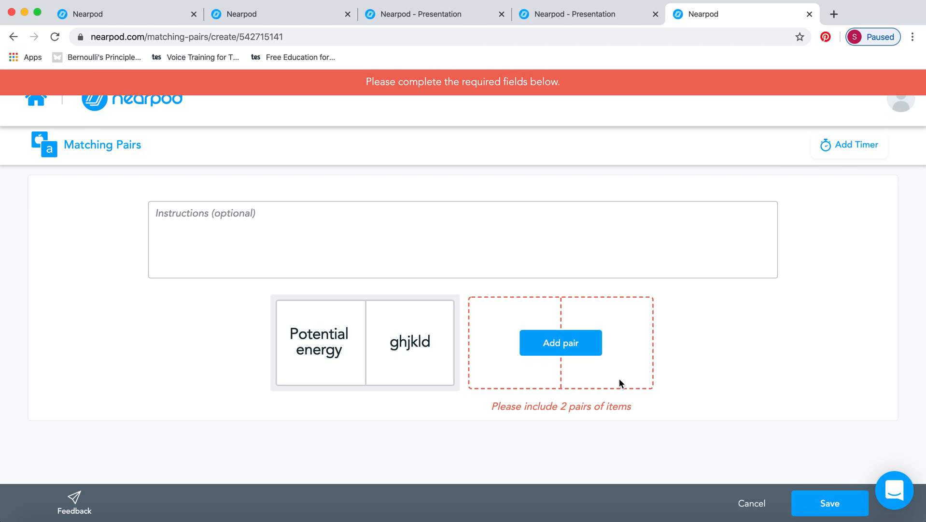
pyautogui.click(560, 343)
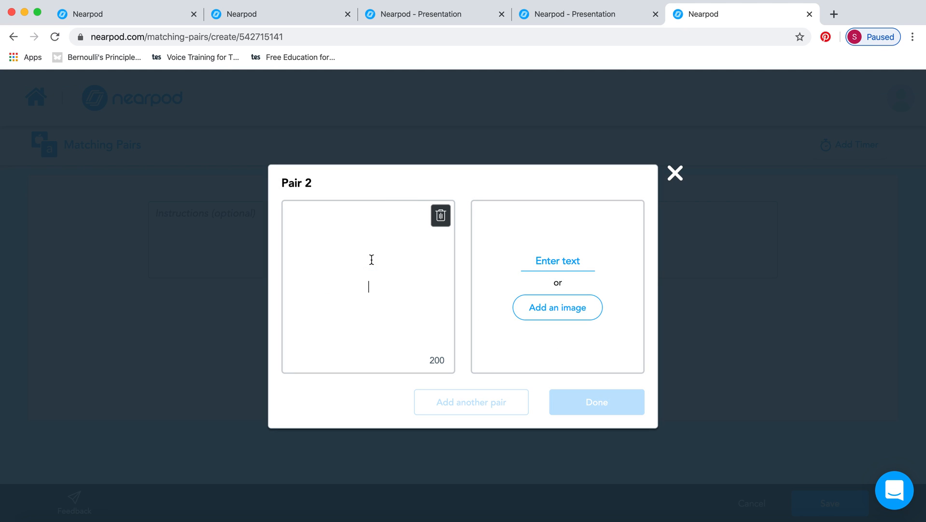
pyautogui.write('Kinetic')
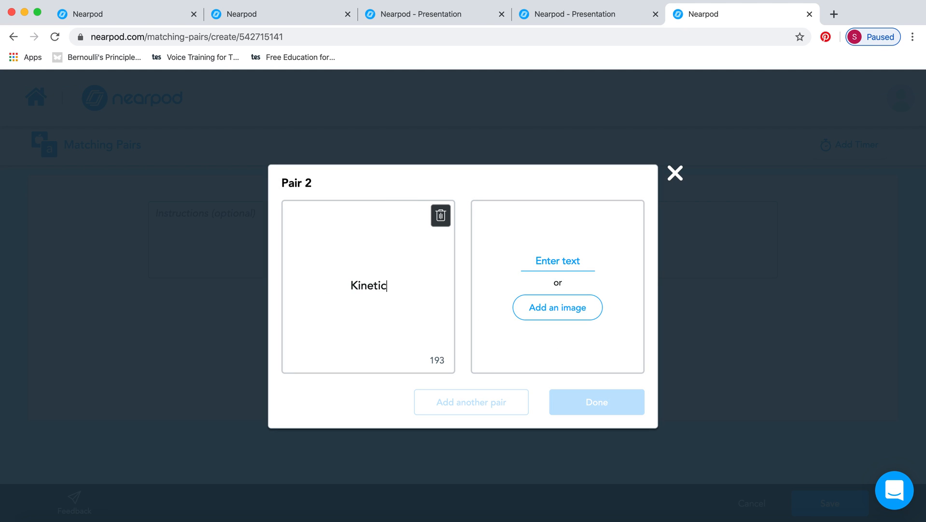
pyautogui.write('energy')
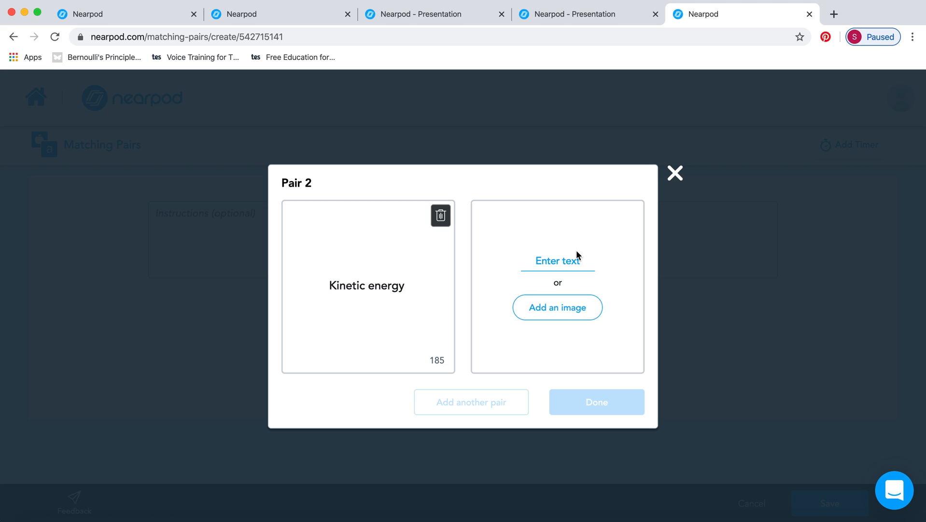
pyautogui.write('ghjuty')
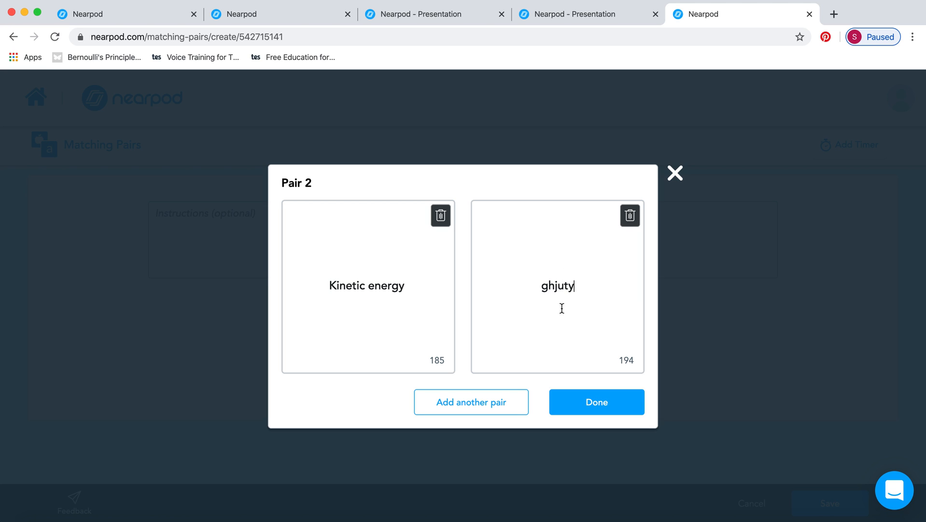
pyautogui.click(596, 402)
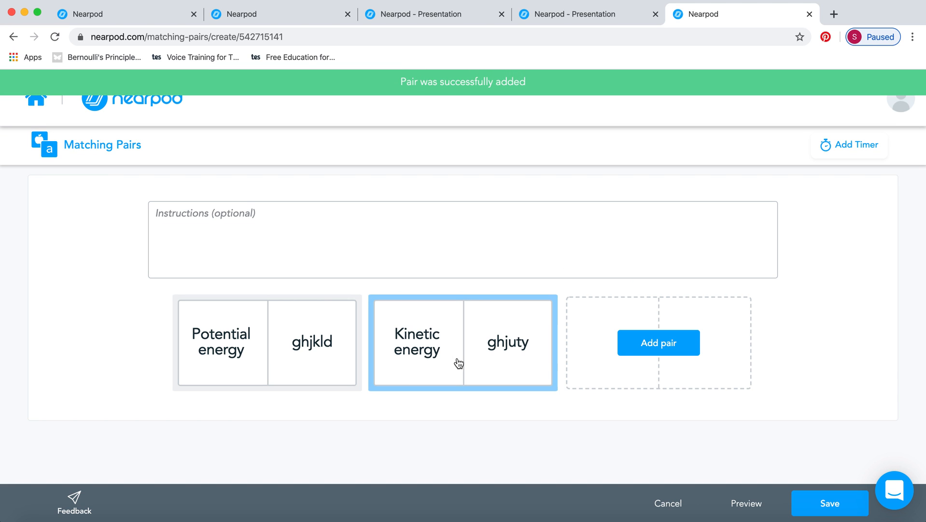
pyautogui.click(829, 502)
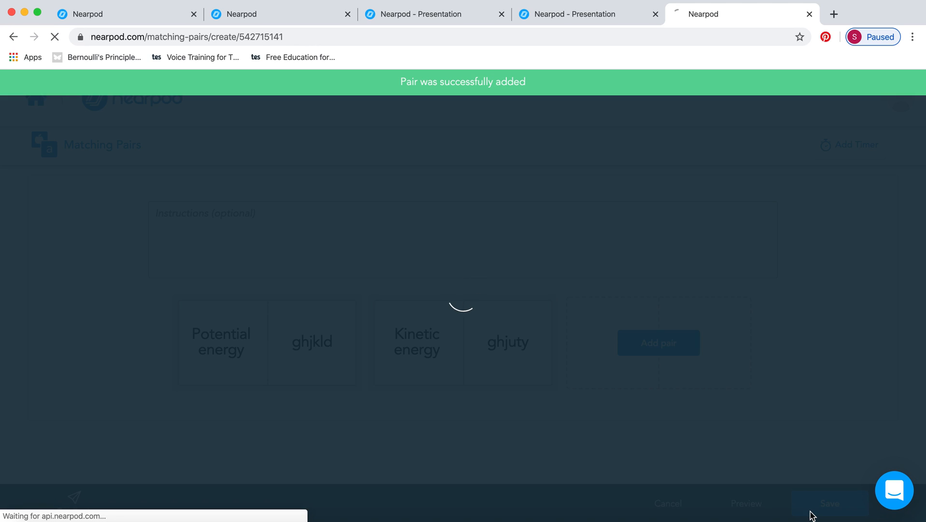
# With Matching Pairs saved as slide 5, start adding another activity slide.
pyautogui.click(829, 502)
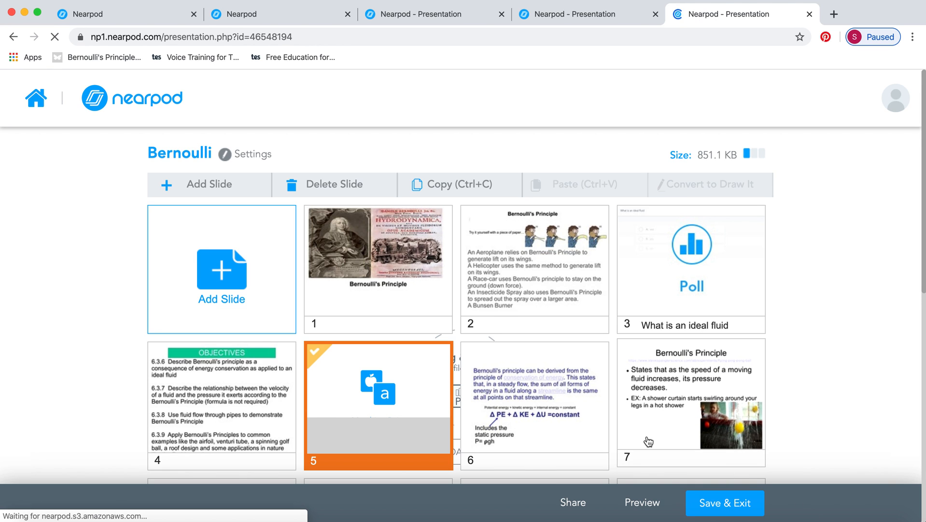
pyautogui.scroll(-3)
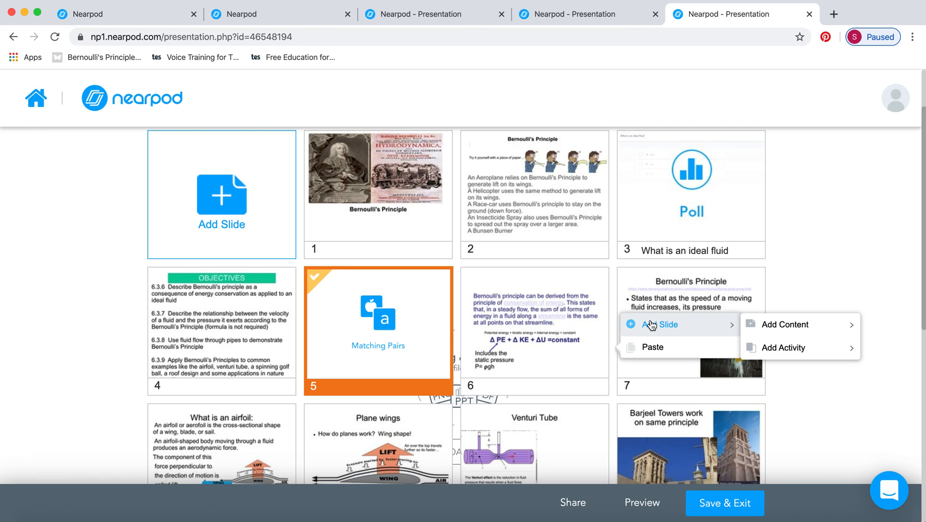
pyautogui.click(786, 347)
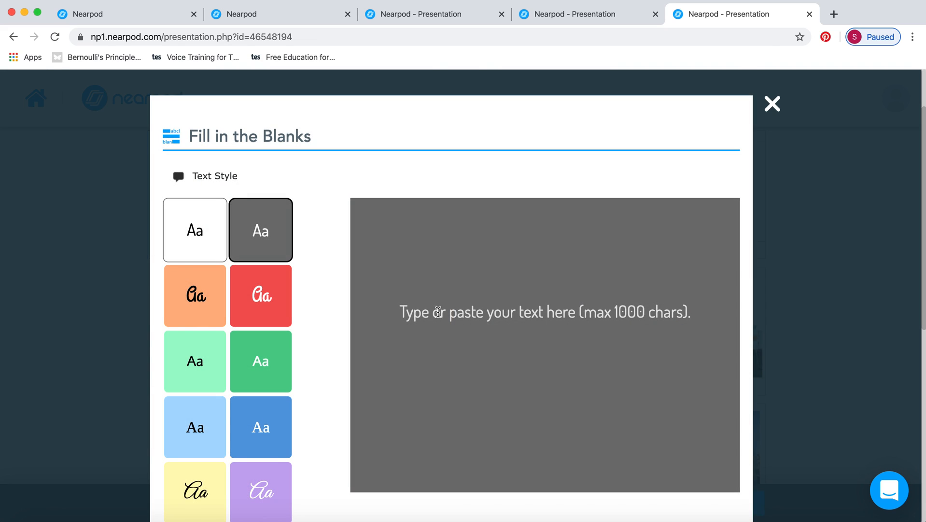
pyautogui.moveTo(402, 311)
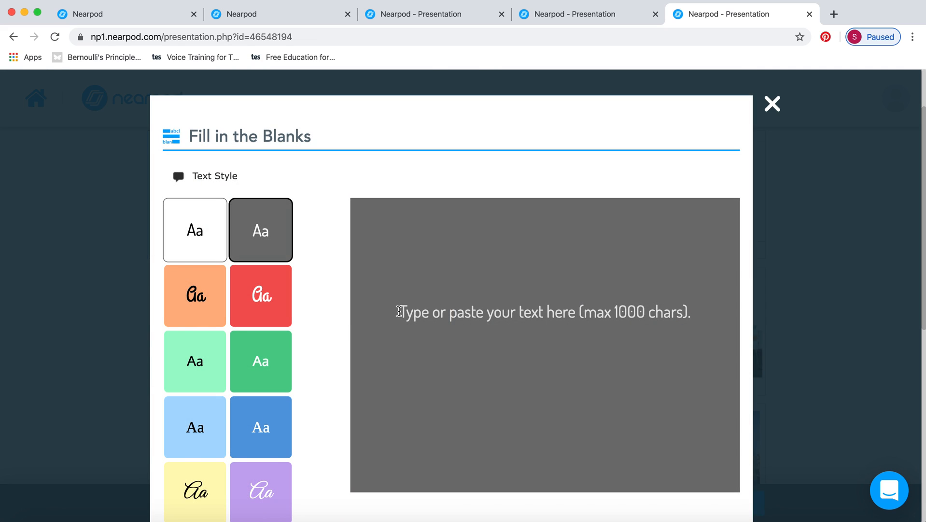
# Enter the sentence 'The chair is brown' in the Fill in the Blanks activity.
pyautogui.scroll(-3)
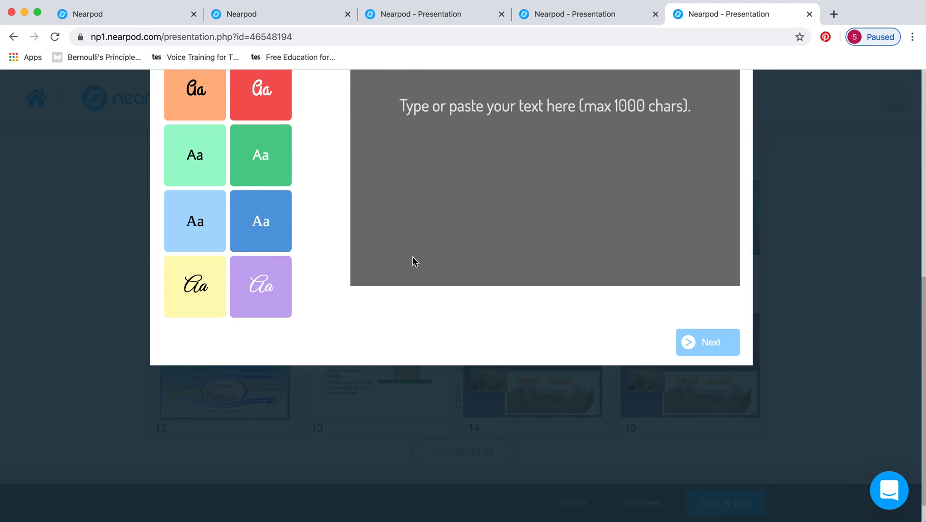
pyautogui.scroll(3)
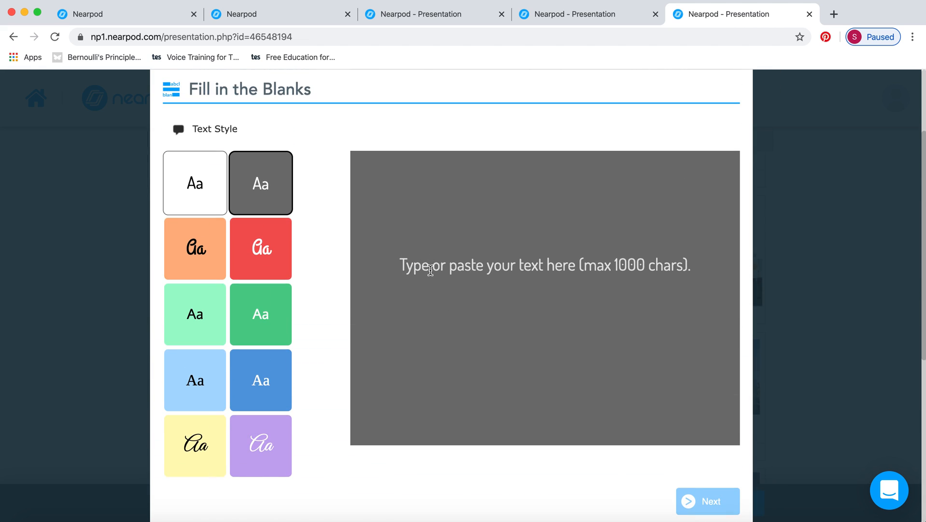
pyautogui.write('The chai')
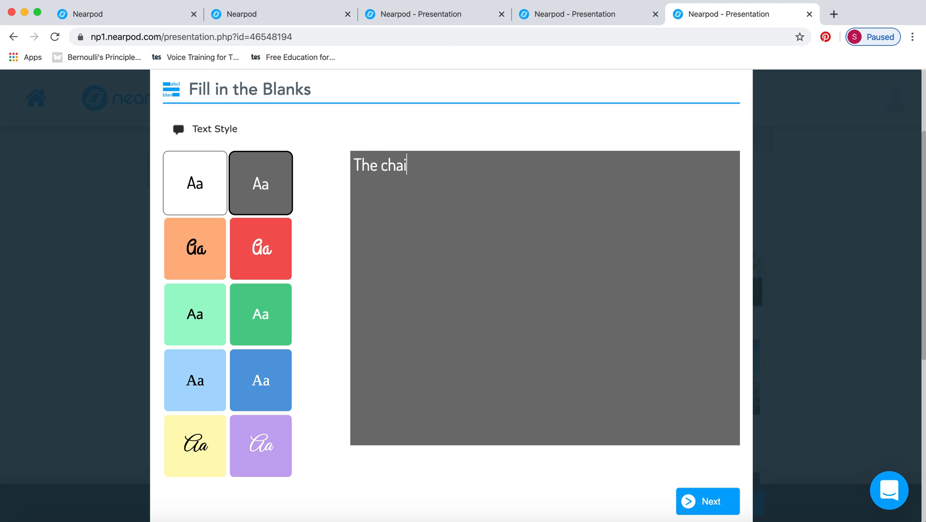
pyautogui.write('r is b')
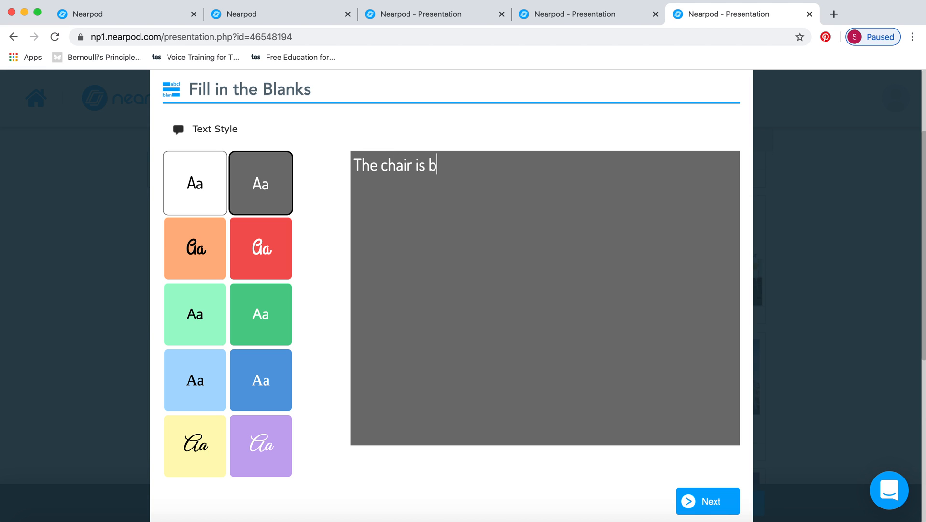
pyautogui.write('rown')
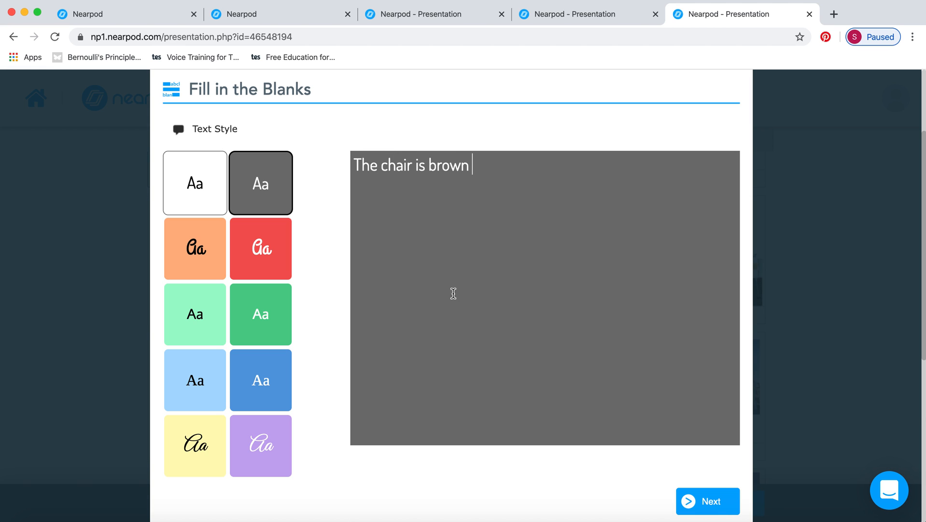
pyautogui.moveTo(574, 231)
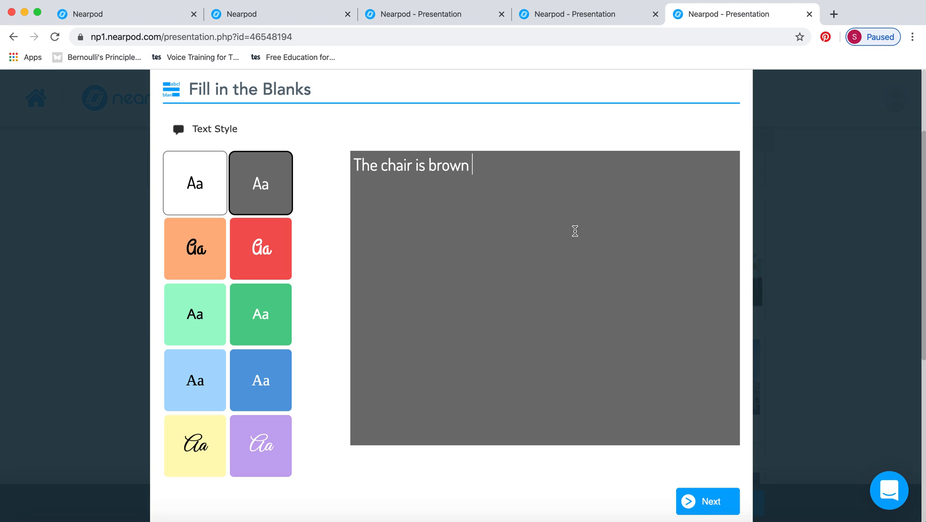
# Blank out 'chair' and 'brown' in the sentence and save the Fill in the Blanks activity.
pyautogui.click(707, 500)
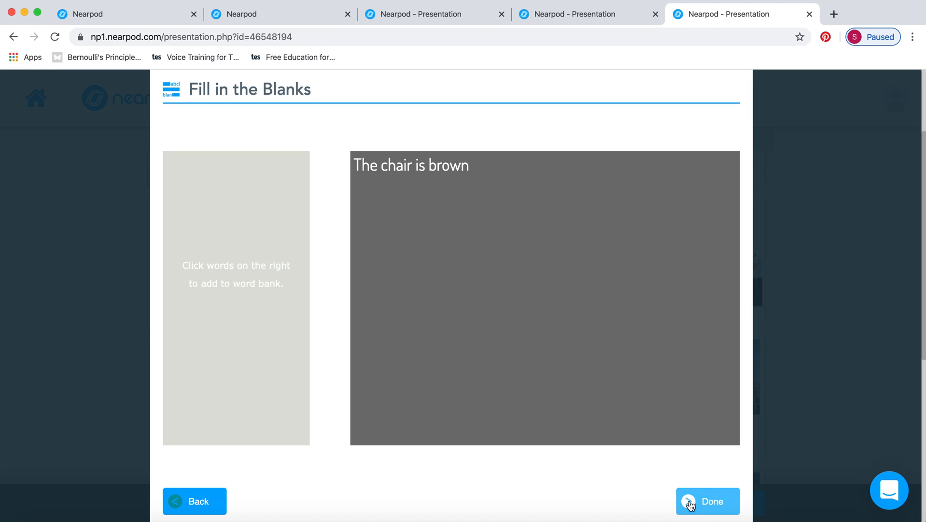
pyautogui.moveTo(396, 169)
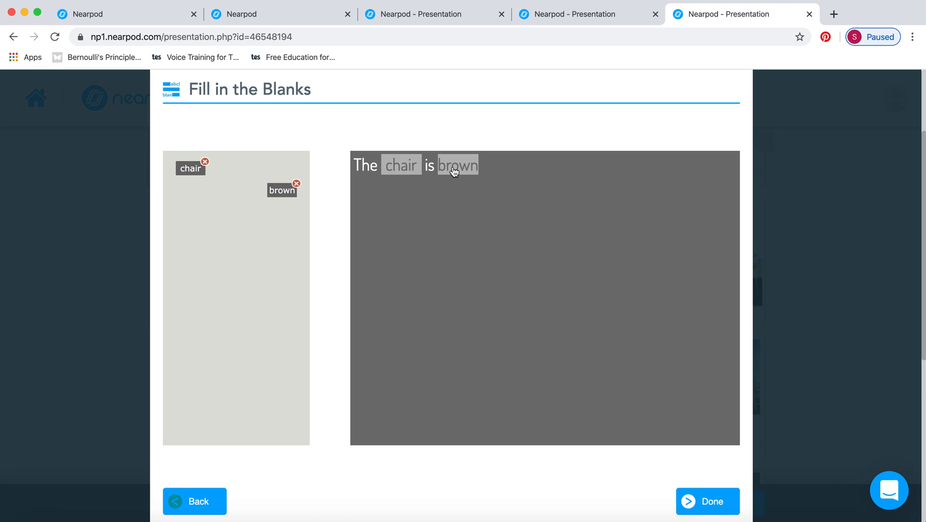
pyautogui.moveTo(253, 286)
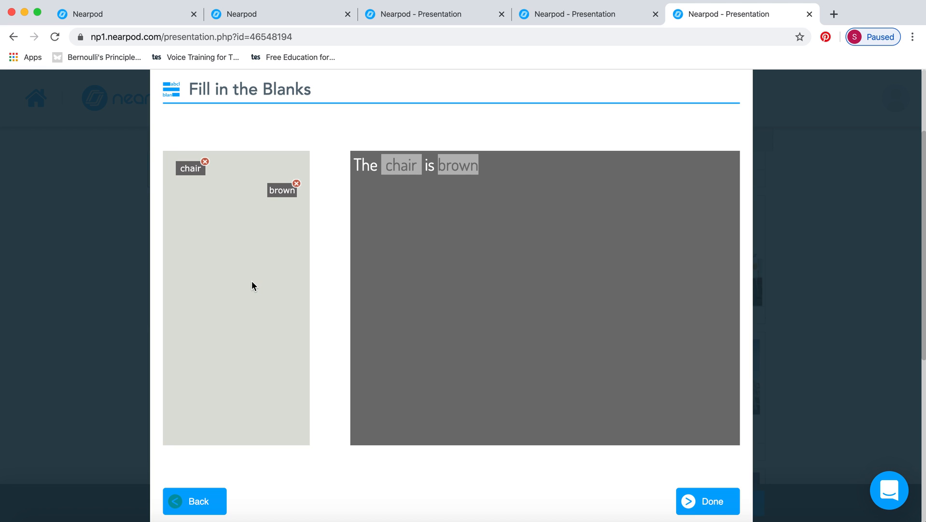
pyautogui.moveTo(549, 207)
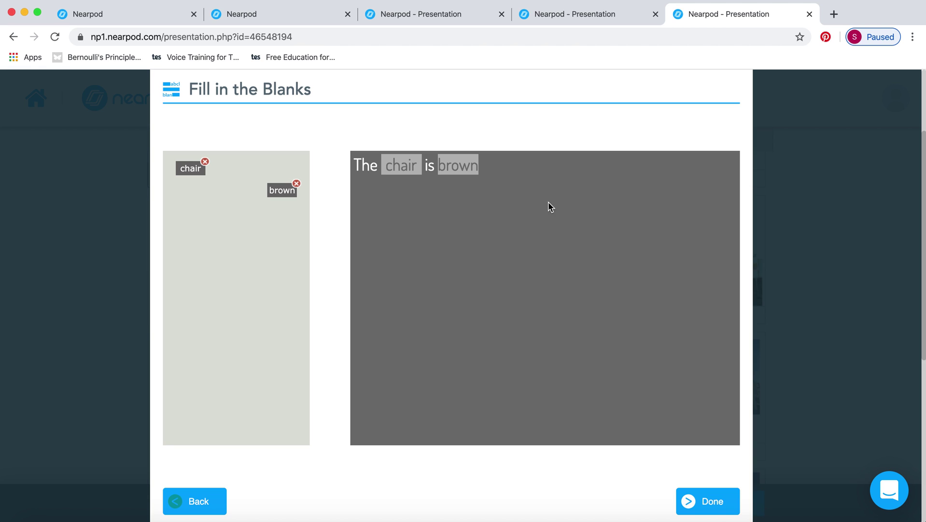
pyautogui.moveTo(500, 248)
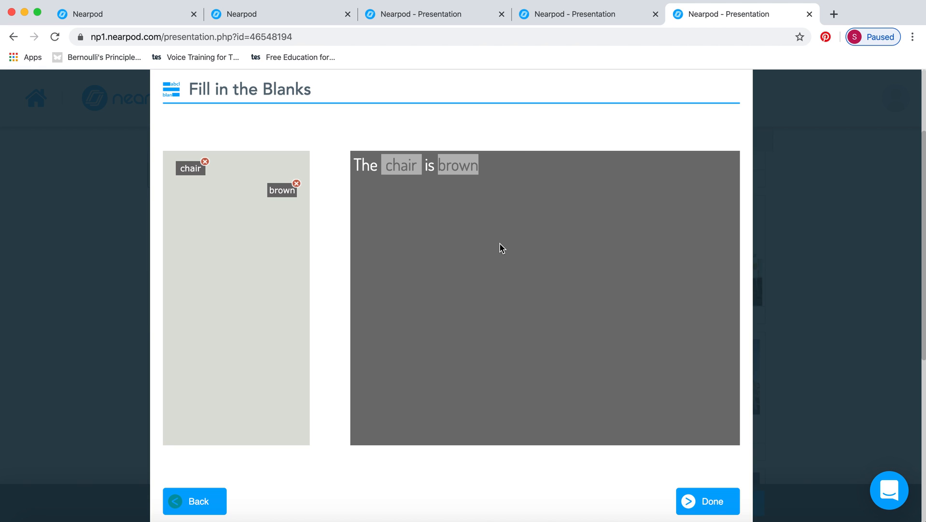
pyautogui.moveTo(226, 284)
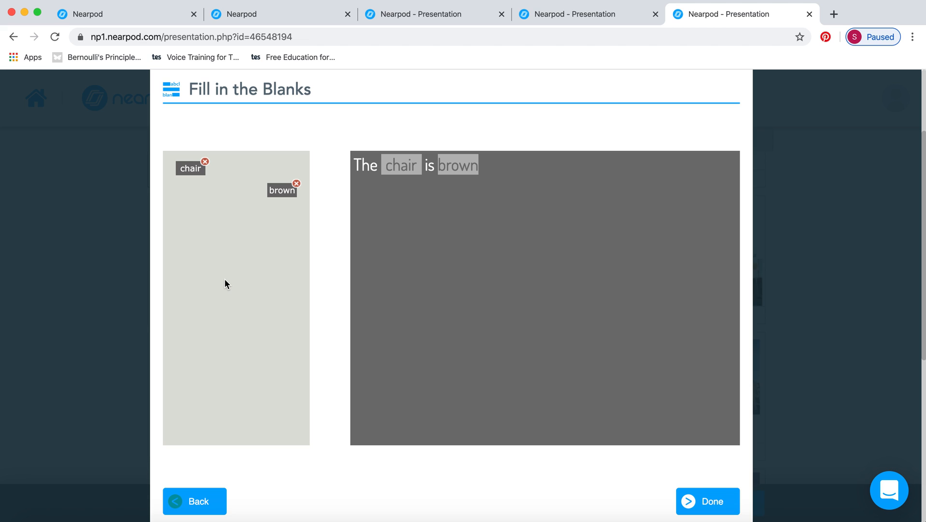
pyautogui.moveTo(229, 274)
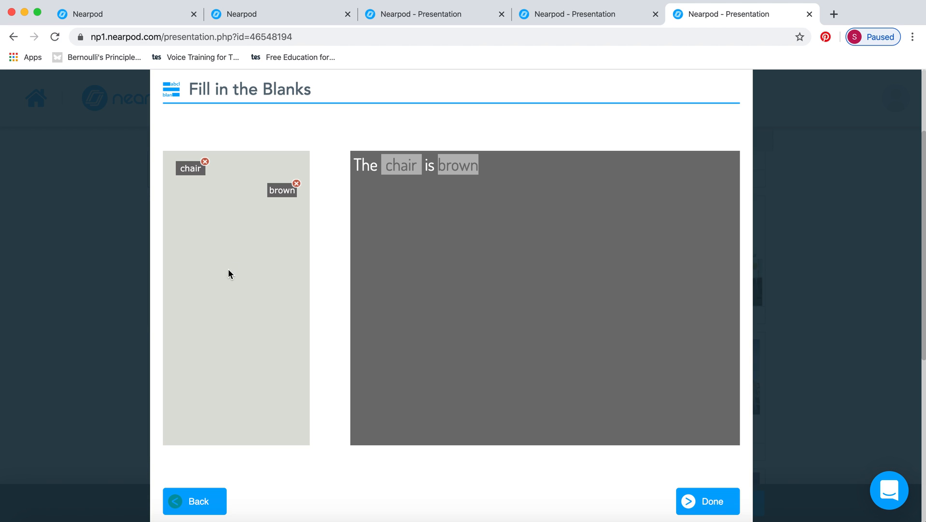
pyautogui.moveTo(204, 231)
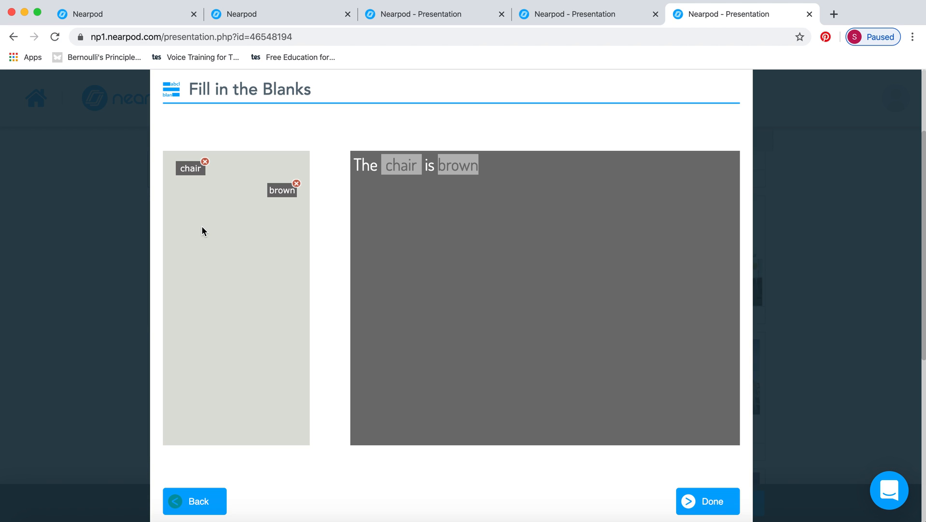
pyautogui.moveTo(422, 187)
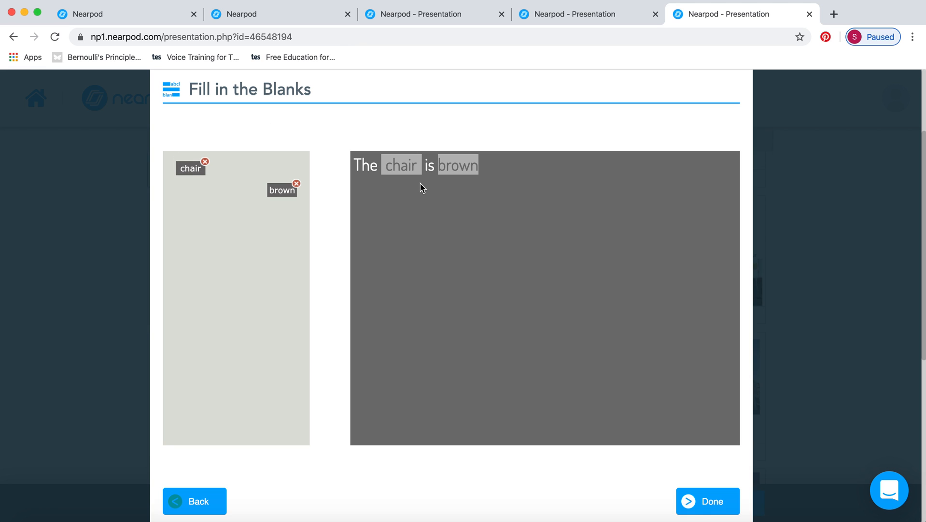
pyautogui.moveTo(316, 264)
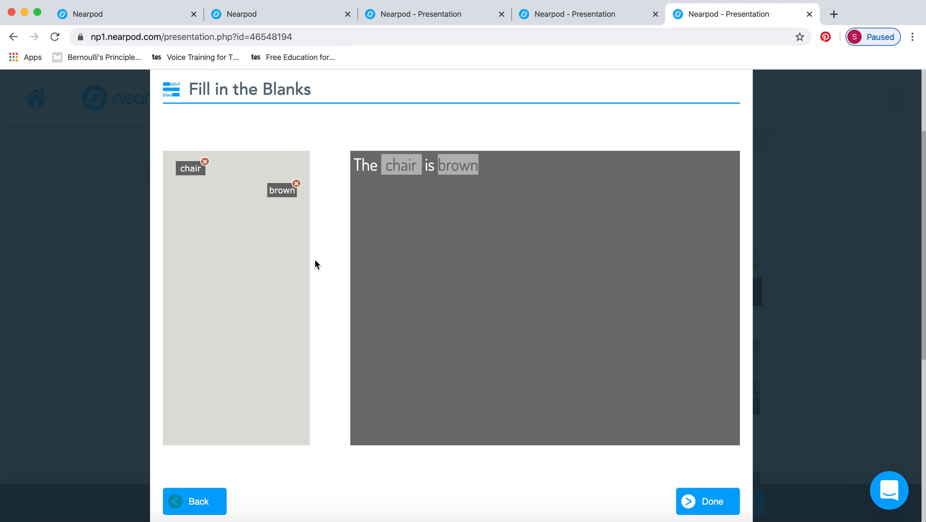
pyautogui.click(707, 501)
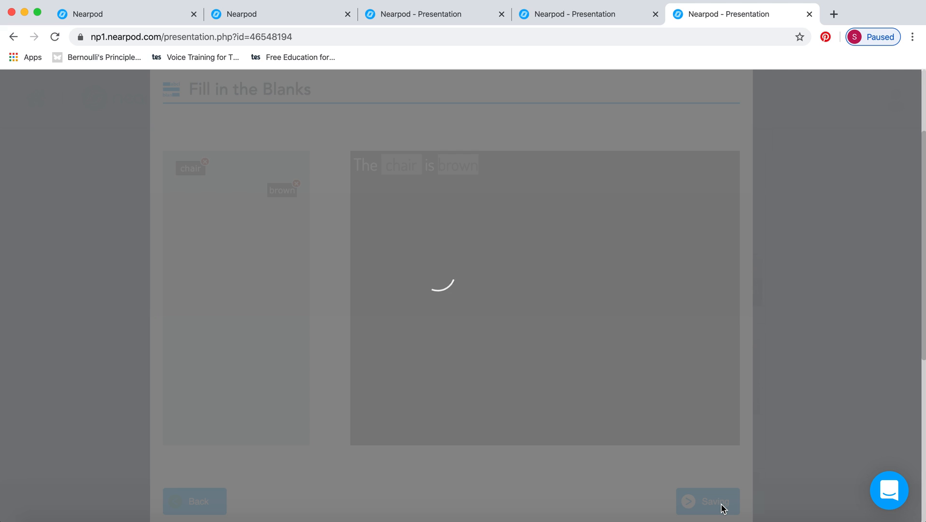
# Bring up the Add Content options beside the 'What is an airfoil' slide.
pyautogui.click(707, 501)
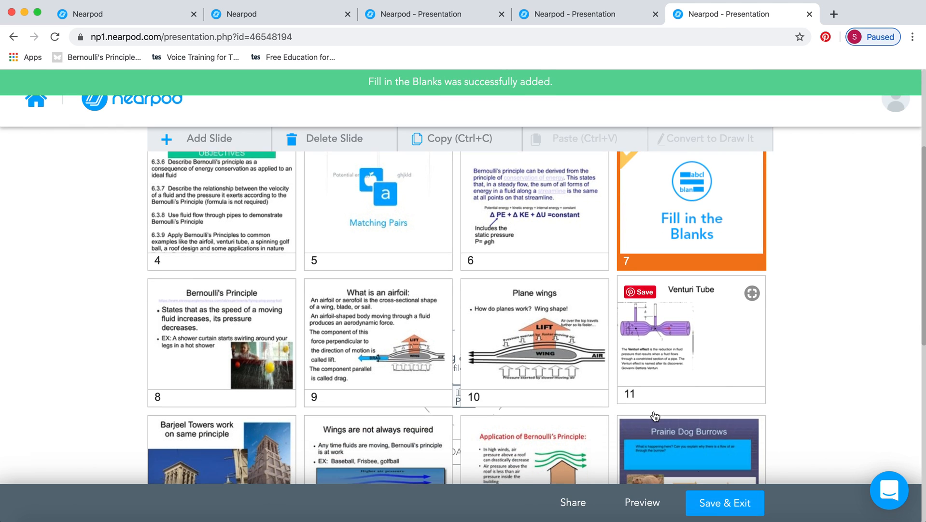
pyautogui.scroll(3)
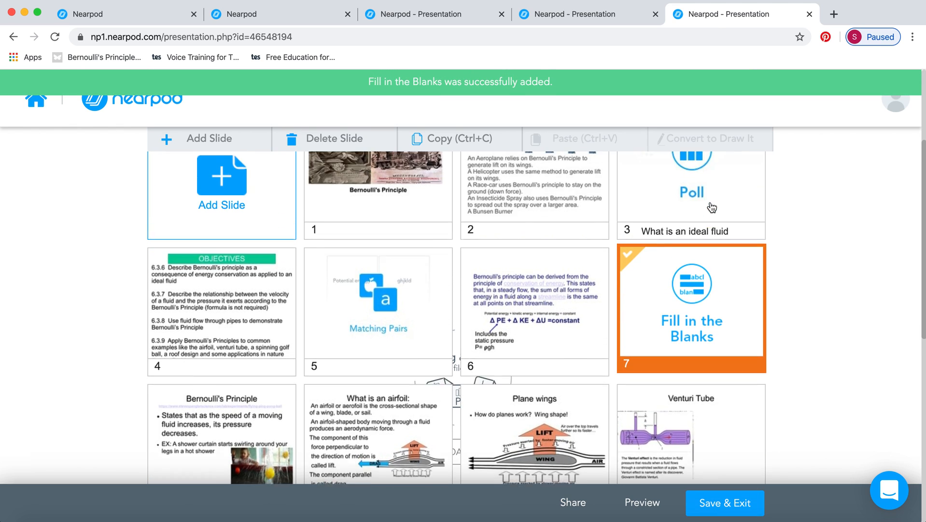
pyautogui.scroll(-3)
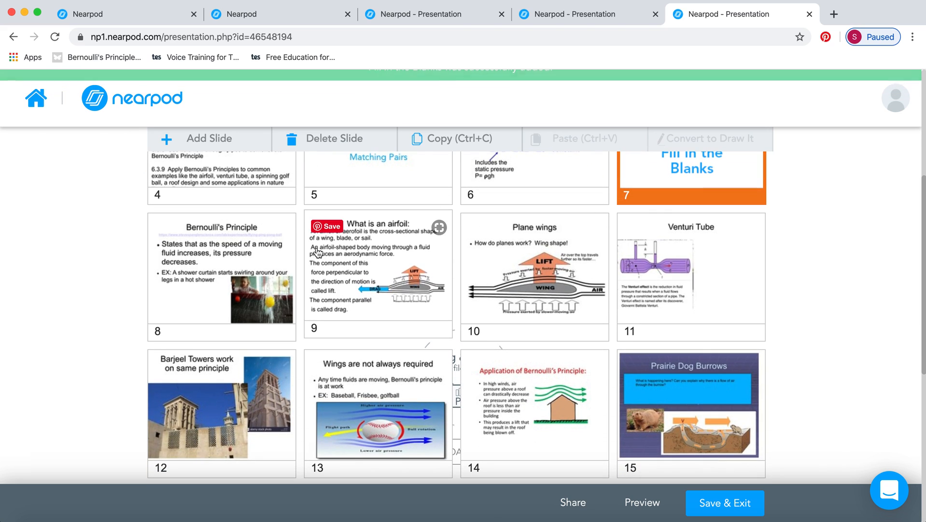
pyautogui.click(438, 227)
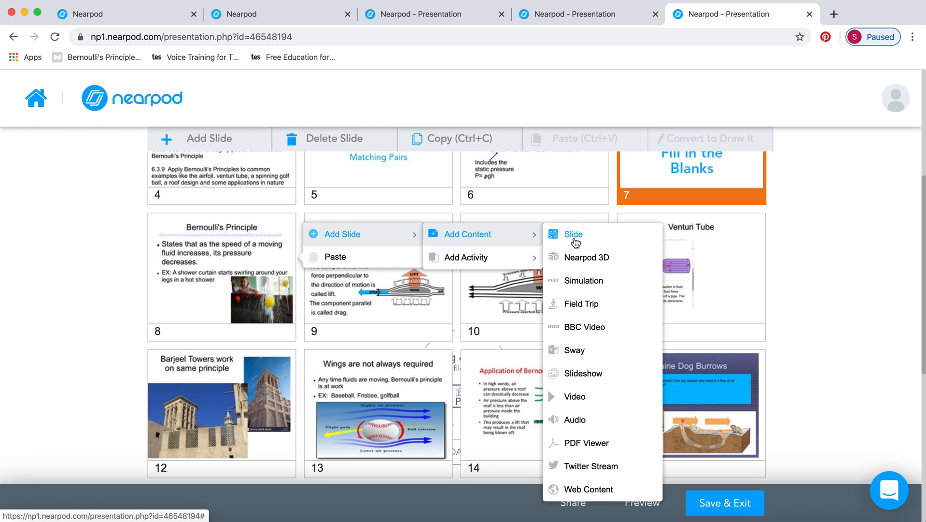
pyautogui.moveTo(590, 239)
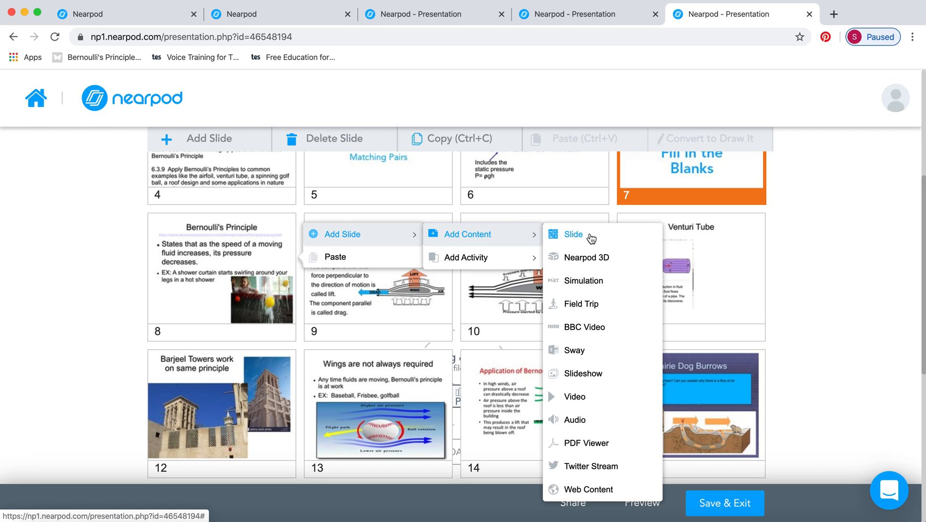
pyautogui.moveTo(583, 247)
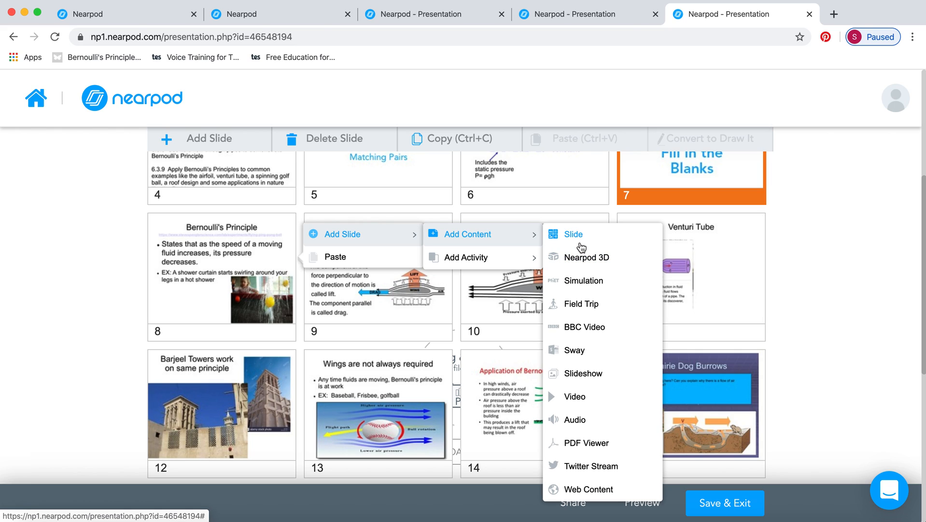
pyautogui.moveTo(587, 256)
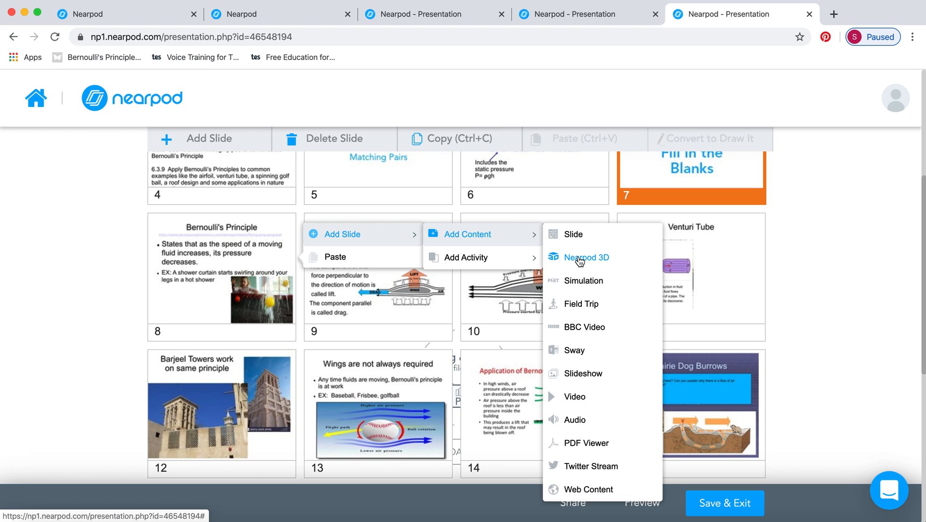
# Insert the Nearpod 3D Mosquito model from Staff Picks as slide 9.
pyautogui.click(586, 256)
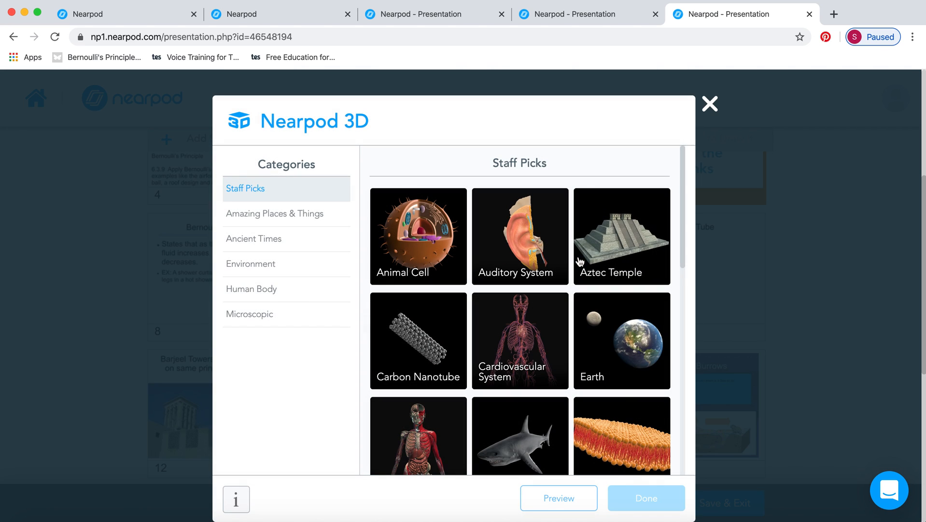
pyautogui.scroll(-3)
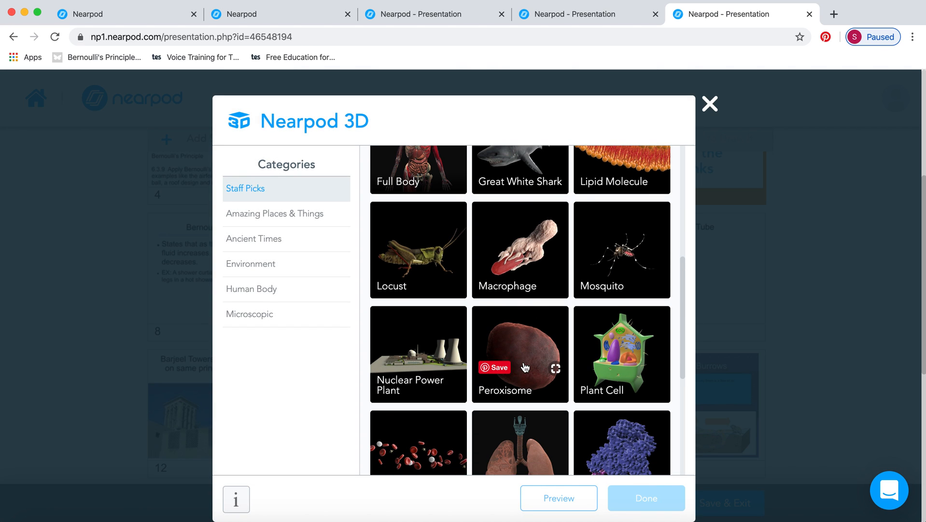
pyautogui.scroll(-3)
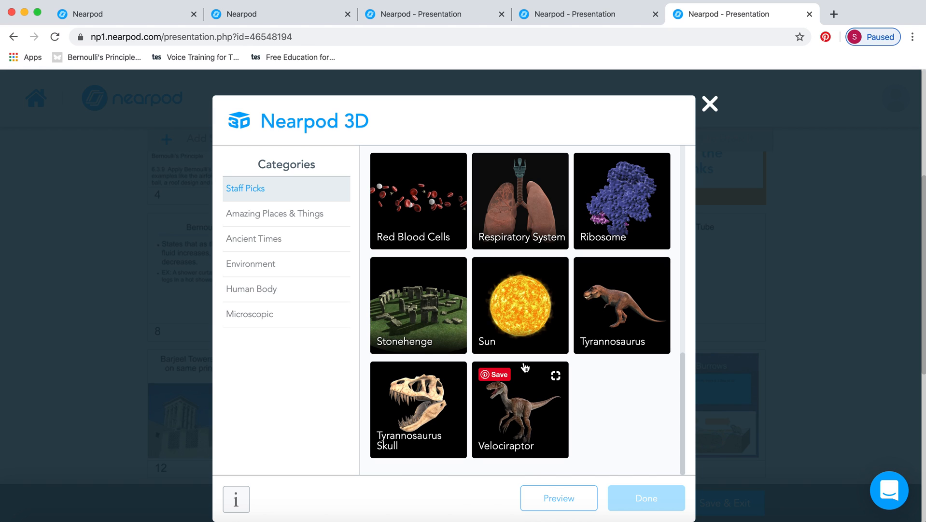
pyautogui.moveTo(539, 253)
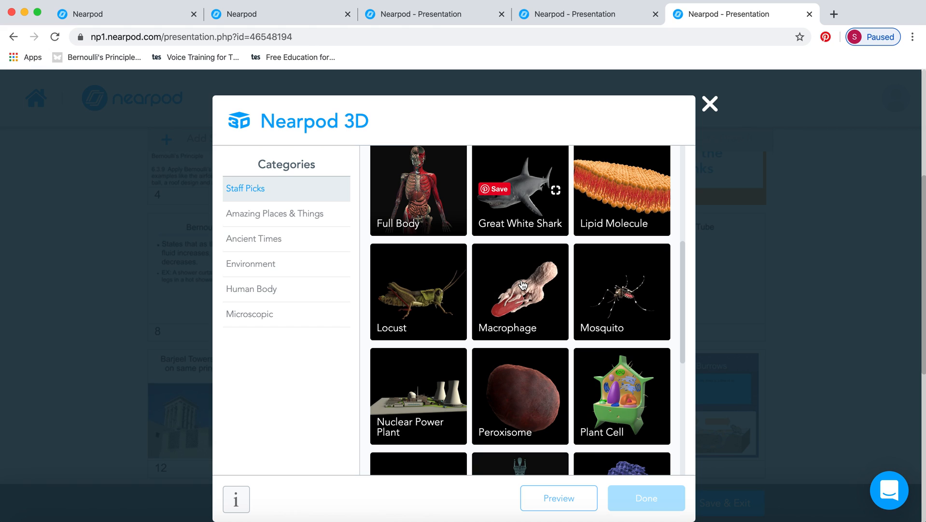
pyautogui.moveTo(621, 291)
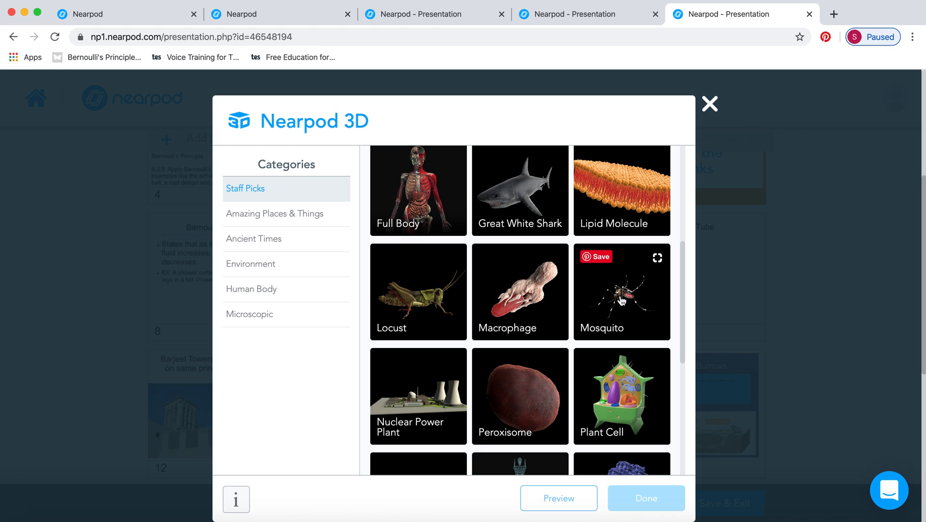
pyautogui.click(621, 291)
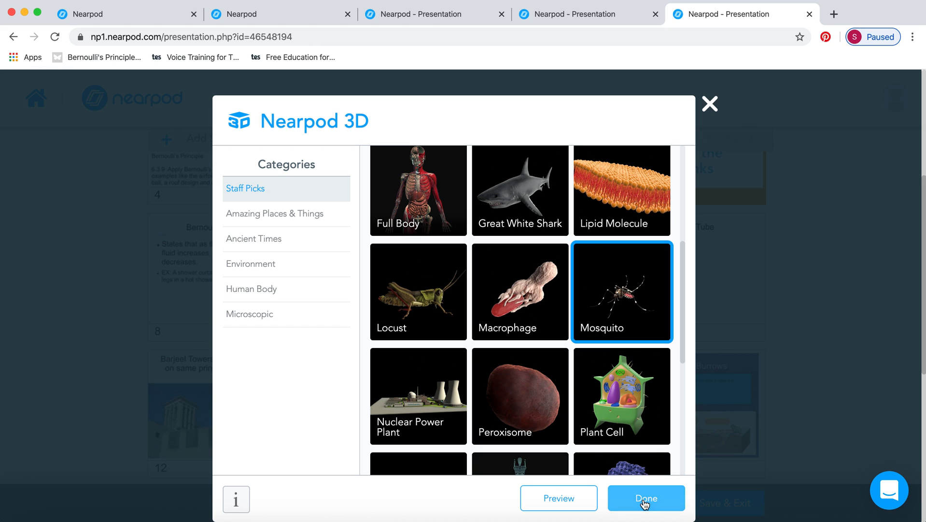
pyautogui.click(645, 498)
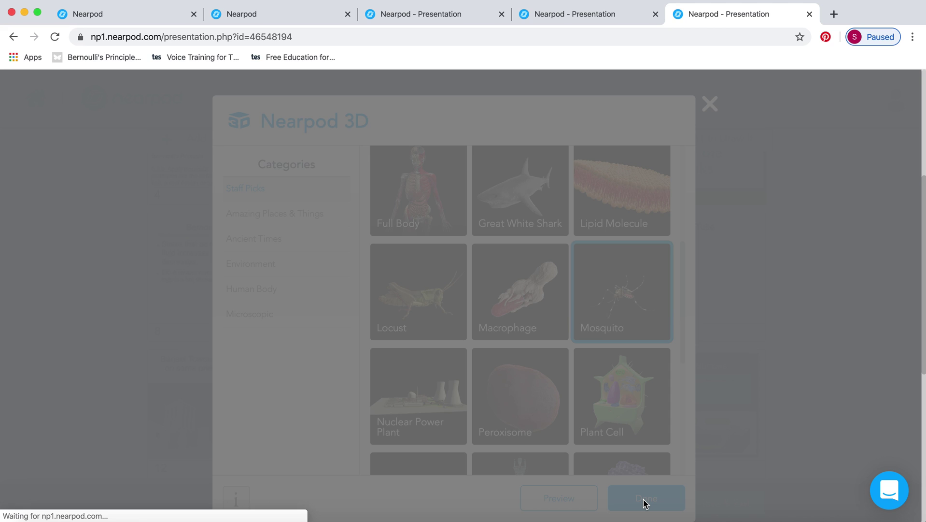
pyautogui.click(645, 497)
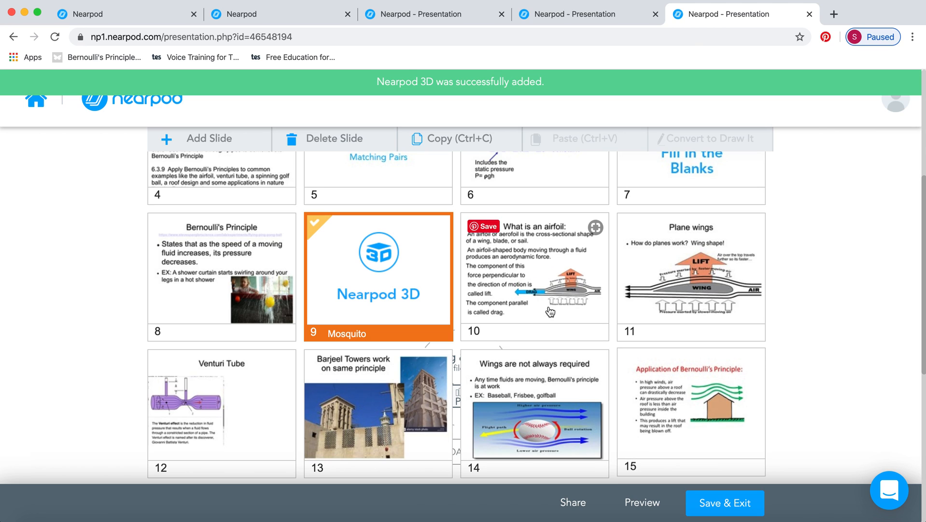
pyautogui.moveTo(417, 277)
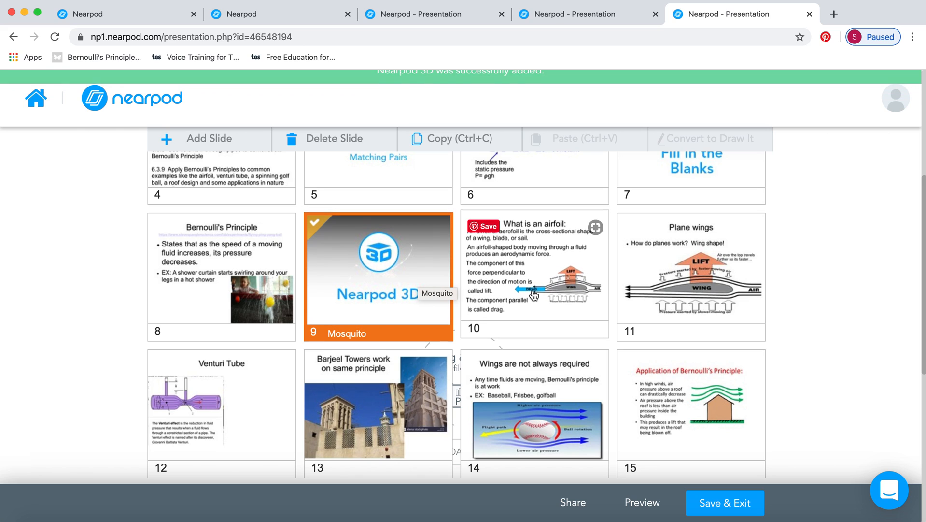
# Start a Simulation slide and browse the PhET categories down to Science: High School.
pyautogui.rightClick(616, 301)
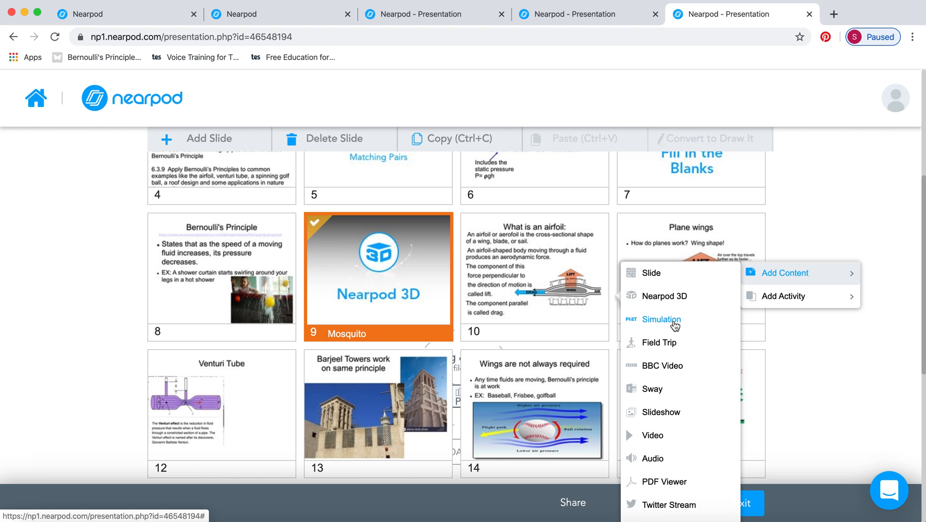
pyautogui.click(660, 318)
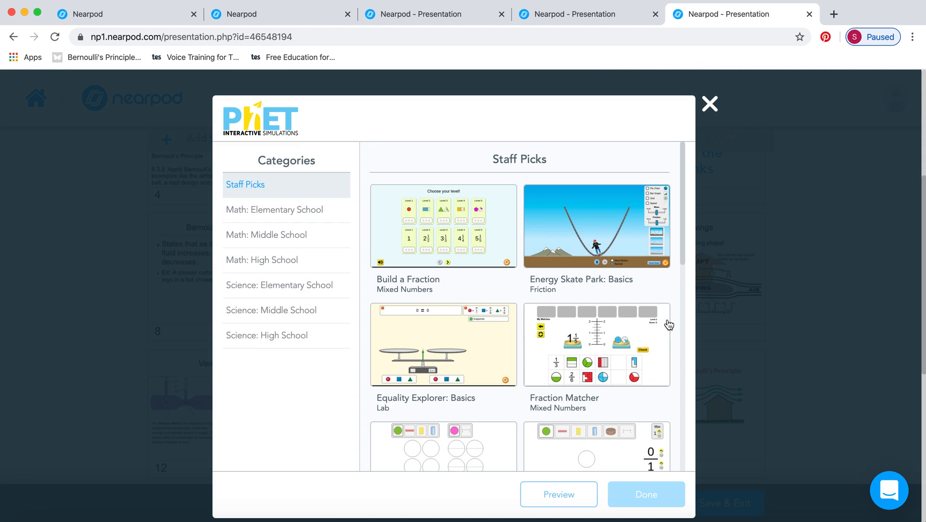
pyautogui.moveTo(327, 147)
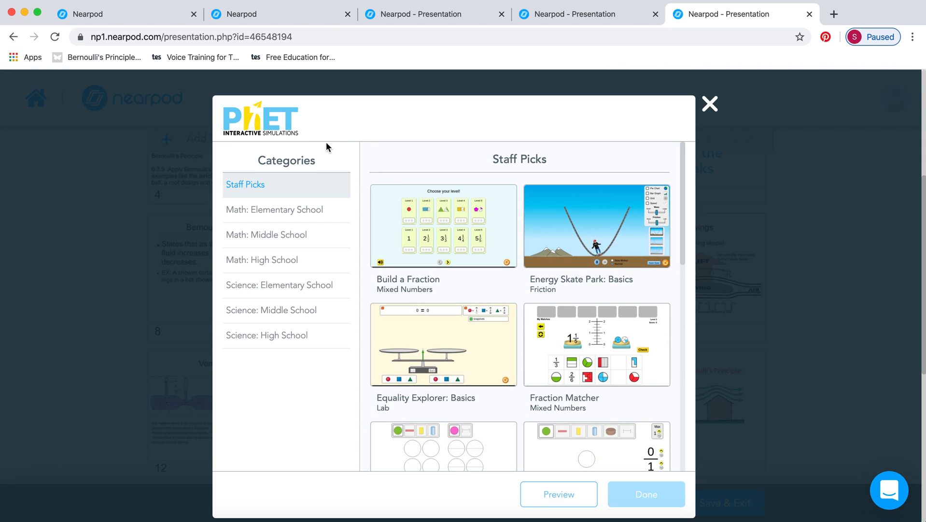
pyautogui.moveTo(291, 153)
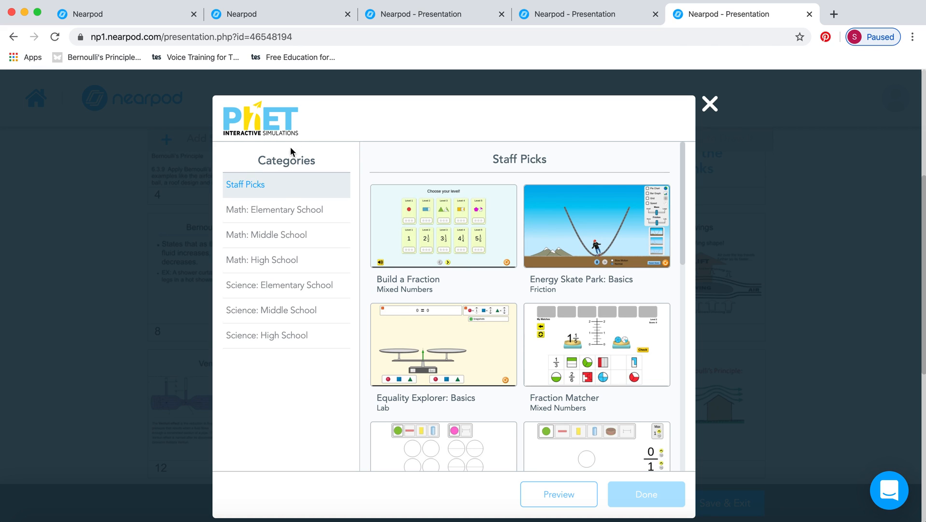
pyautogui.moveTo(285, 215)
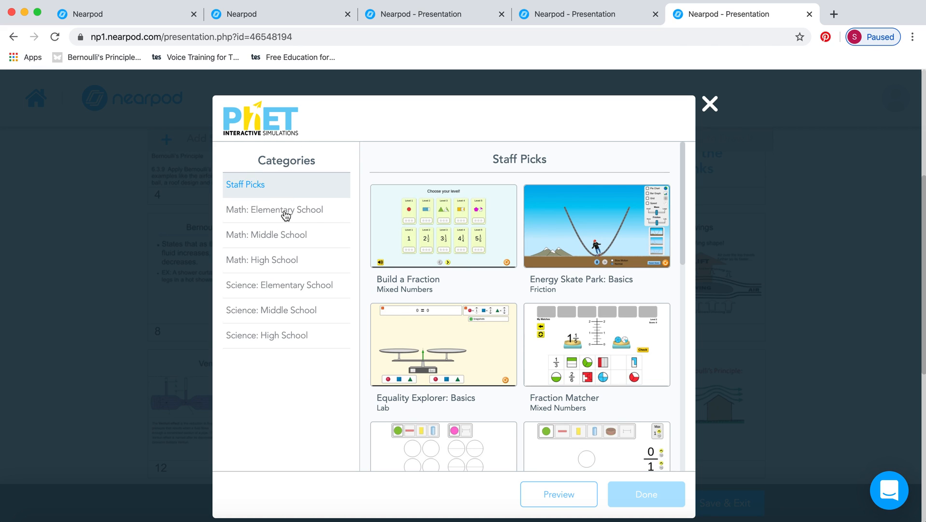
pyautogui.click(274, 210)
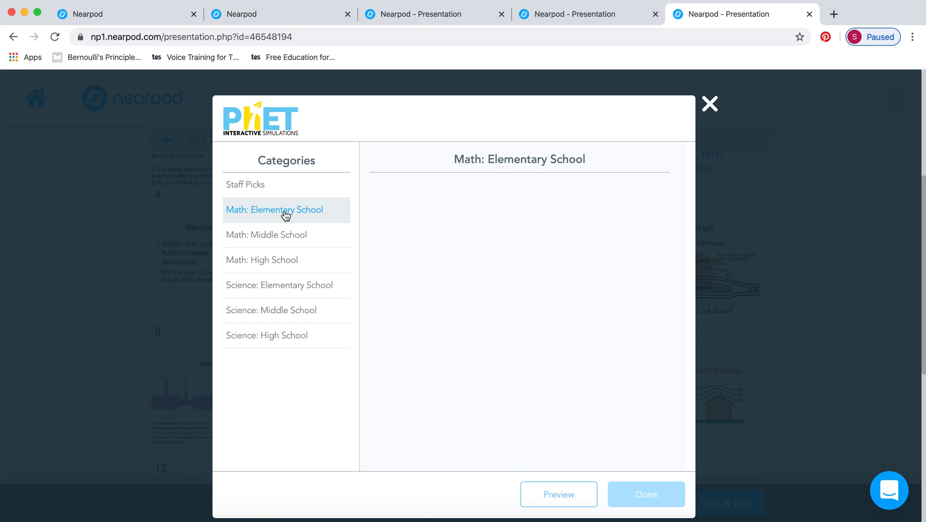
pyautogui.click(265, 235)
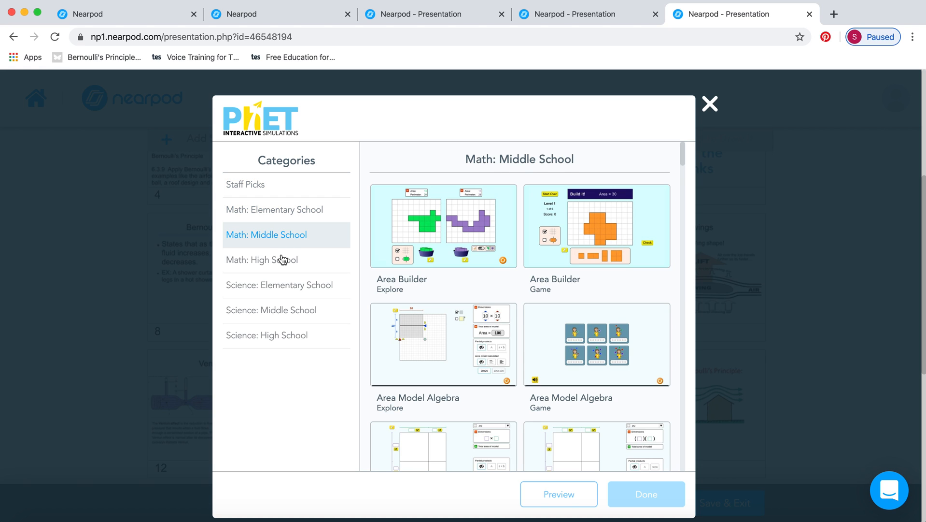
pyautogui.click(271, 309)
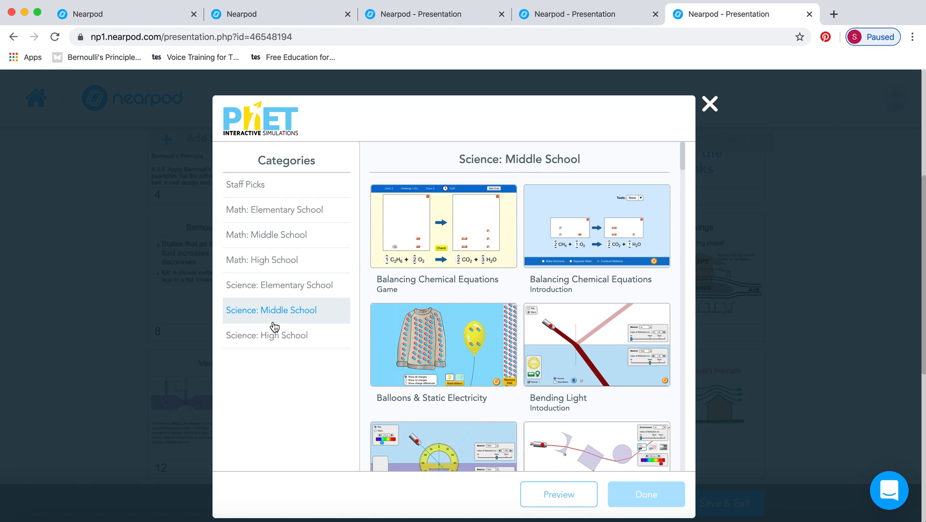
pyautogui.click(267, 335)
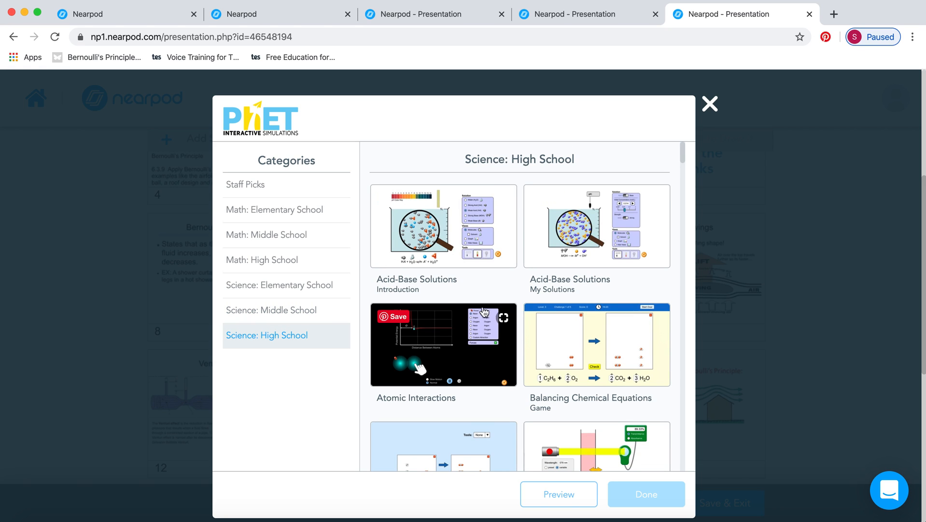
pyautogui.moveTo(515, 409)
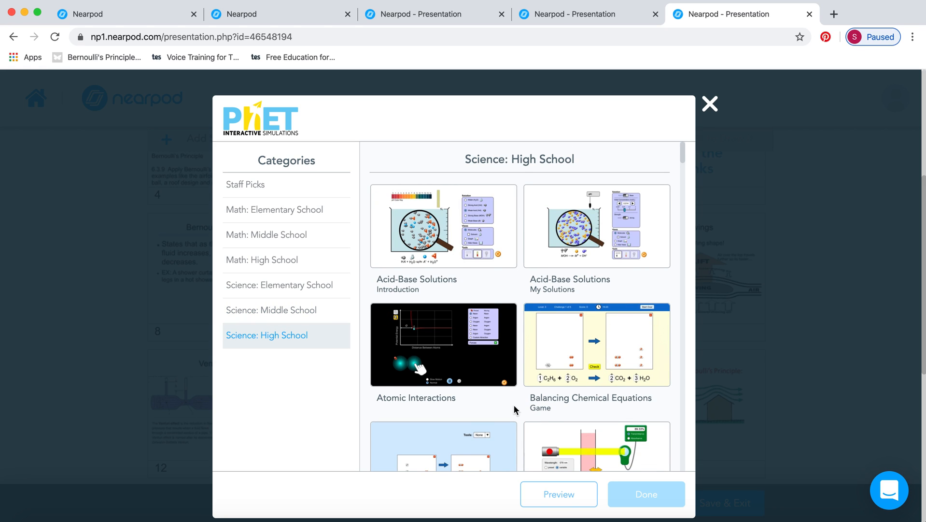
# Select the Bending Light More Tools simulation and add it as slide 11.
pyautogui.scroll(-3)
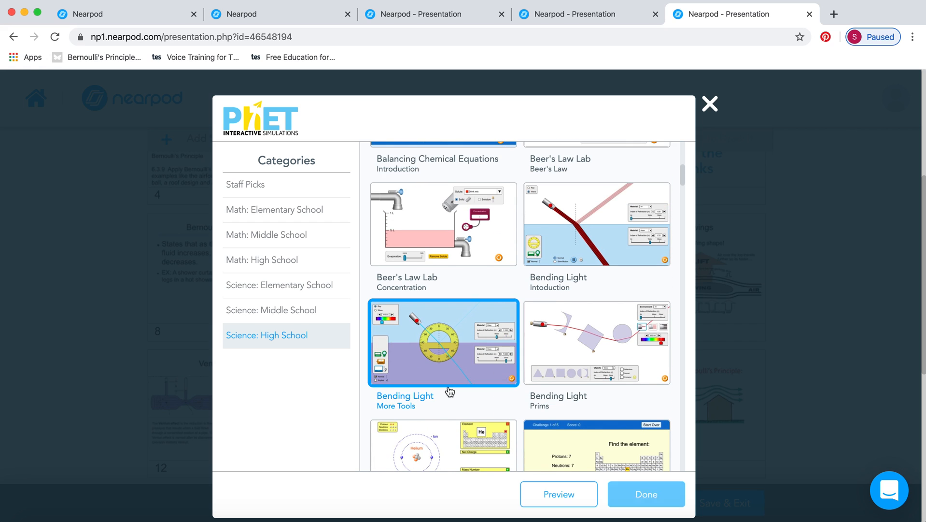
pyautogui.click(646, 494)
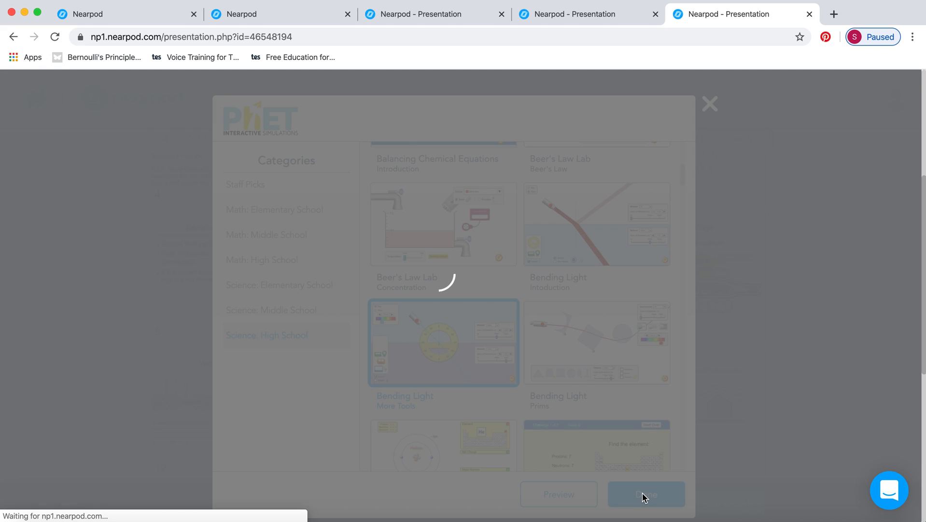
pyautogui.click(645, 494)
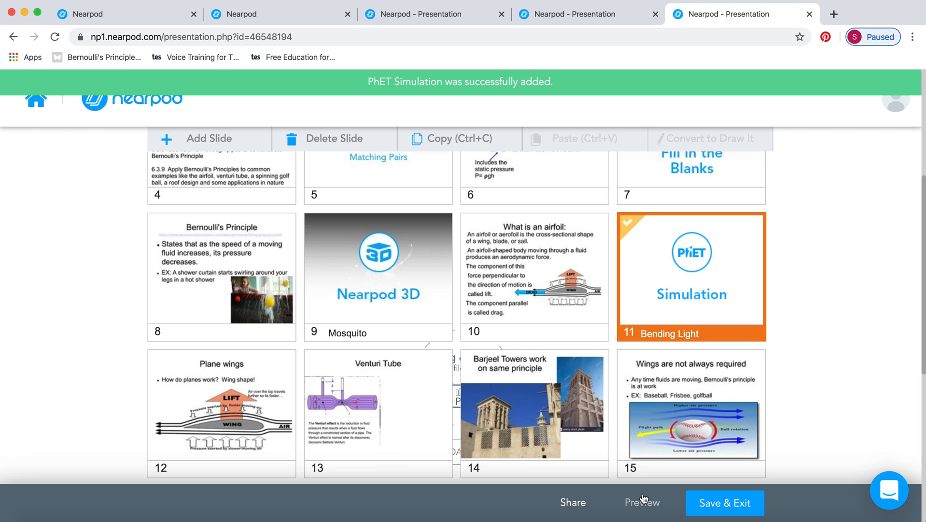
# Insert a Field Trip to Beijing China Jiangshan Coal Hill as slide 13.
pyautogui.scroll(-3)
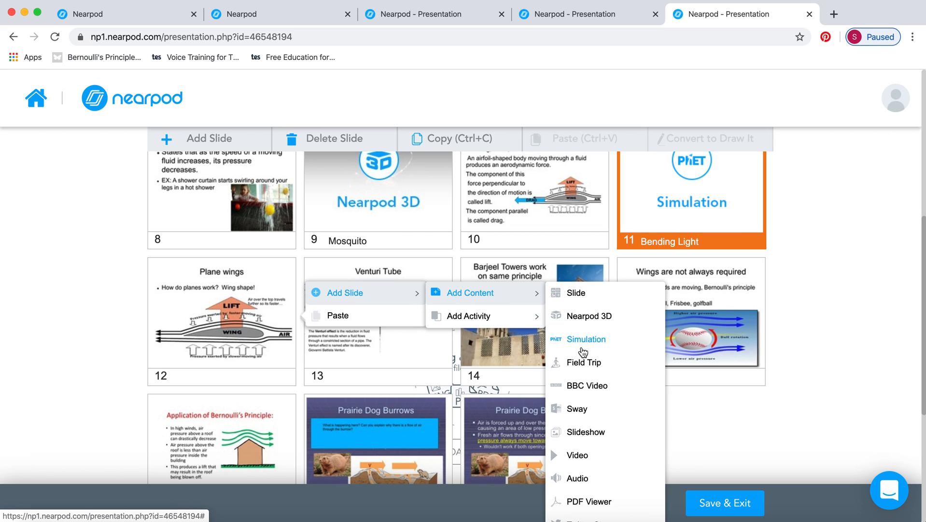
pyautogui.moveTo(580, 364)
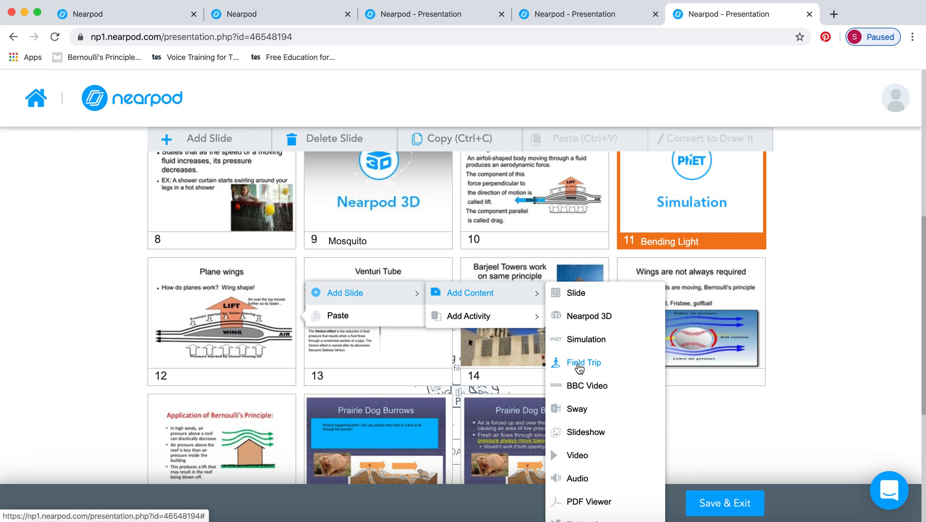
pyautogui.click(583, 362)
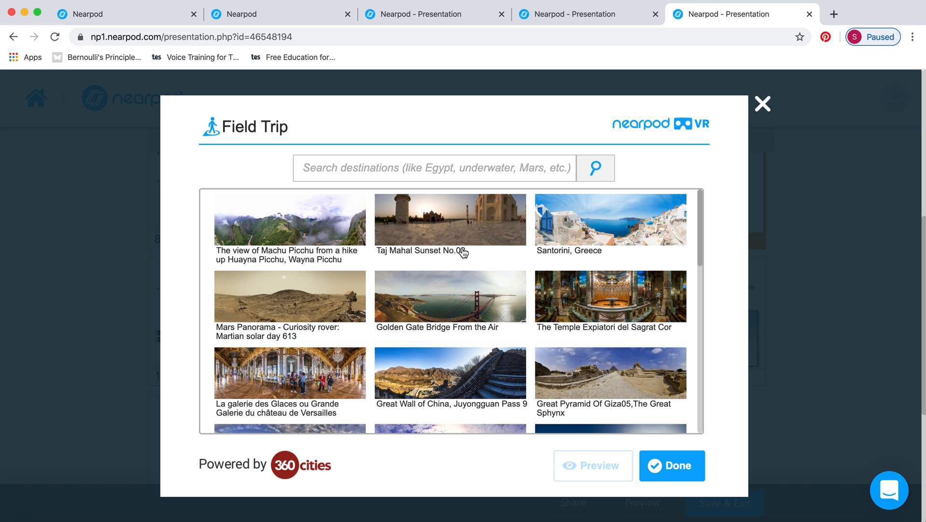
pyautogui.scroll(-3)
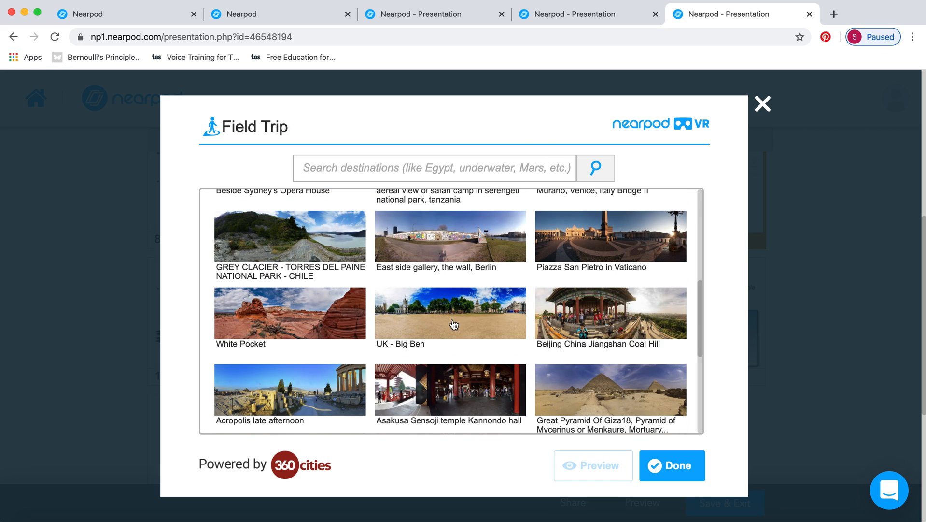
pyautogui.click(610, 313)
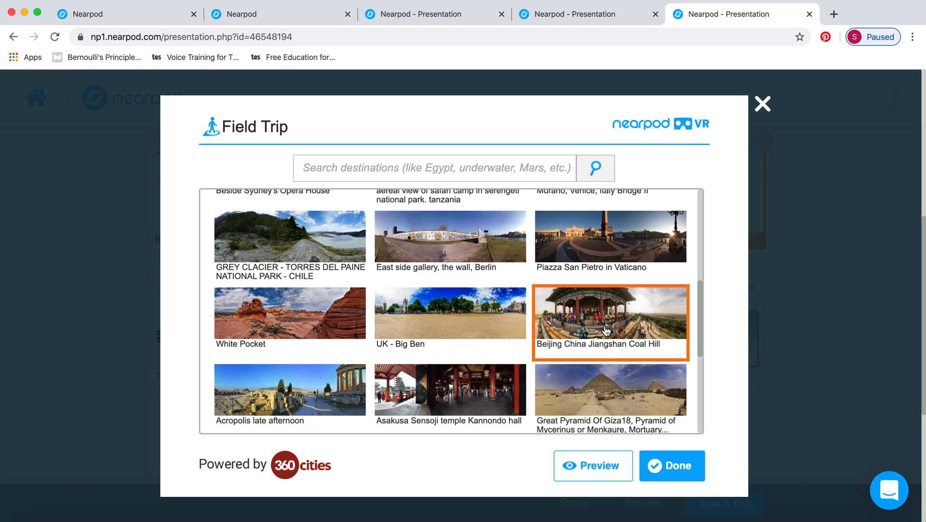
pyautogui.click(671, 466)
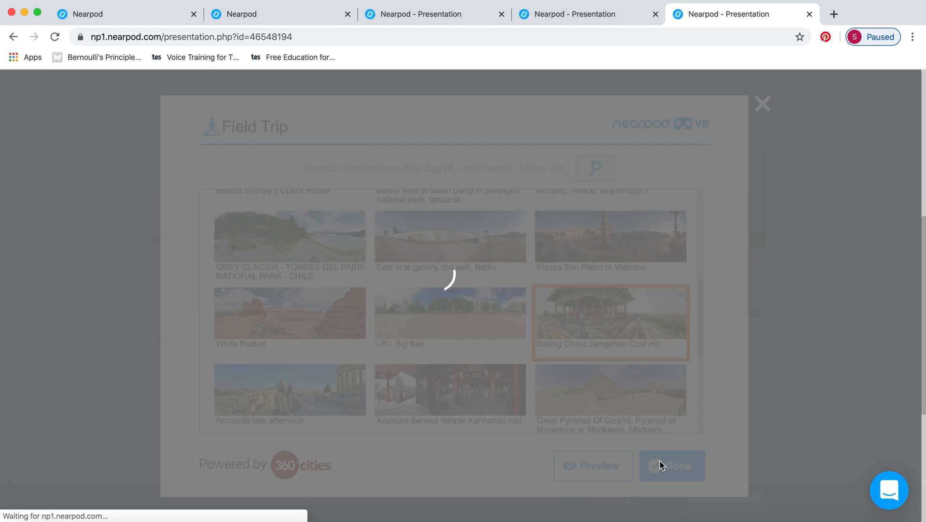
pyautogui.click(671, 465)
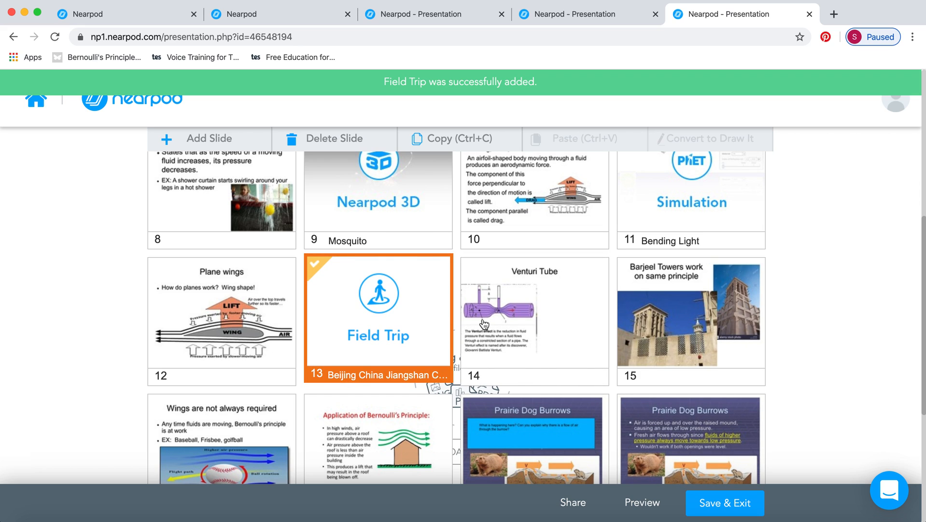
# Start adding a Sway content slide at slide 15.
pyautogui.rightClick(678, 319)
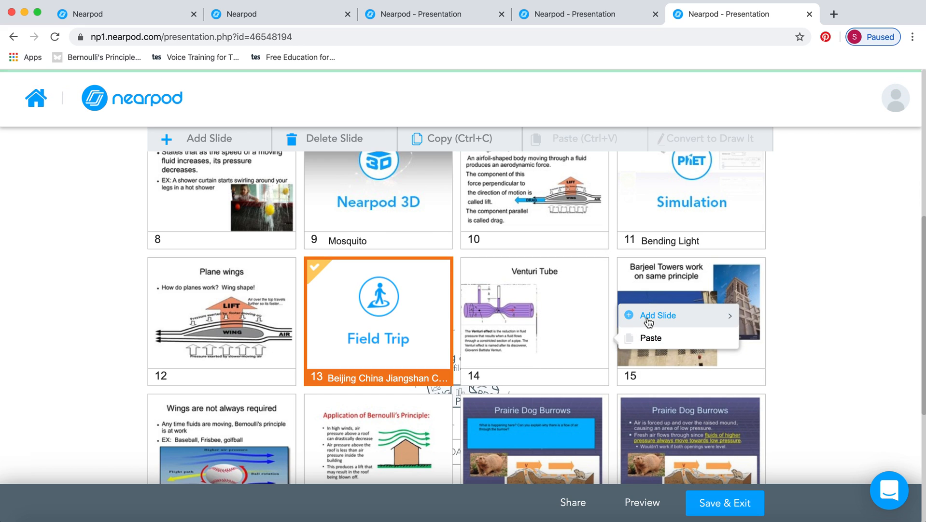
pyautogui.click(658, 315)
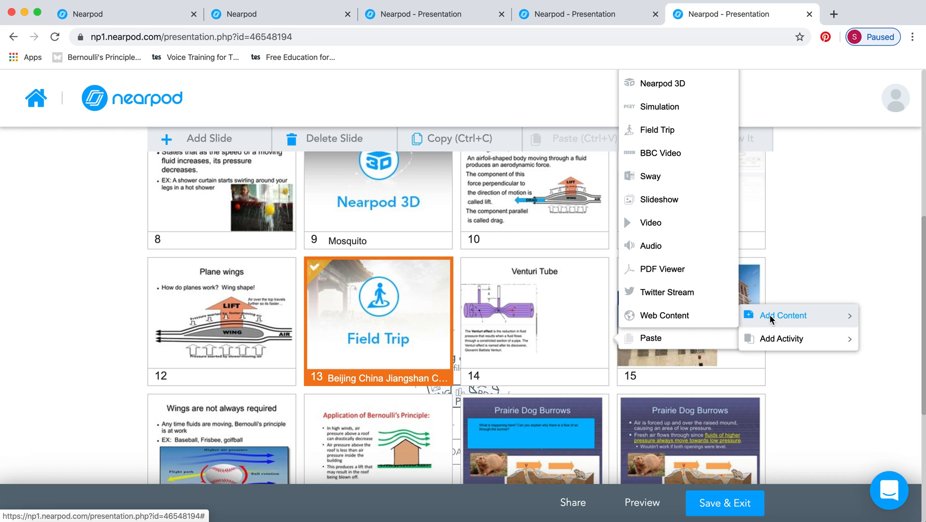
pyautogui.moveTo(773, 319)
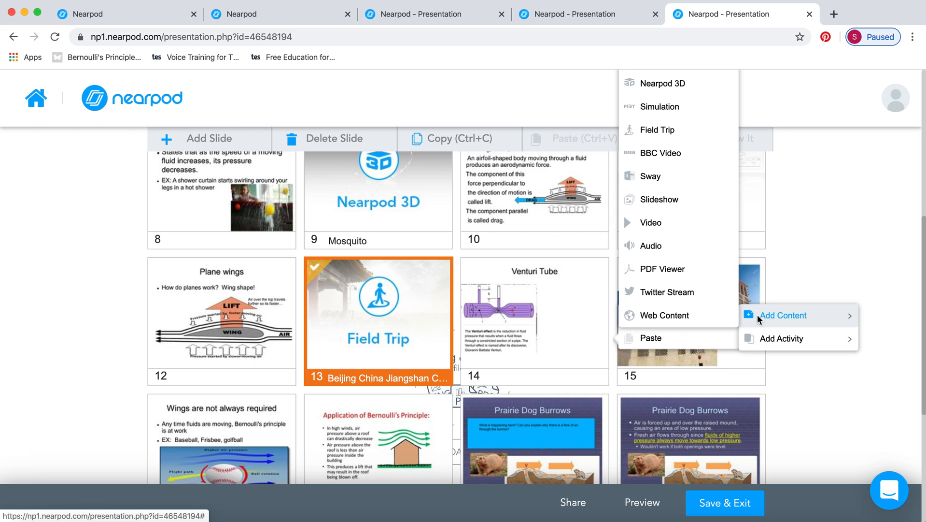
pyautogui.moveTo(659, 199)
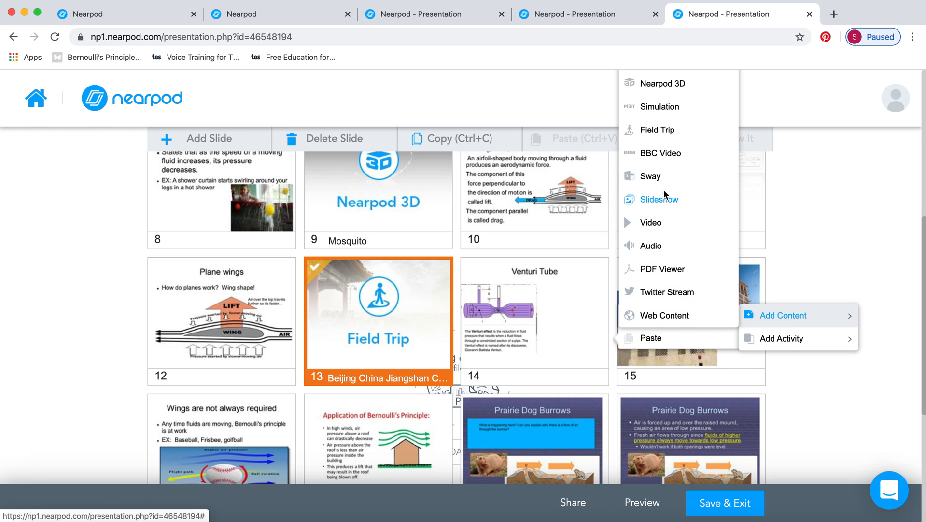
pyautogui.moveTo(652, 183)
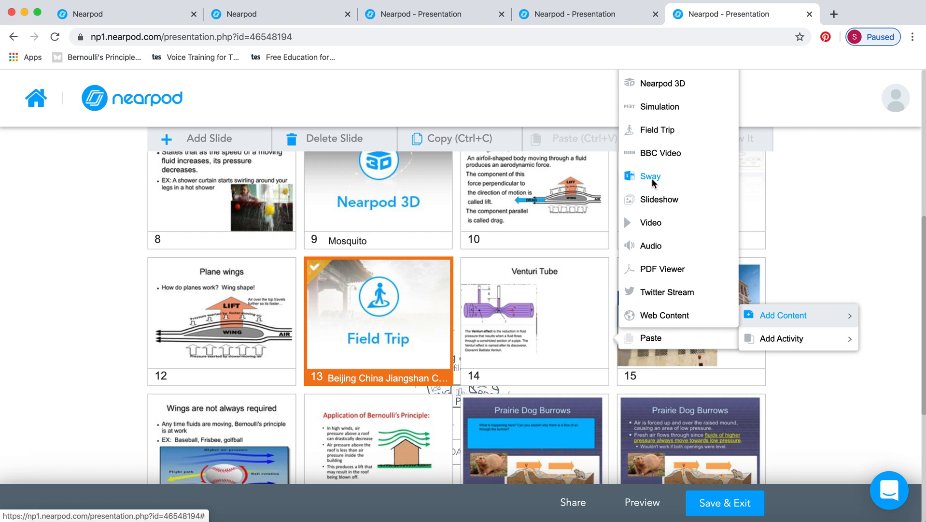
pyautogui.click(650, 176)
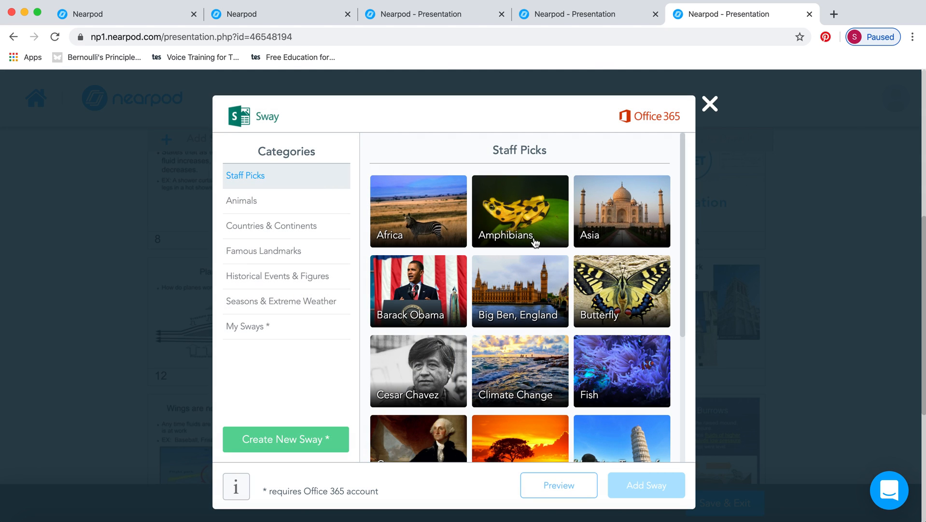
pyautogui.moveTo(530, 305)
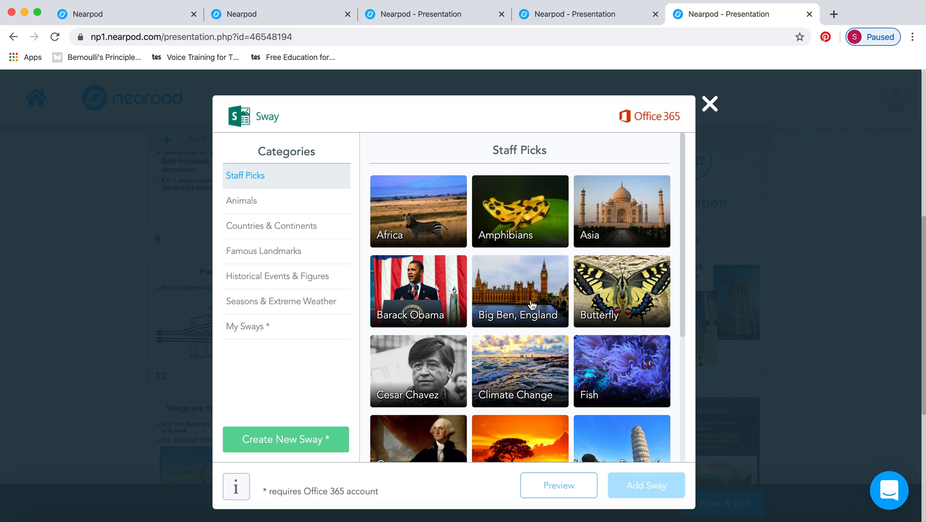
pyautogui.moveTo(495, 351)
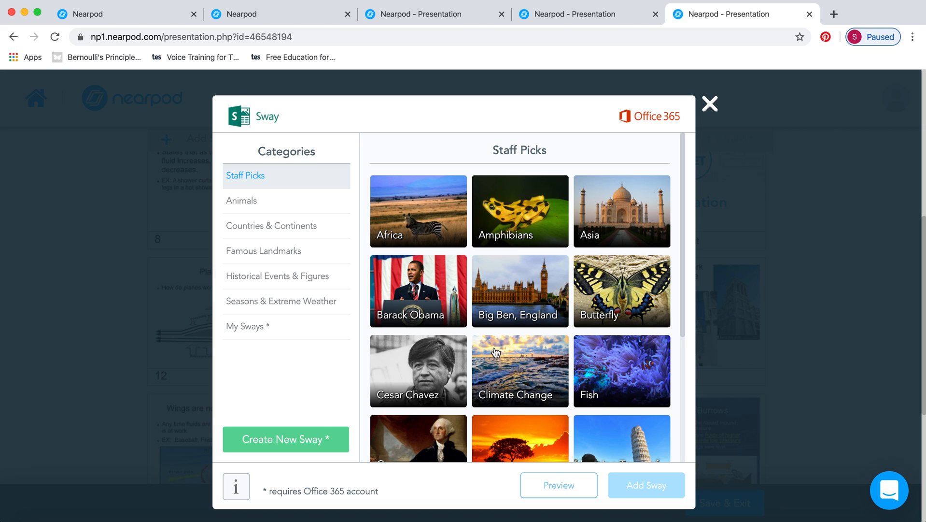
# Select the Barack Obama Sway and add it to the lesson.
pyautogui.click(418, 291)
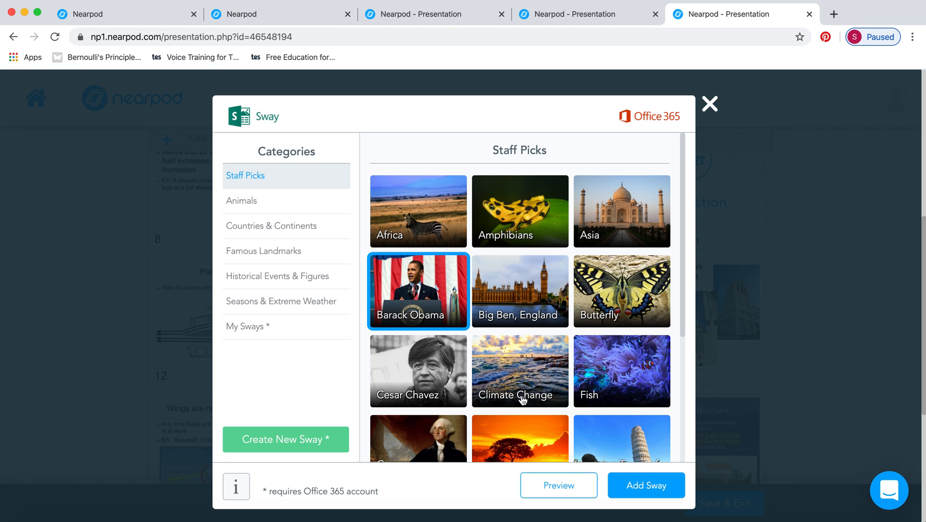
pyautogui.click(645, 484)
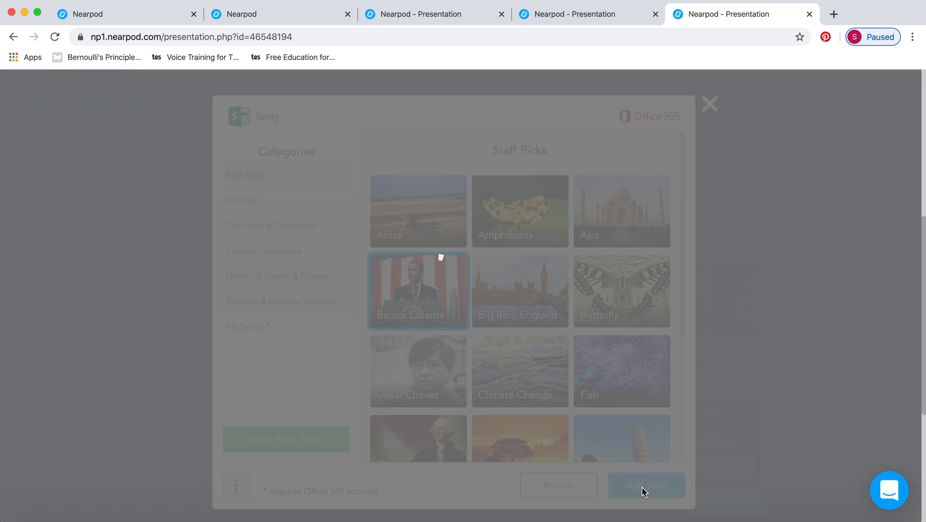
pyautogui.click(646, 485)
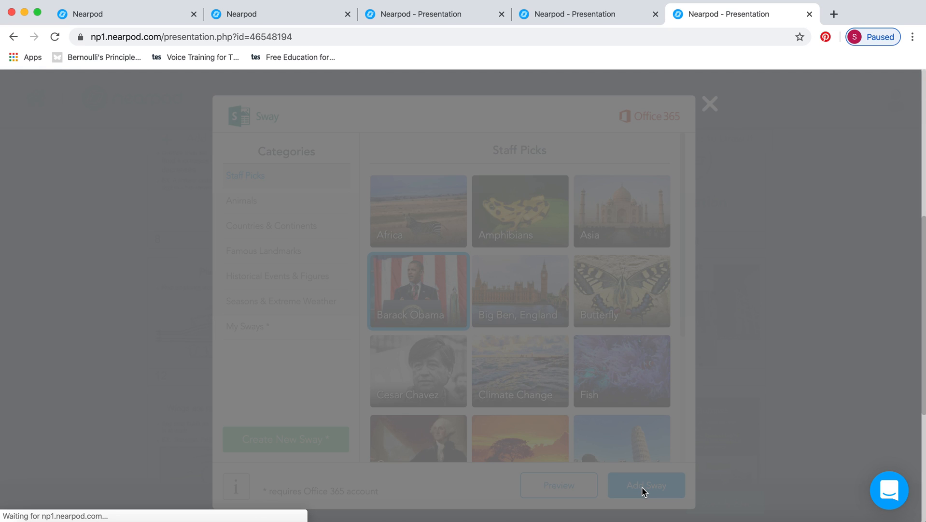
pyautogui.click(645, 484)
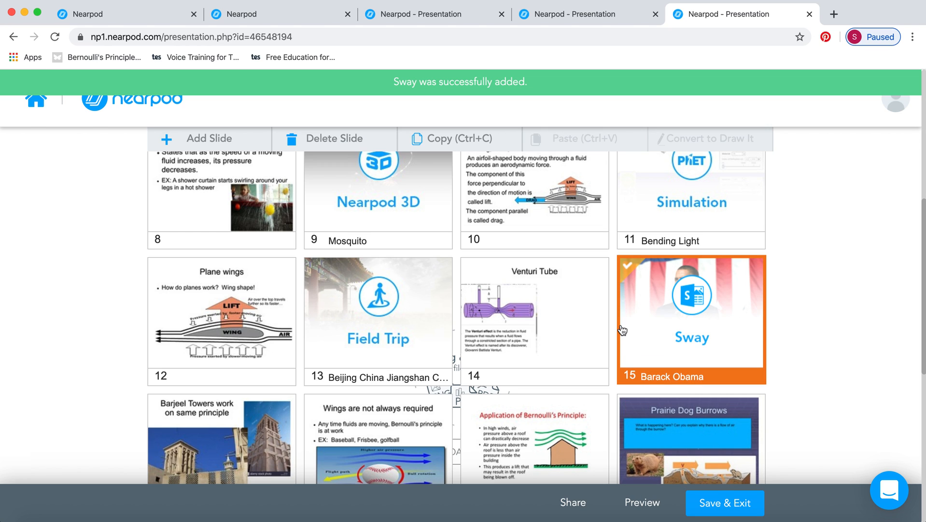
pyautogui.scroll(-3)
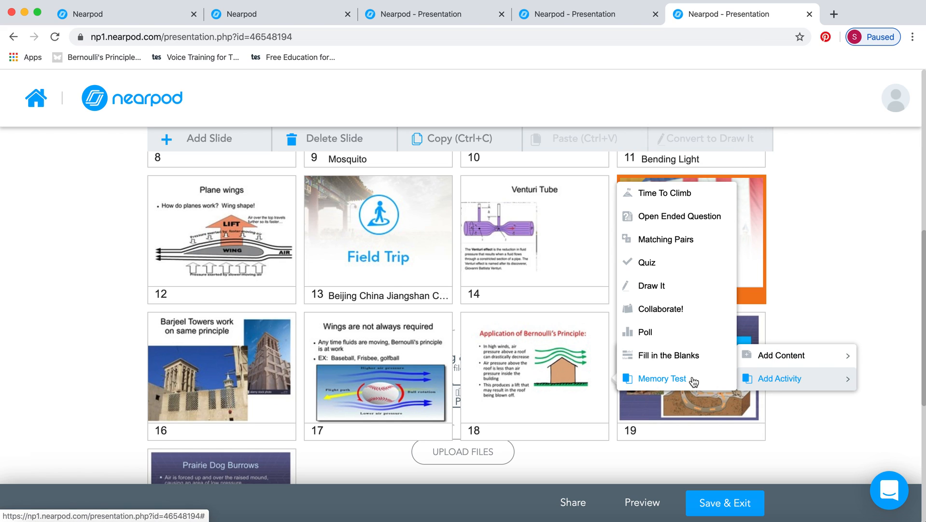
pyautogui.moveTo(668, 355)
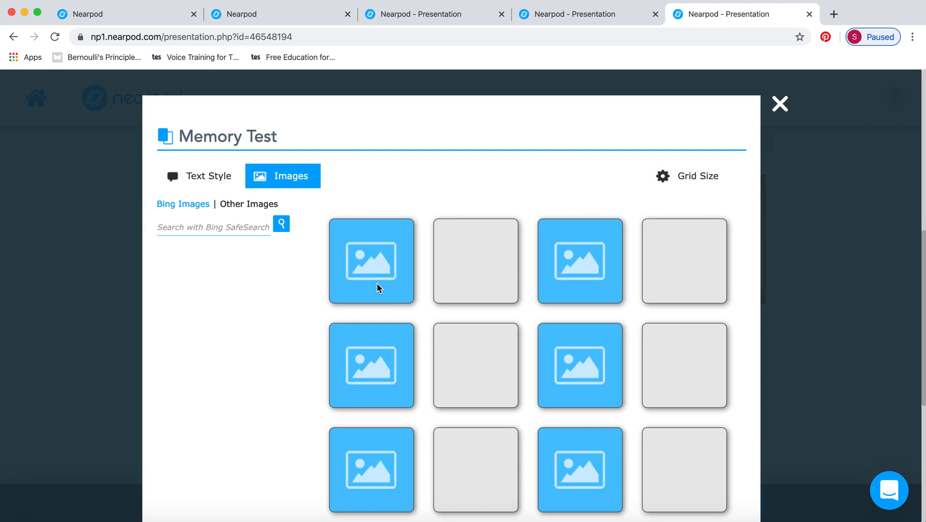
pyautogui.moveTo(380, 261)
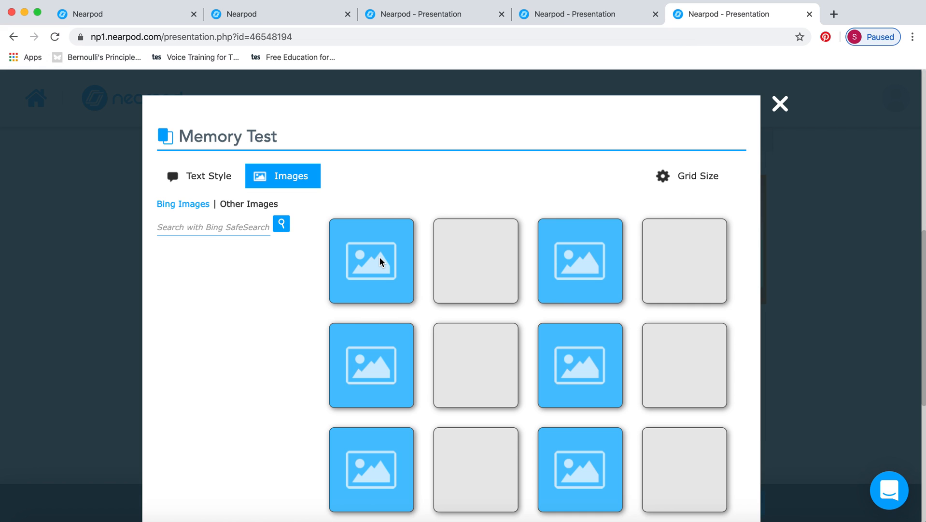
pyautogui.click(700, 176)
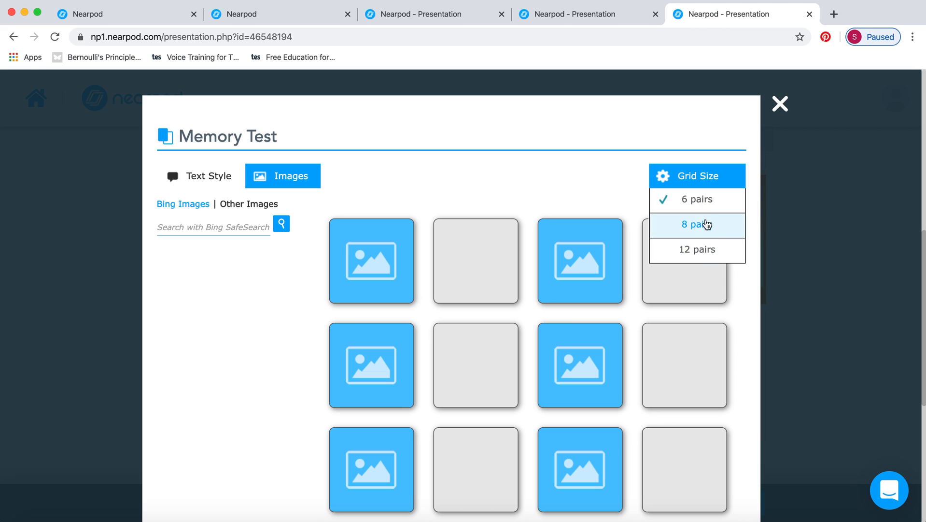
pyautogui.click(780, 104)
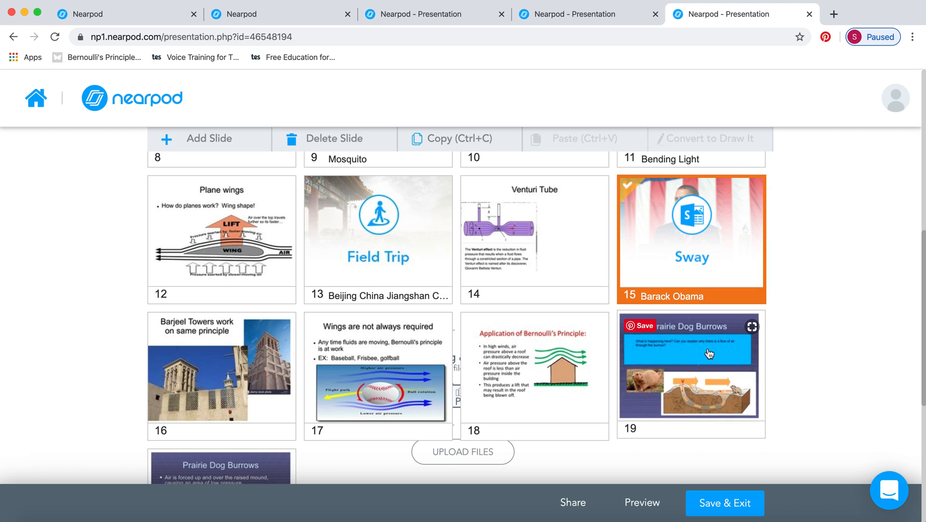
# Start a Quiz activity at slide 19 and mark its second answer as correct.
pyautogui.rightClick(689, 366)
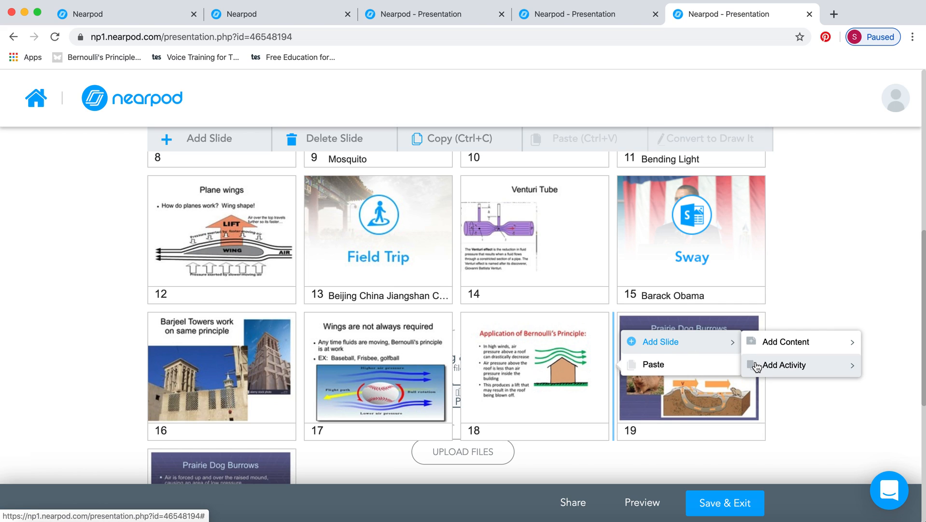
pyautogui.click(784, 341)
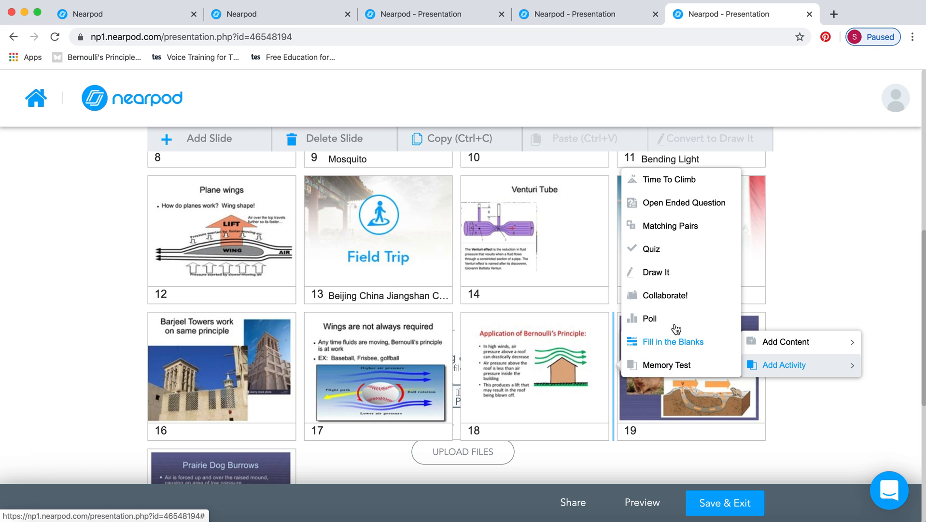
pyautogui.moveTo(651, 252)
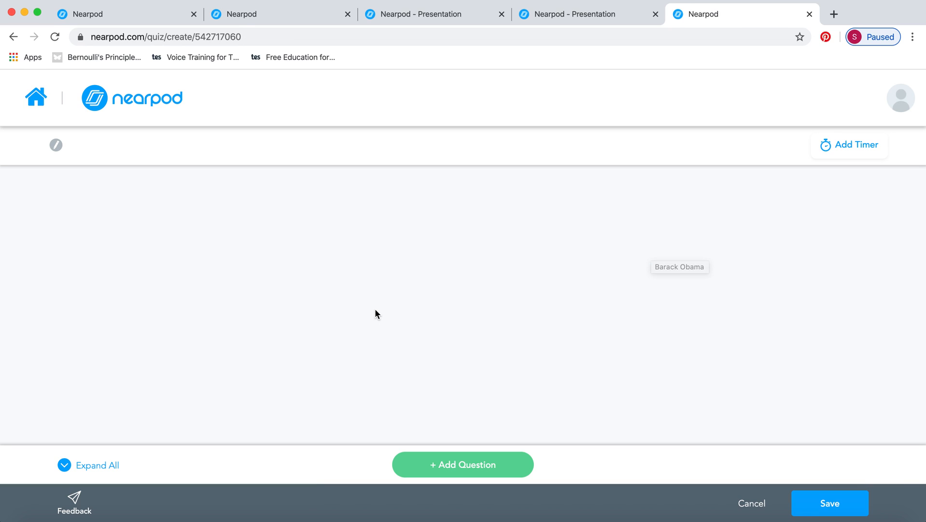
pyautogui.click(463, 464)
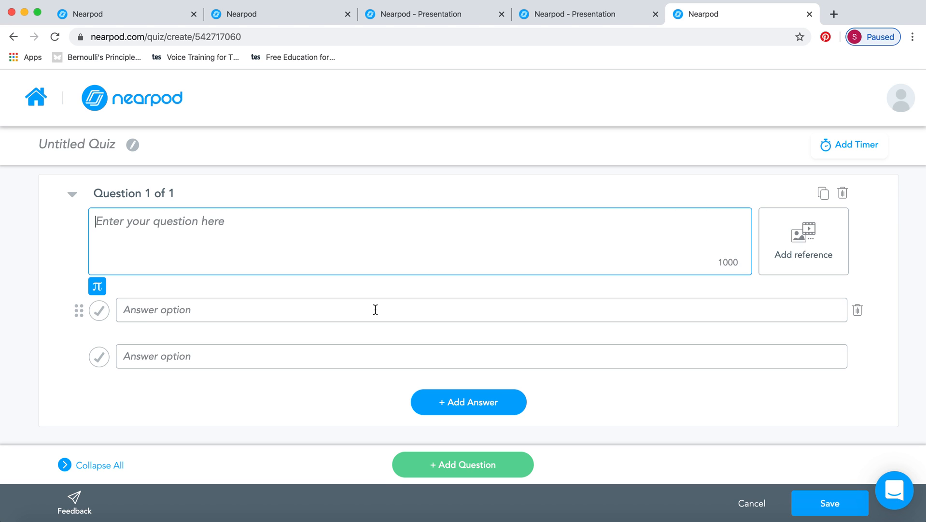
pyautogui.moveTo(491, 231)
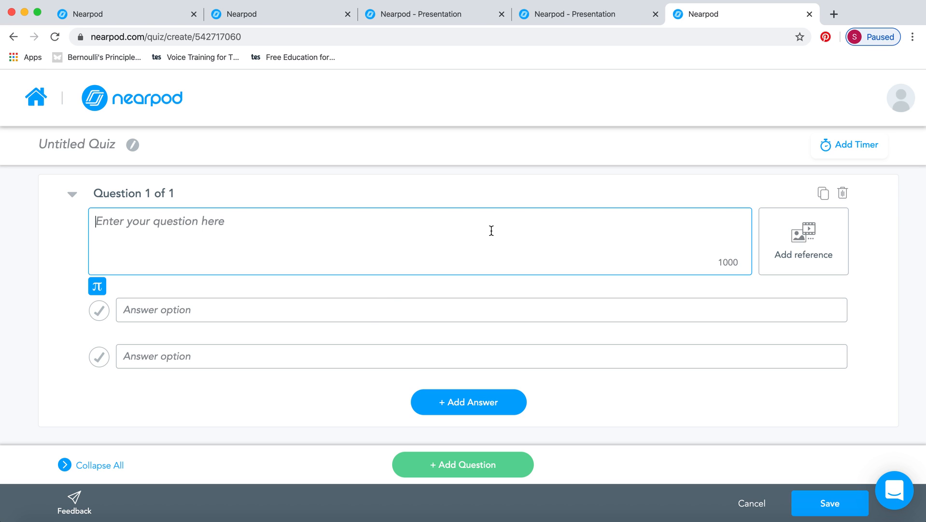
pyautogui.moveTo(245, 389)
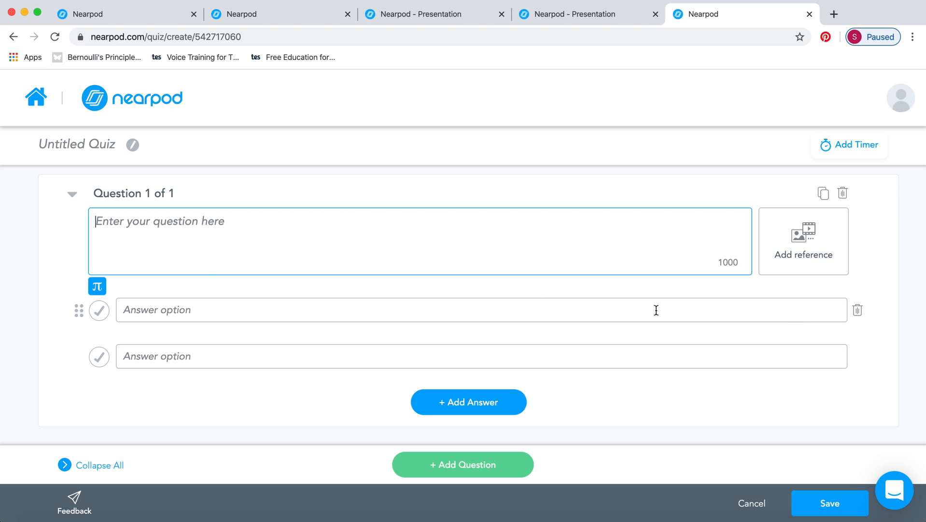
pyautogui.click(99, 356)
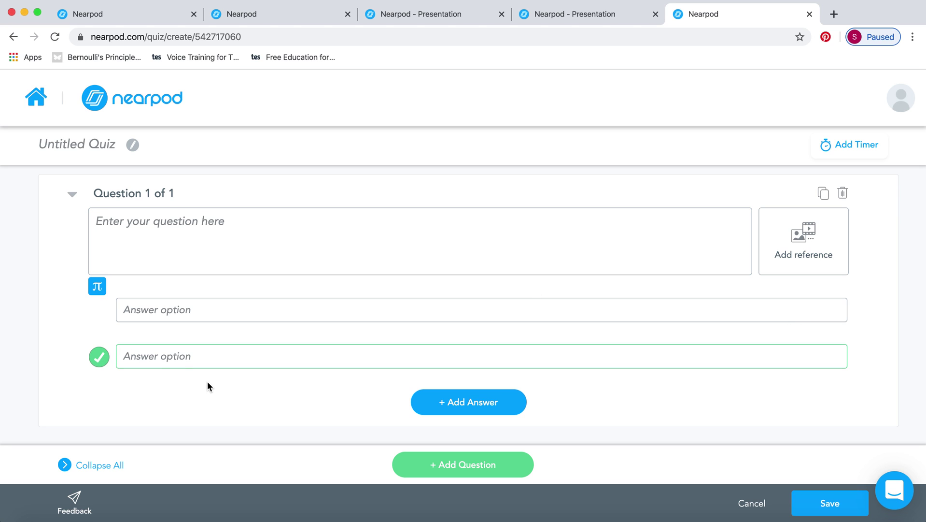
pyautogui.moveTo(822, 193)
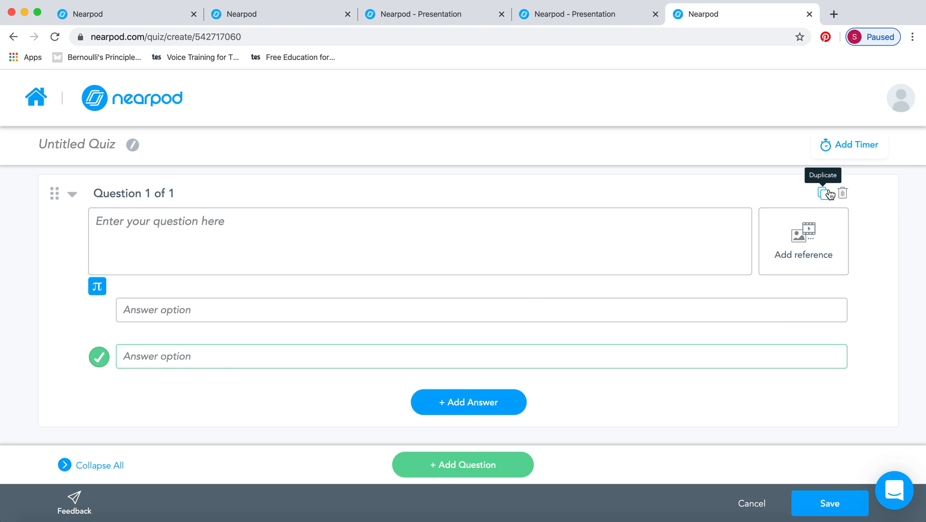
pyautogui.moveTo(822, 198)
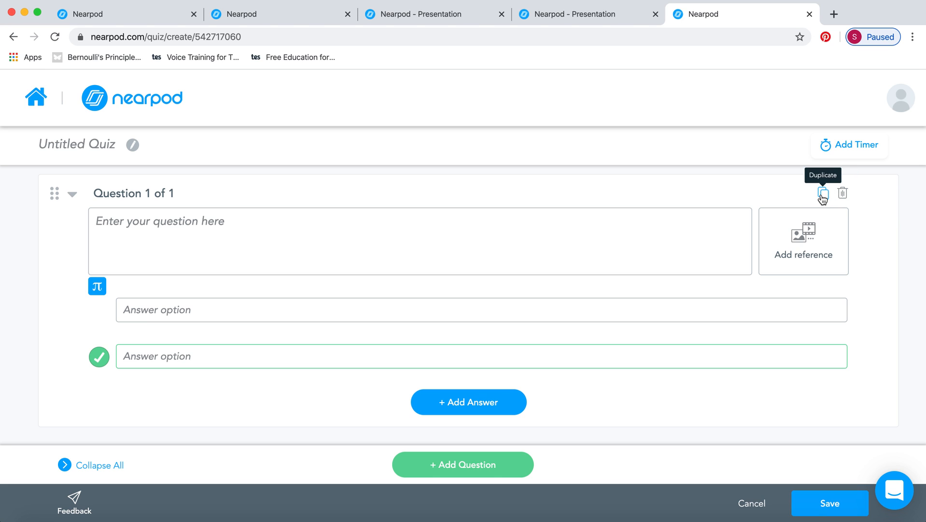
pyautogui.moveTo(820, 203)
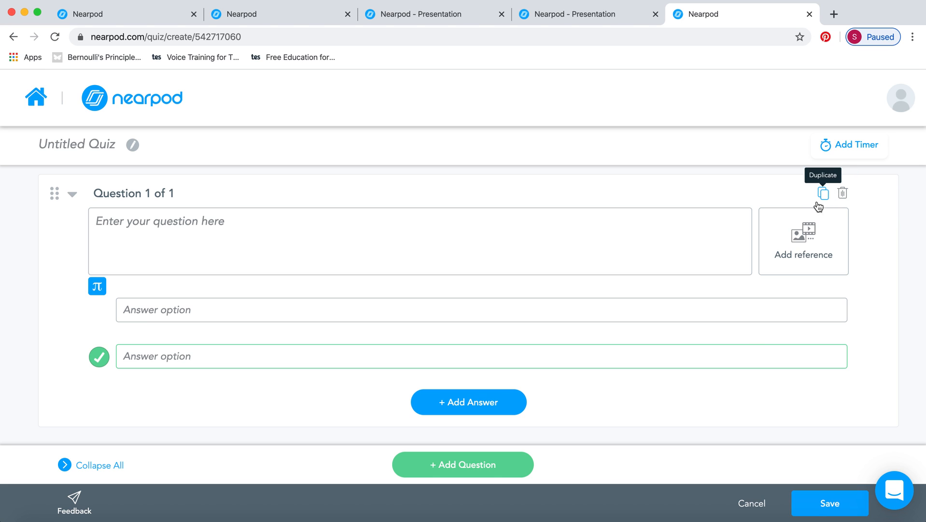
pyautogui.moveTo(746, 343)
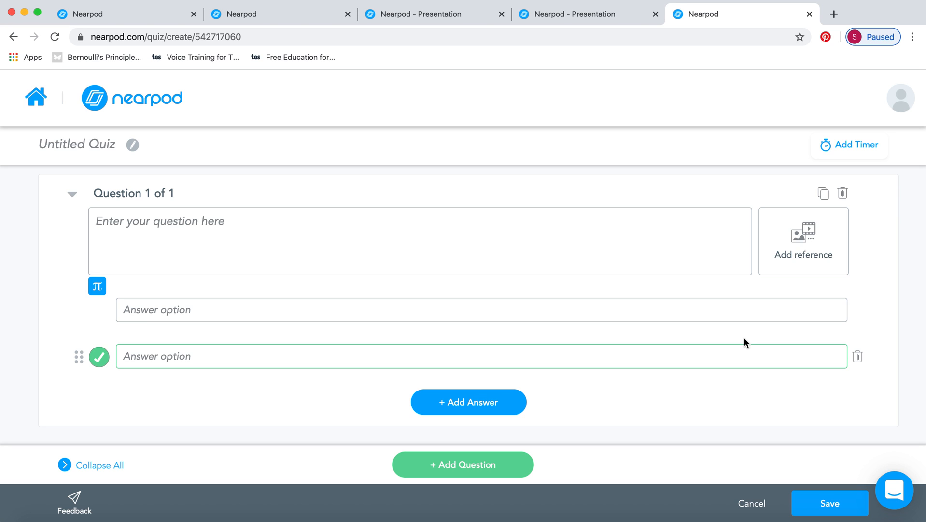
# View the reference media options, then cancel and discard the unfinished quiz.
pyautogui.click(803, 241)
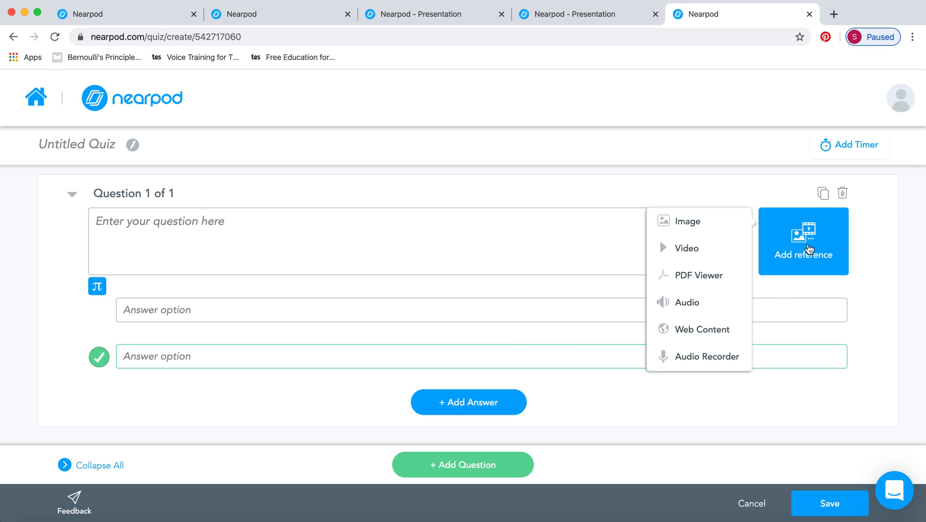
pyautogui.moveTo(789, 461)
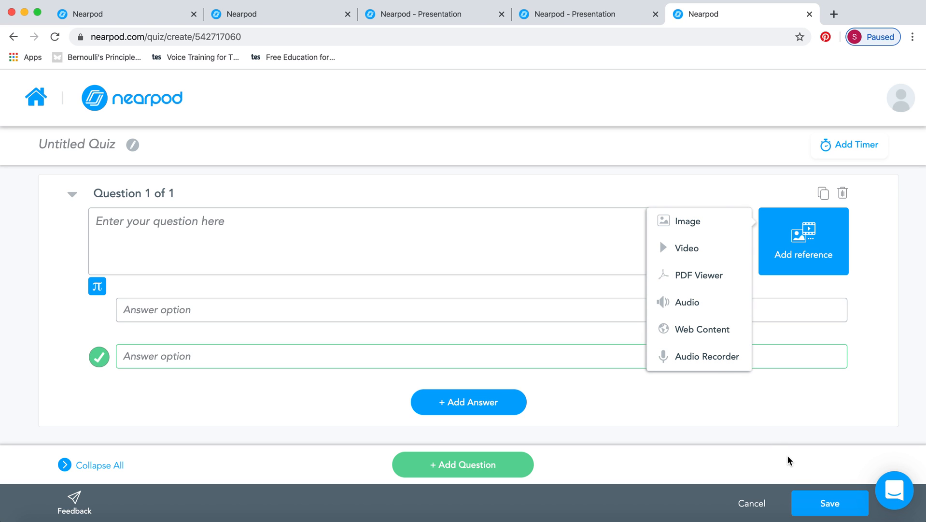
pyautogui.click(751, 503)
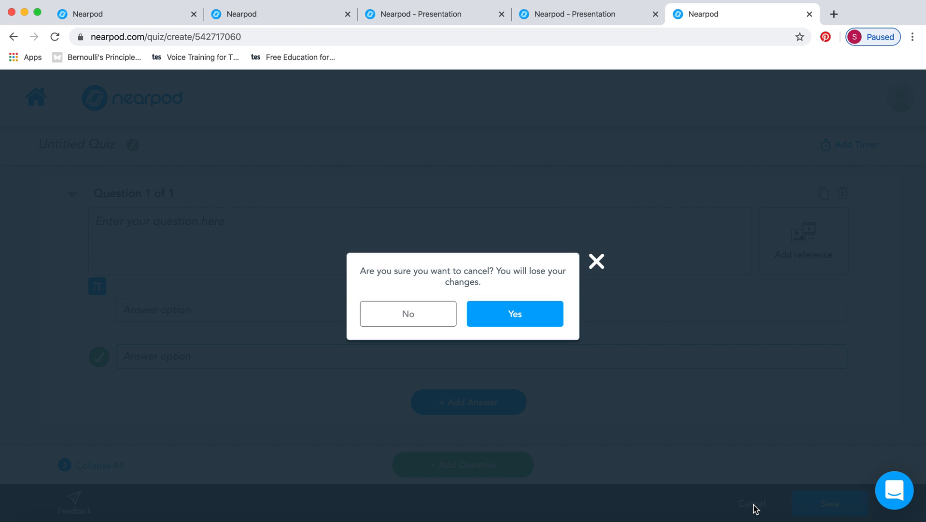
pyautogui.click(514, 313)
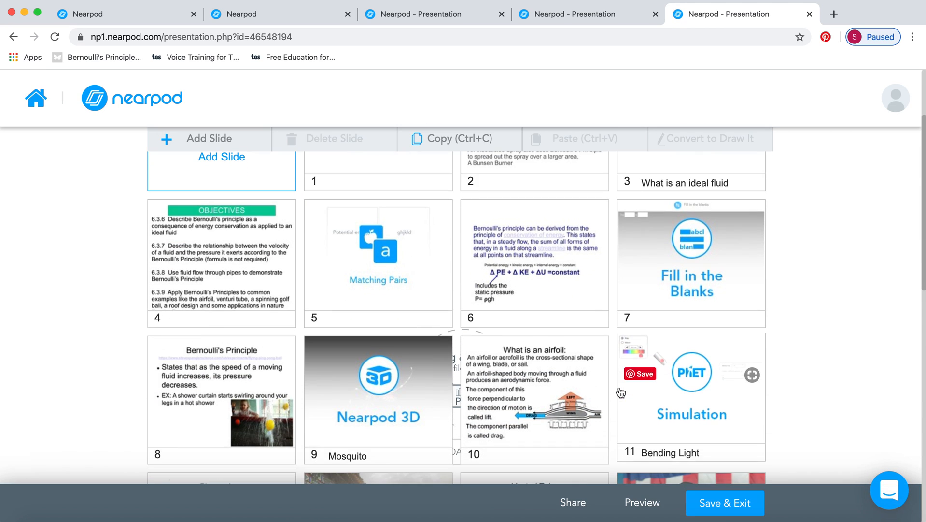
# Choose Time To Climb from the activity list at slide 19.
pyautogui.scroll(-3)
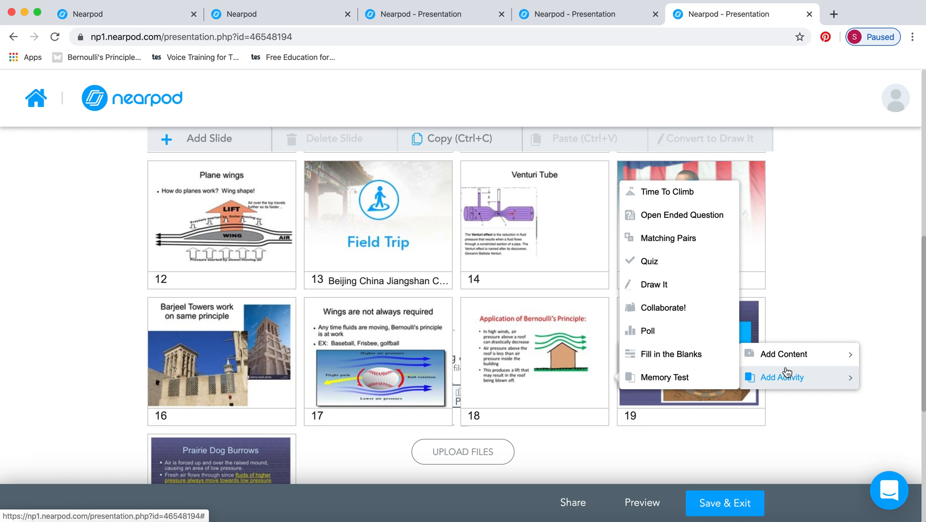
pyautogui.click(665, 191)
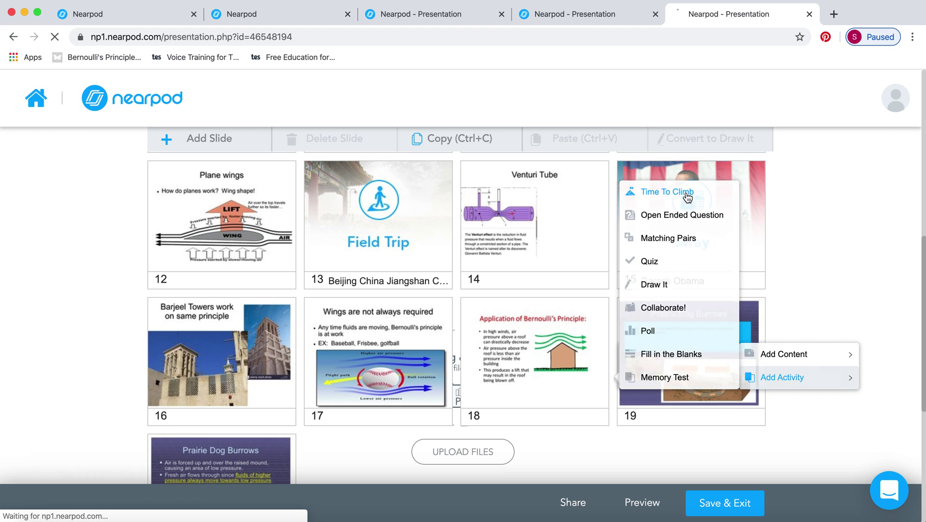
# Toggle the Time to Climb answers to Images and back to Text, then cancel the activity unsaved.
pyautogui.click(666, 191)
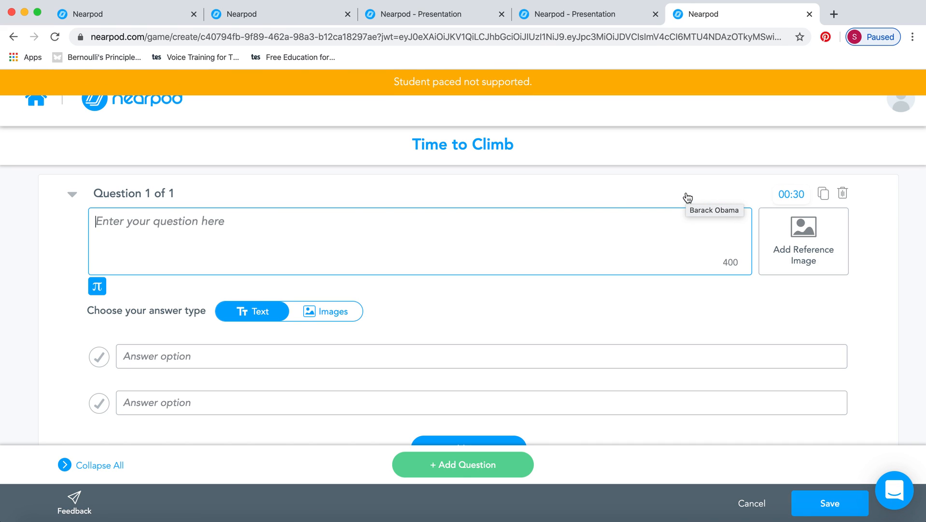
pyautogui.moveTo(487, 232)
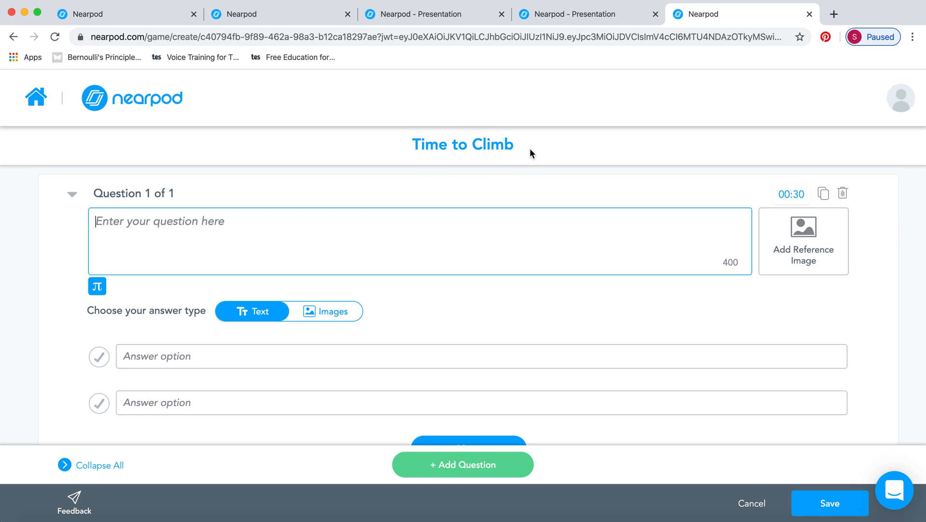
pyautogui.moveTo(453, 357)
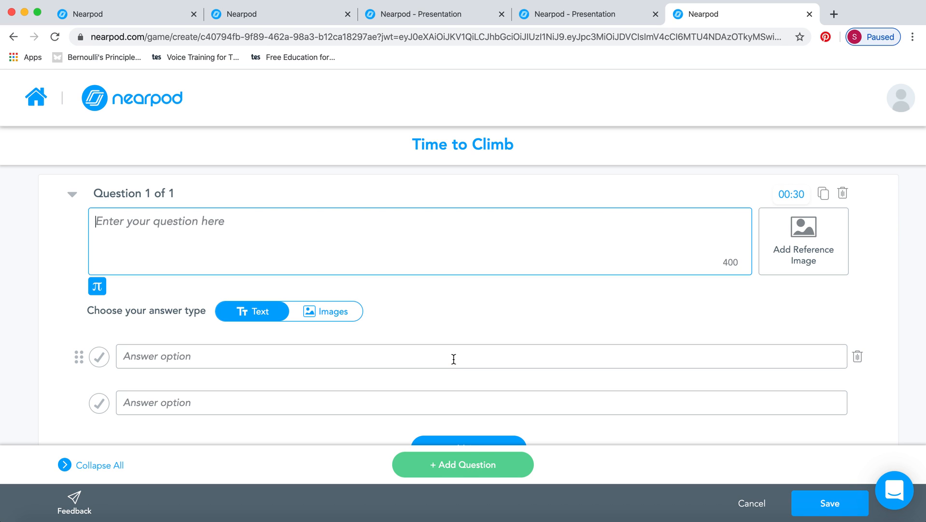
pyautogui.moveTo(455, 344)
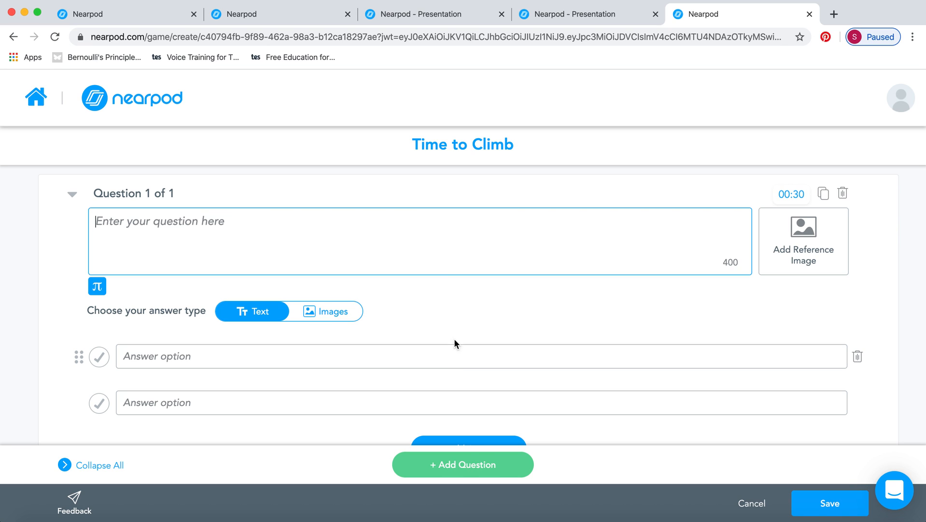
pyautogui.moveTo(408, 237)
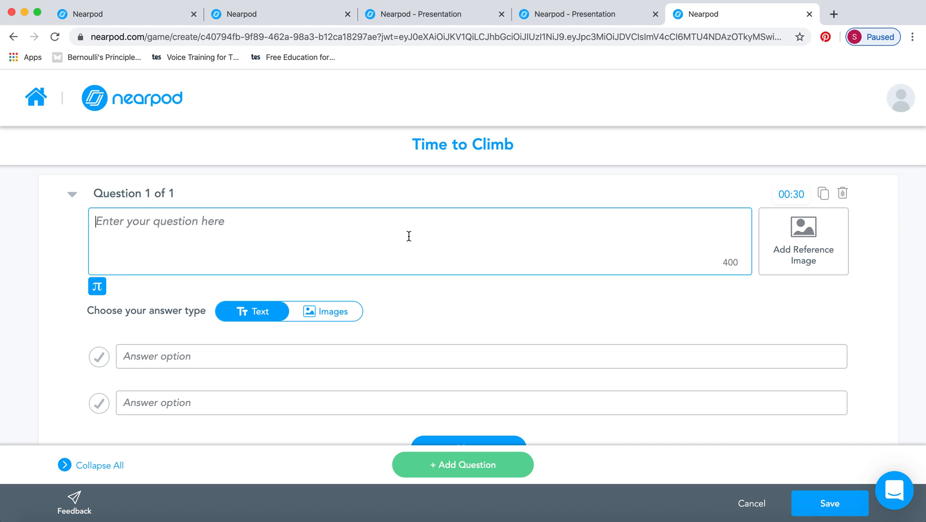
pyautogui.scroll(-3)
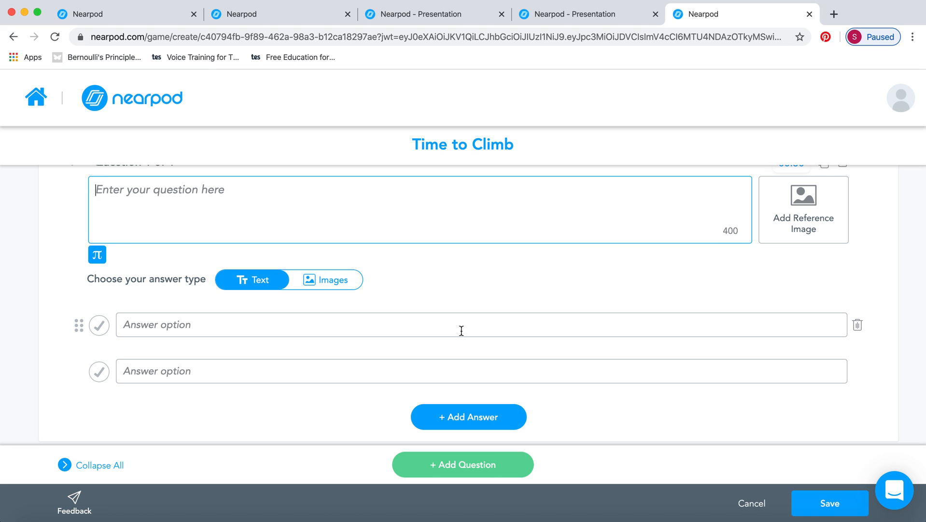
pyautogui.scroll(3)
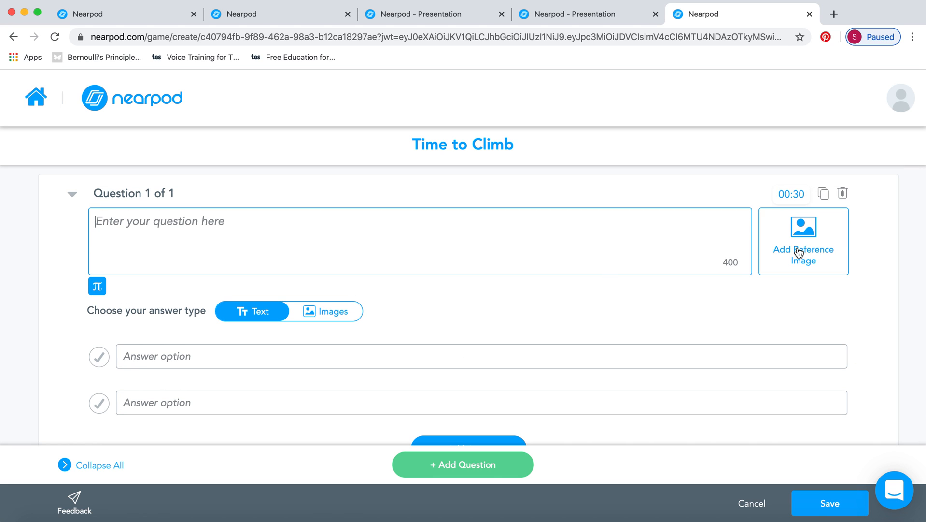
pyautogui.moveTo(803, 266)
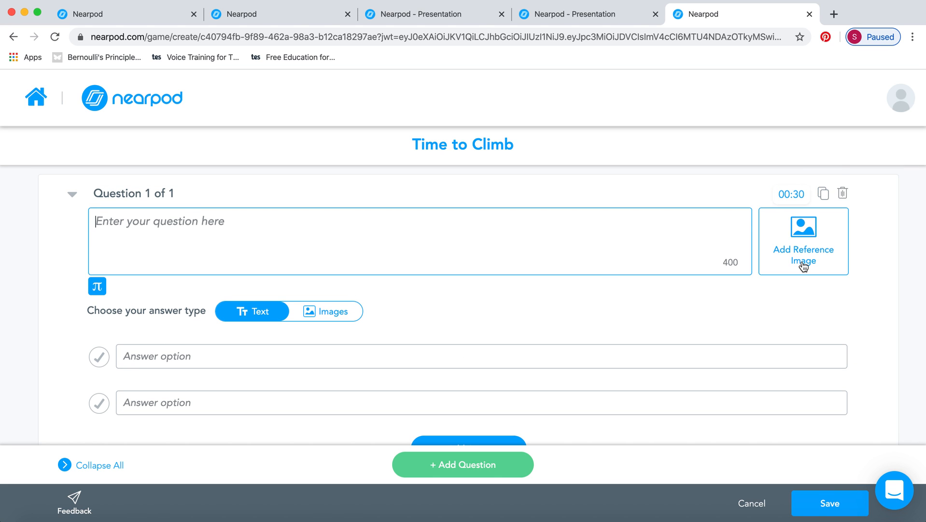
pyautogui.moveTo(308, 315)
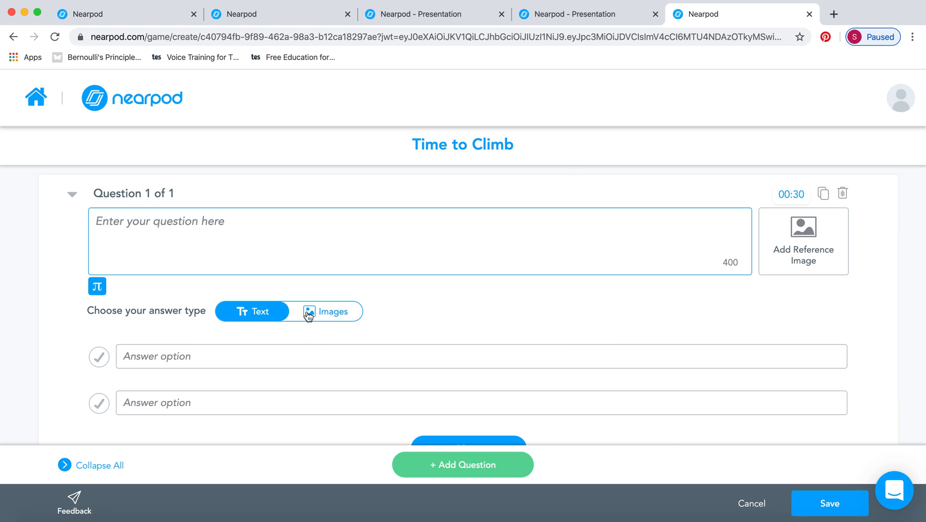
pyautogui.click(325, 311)
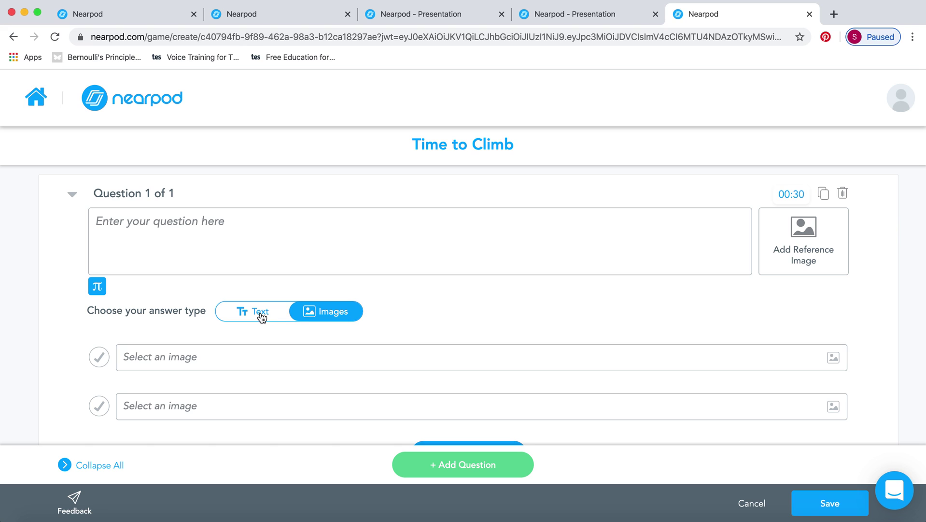
pyautogui.click(252, 311)
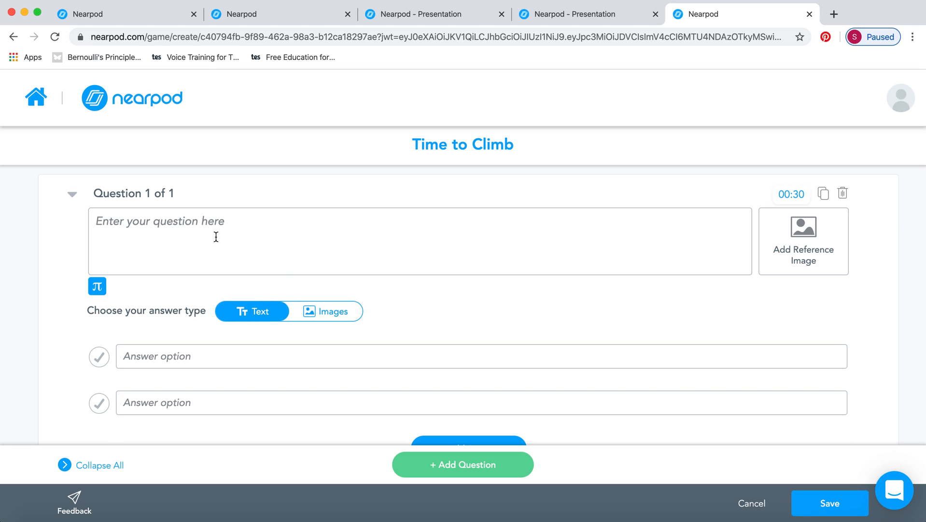
pyautogui.moveTo(761, 512)
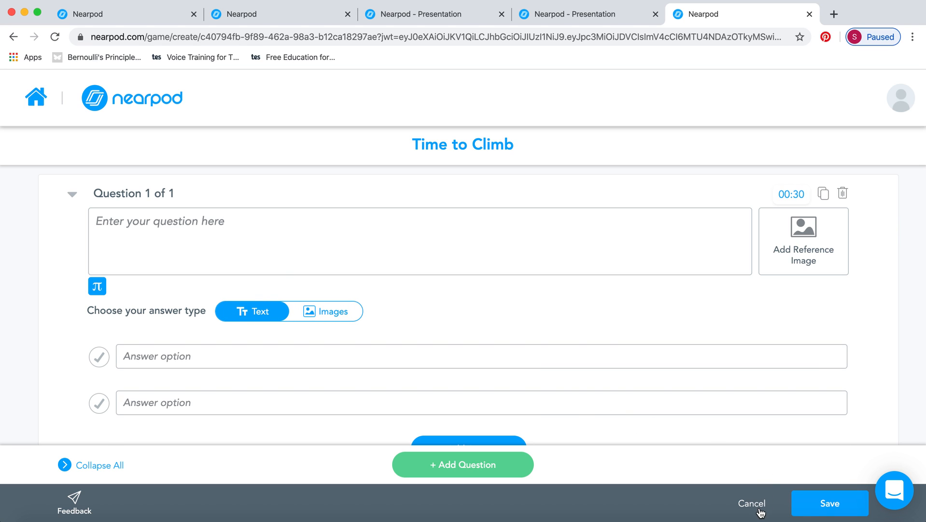
pyautogui.click(828, 502)
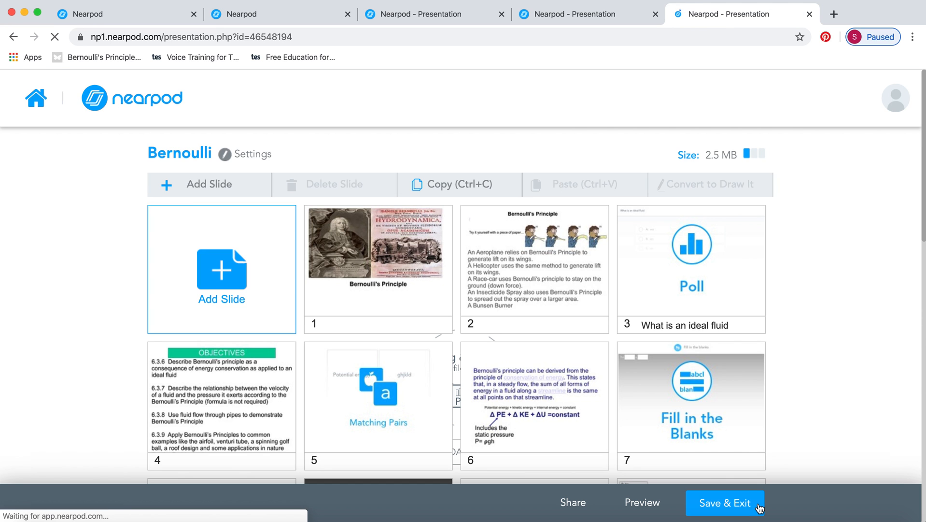
# Show the Add Activity list at slide 19 to pick Collaborate!
pyautogui.scroll(-3)
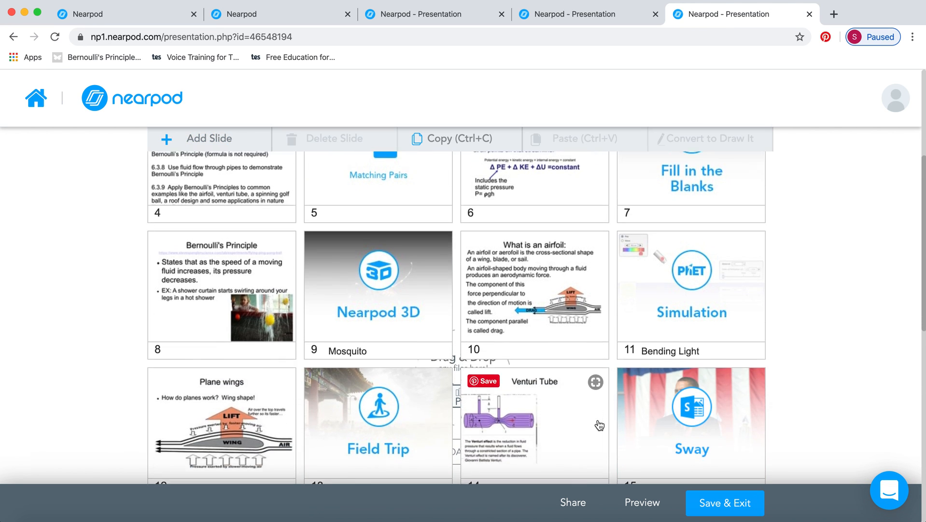
pyautogui.scroll(-3)
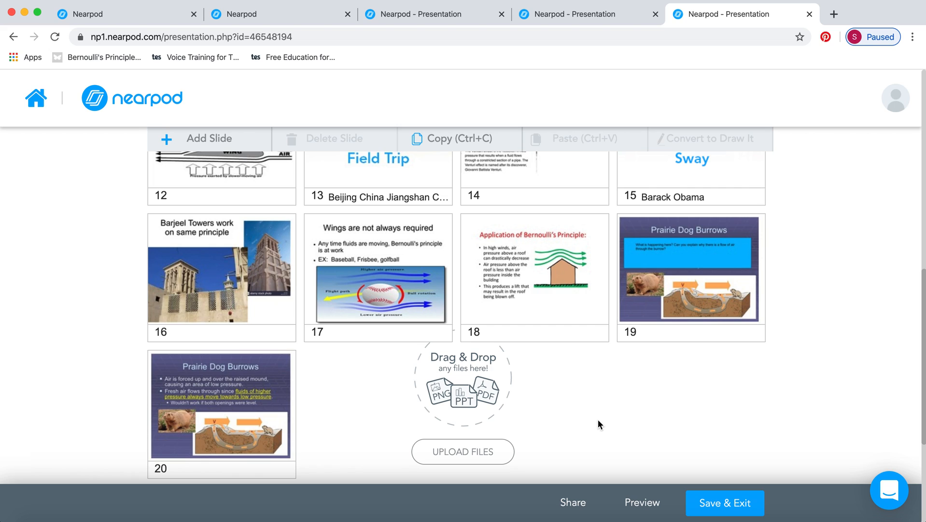
pyautogui.moveTo(622, 320)
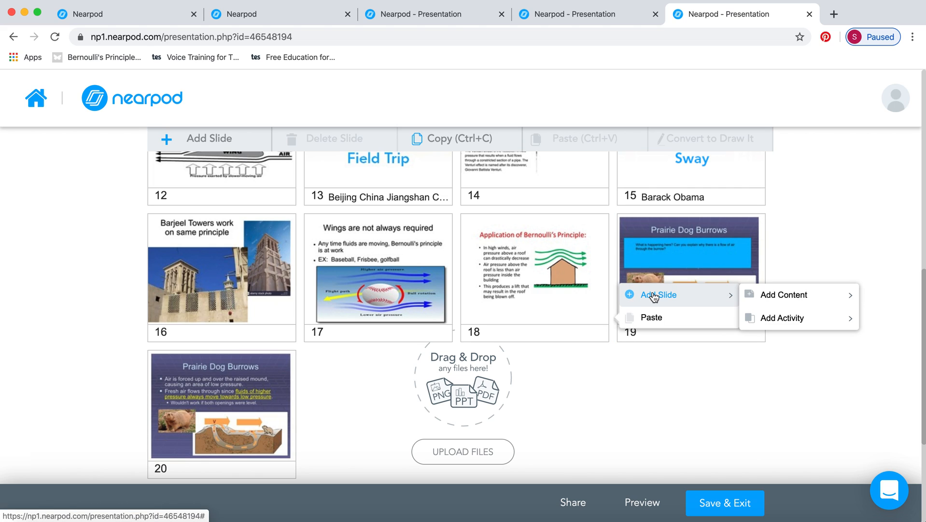
pyautogui.moveTo(779, 322)
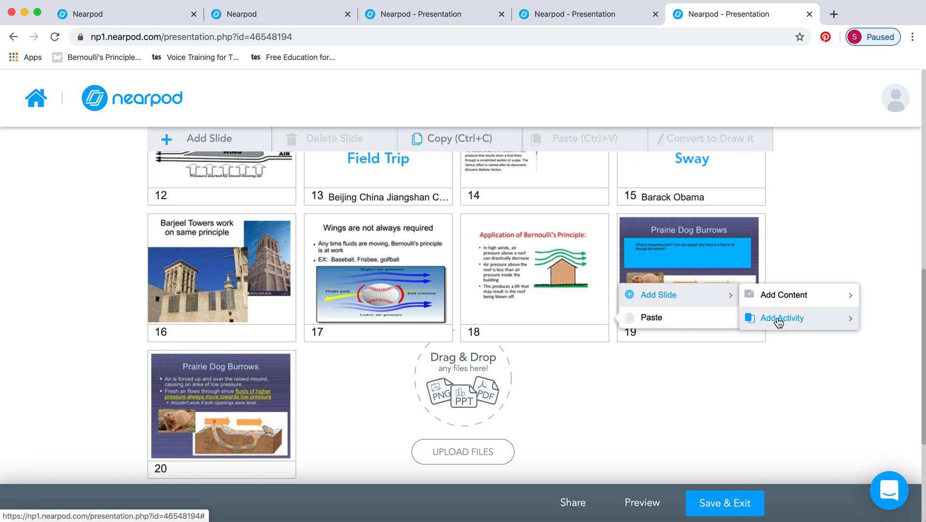
pyautogui.click(782, 318)
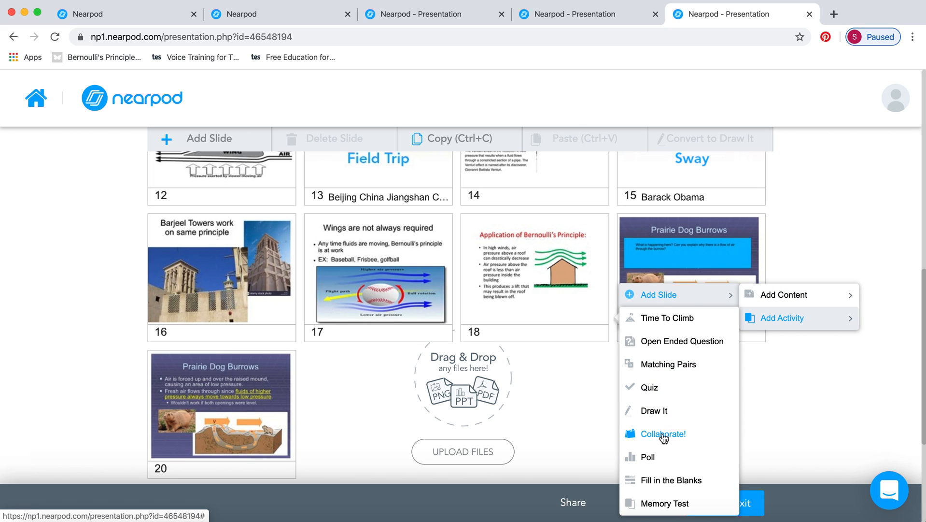
# Add a Collaborate! board and title it "brainstorm what did you learn".
pyautogui.click(664, 432)
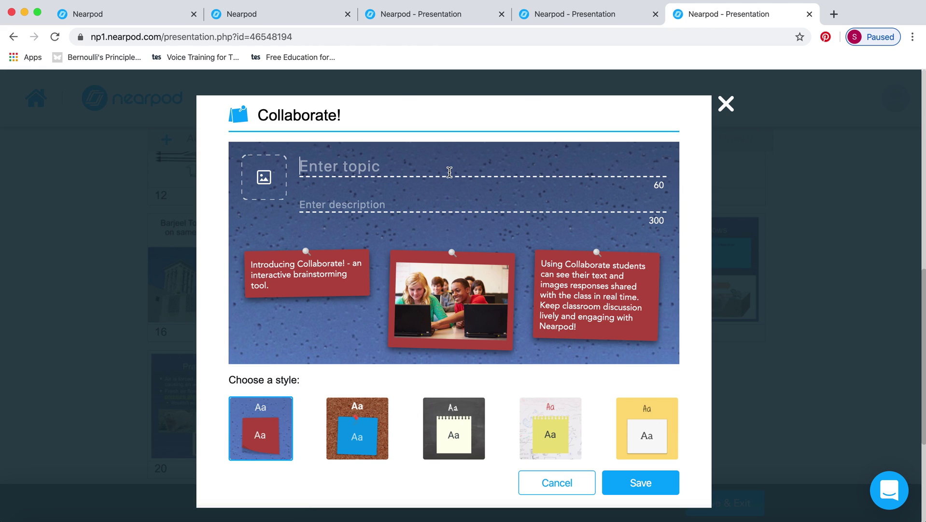
pyautogui.write('brain')
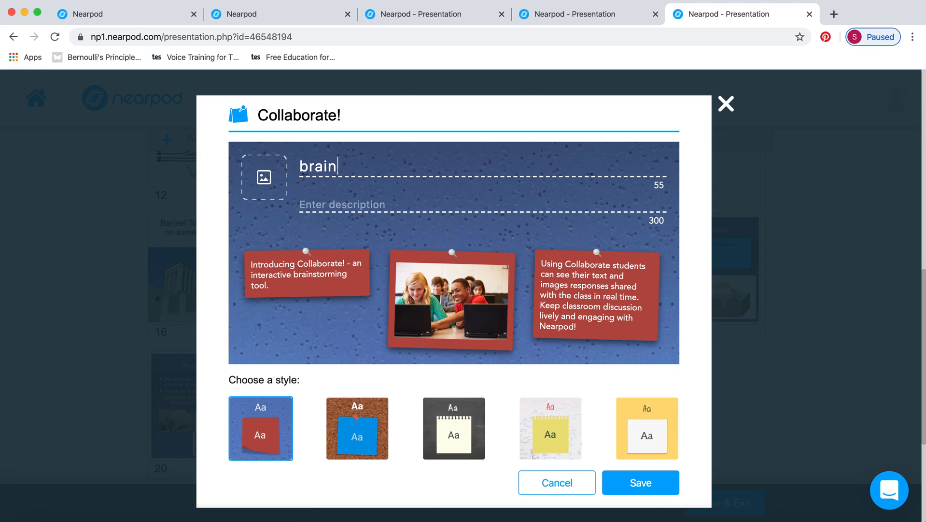
pyautogui.write('storm')
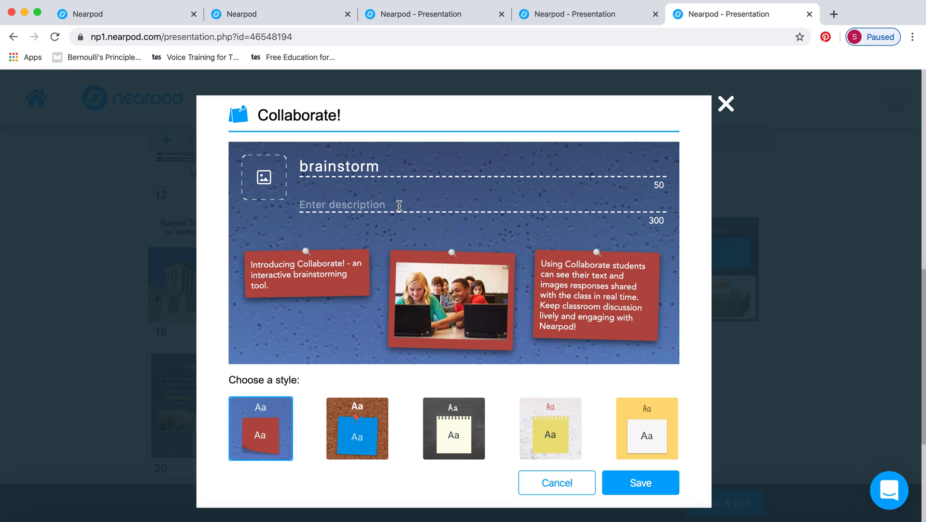
pyautogui.moveTo(399, 173)
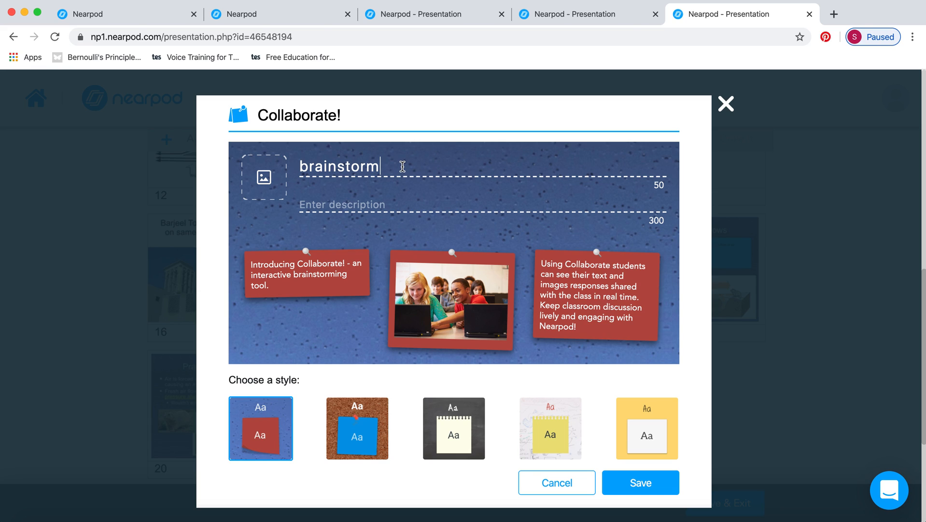
pyautogui.write('what')
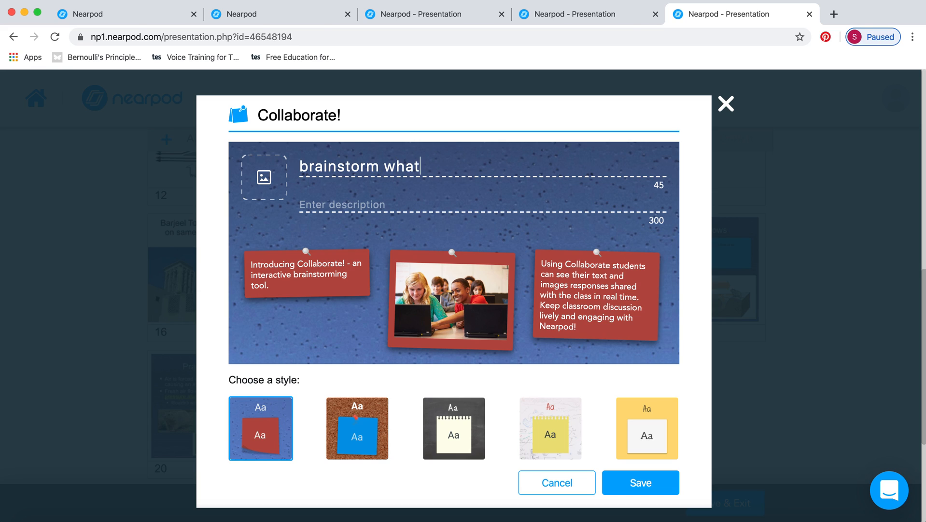
pyautogui.write('did you')
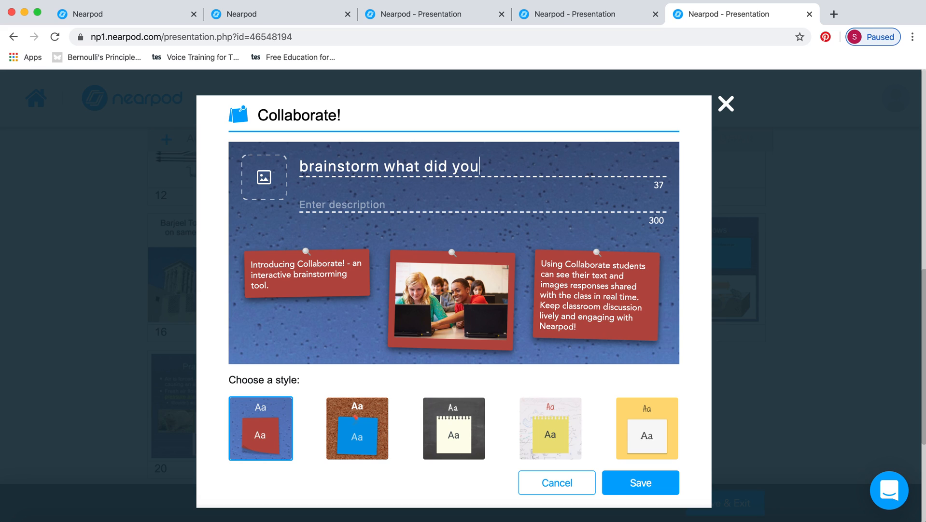
pyautogui.write('learn')
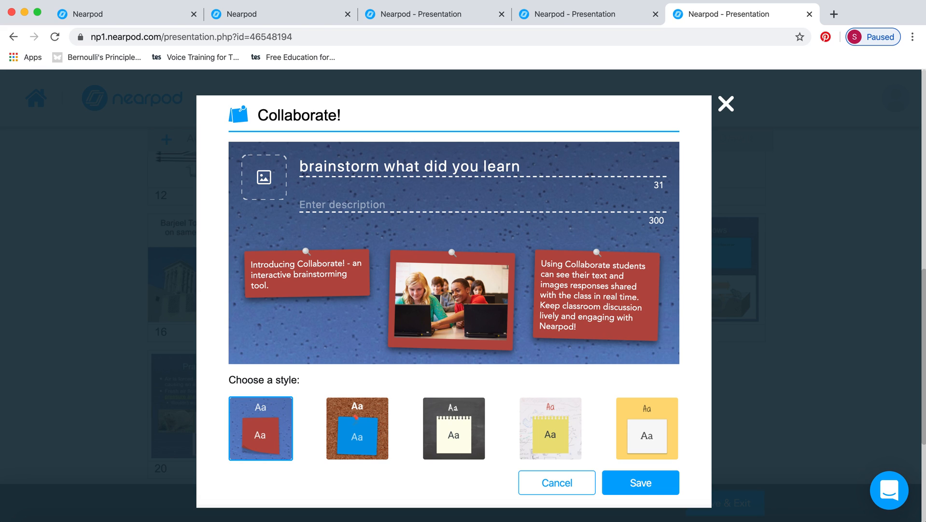
pyautogui.moveTo(425, 431)
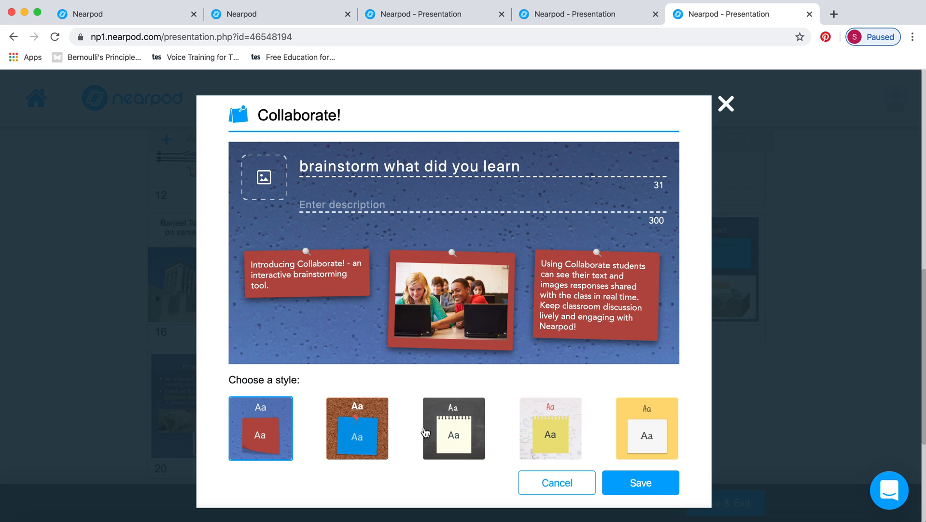
pyautogui.moveTo(666, 350)
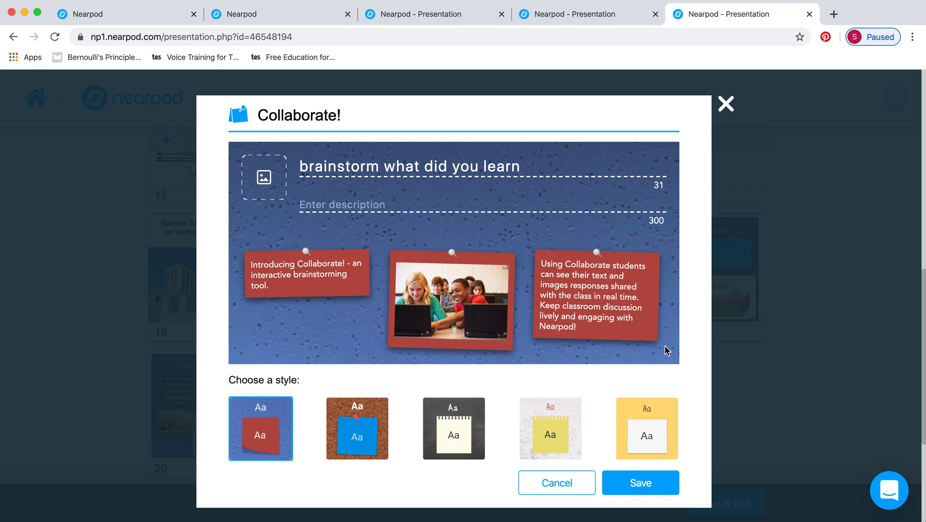
# Save the Collaborate! board into the Bernoulli lesson with the default style.
pyautogui.click(639, 483)
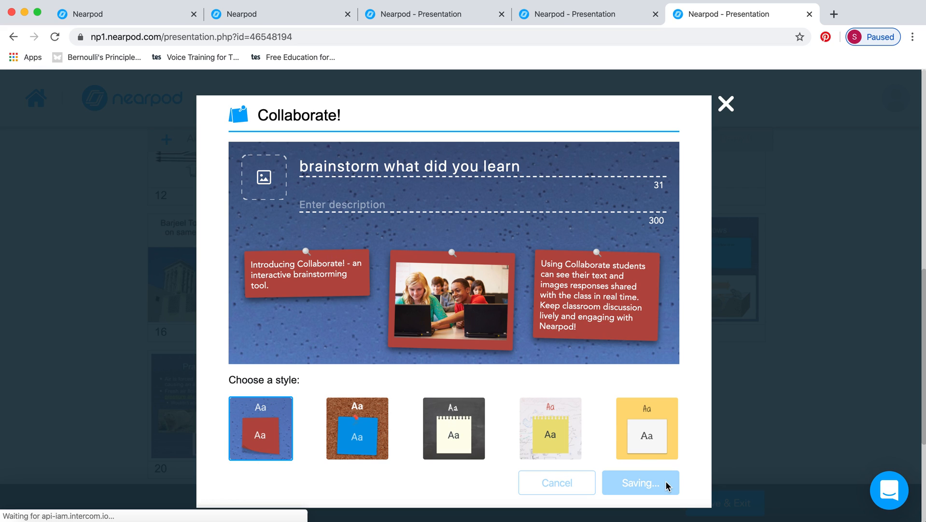
pyautogui.click(640, 482)
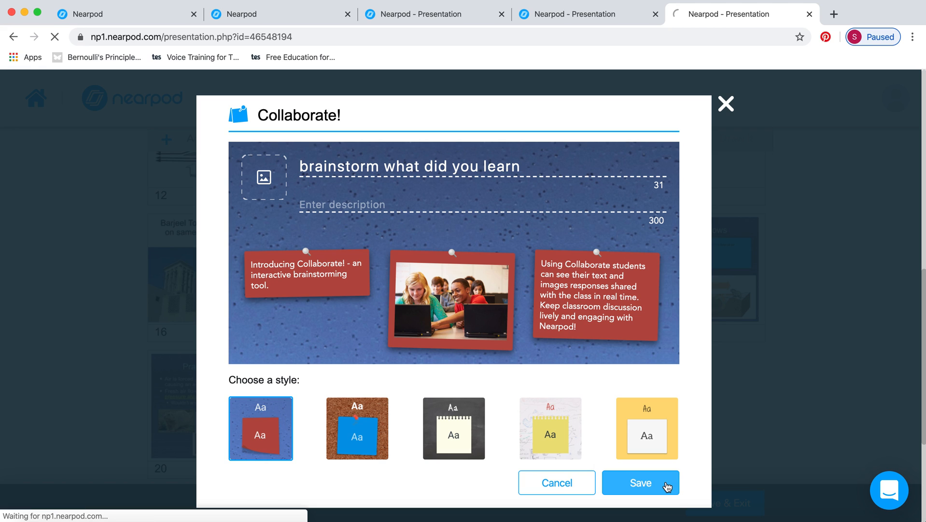
pyautogui.click(639, 482)
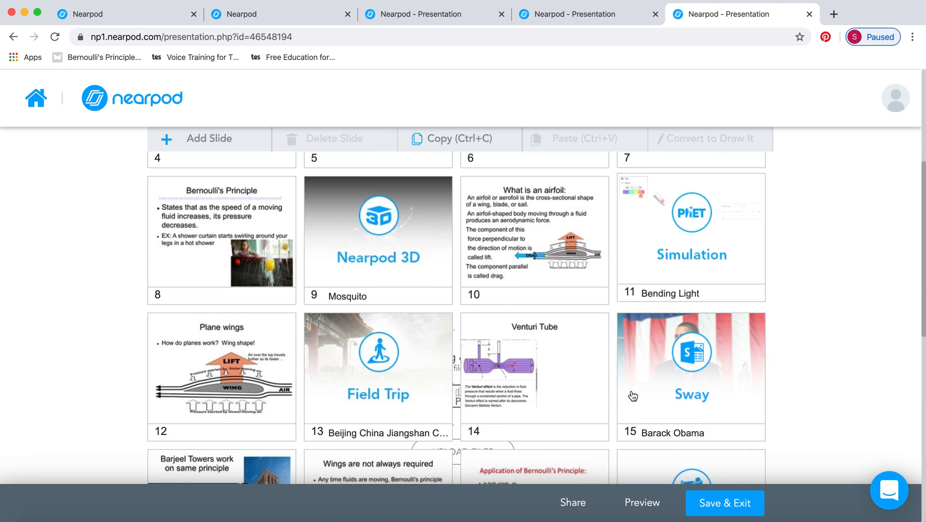
# Check the brainstorm board sits as slide 19, then start Save & Exit.
pyautogui.scroll(-3)
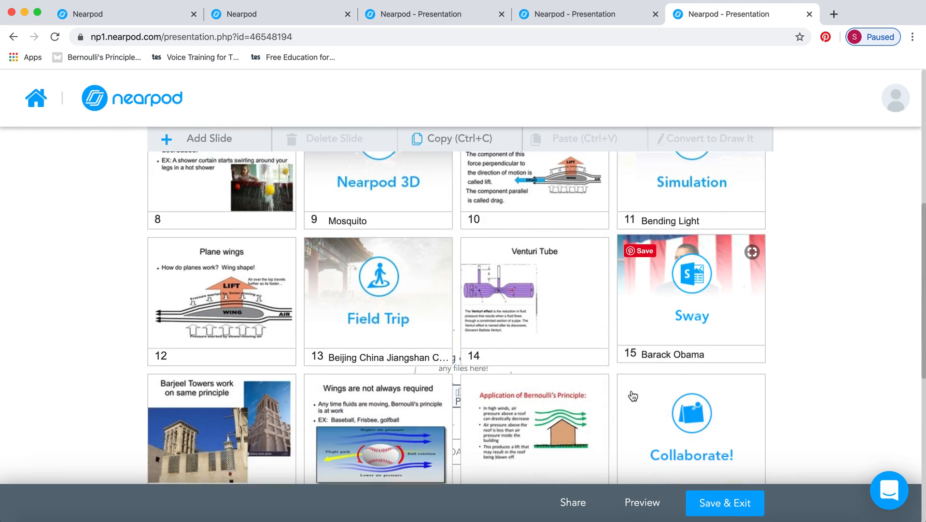
pyautogui.scroll(-3)
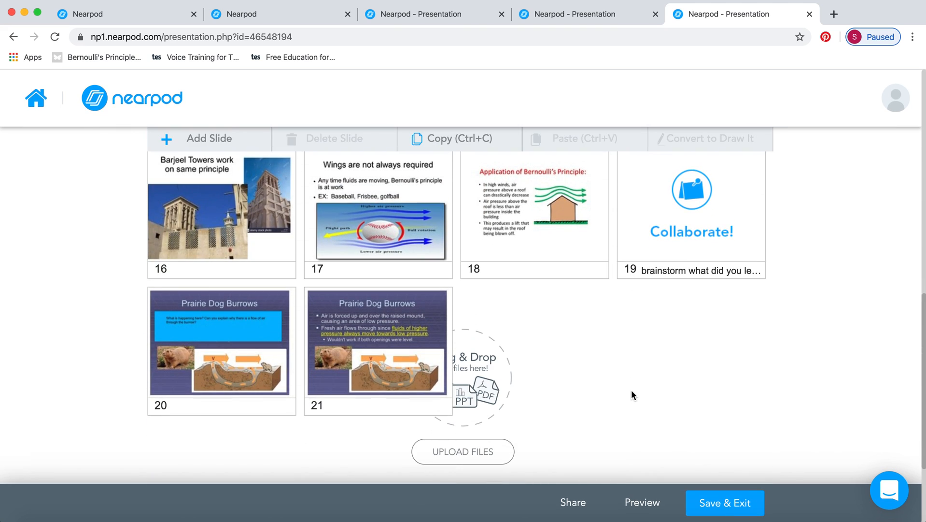
pyautogui.moveTo(670, 350)
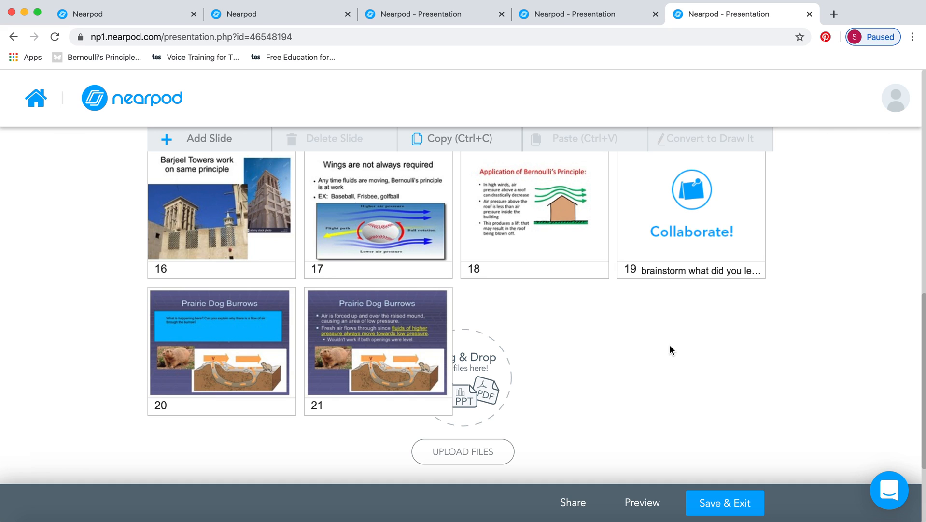
pyautogui.scroll(3)
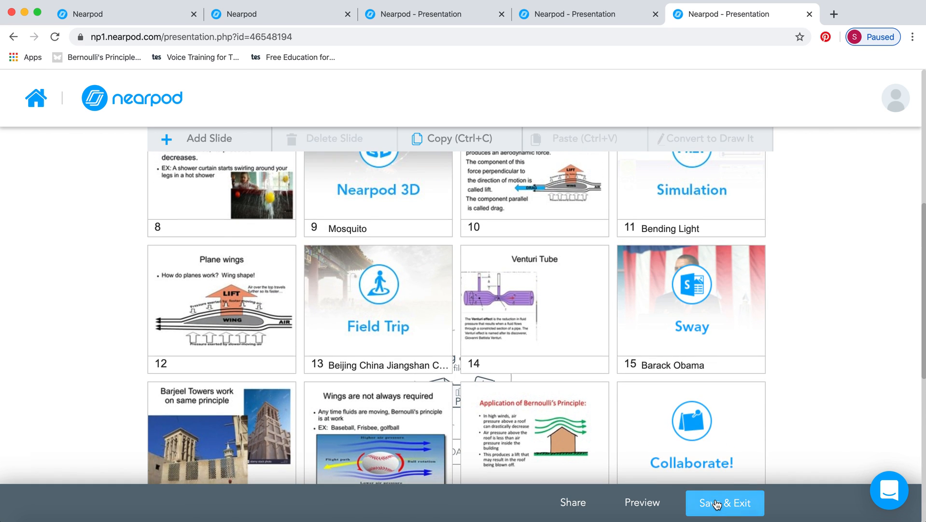
pyautogui.moveTo(654, 388)
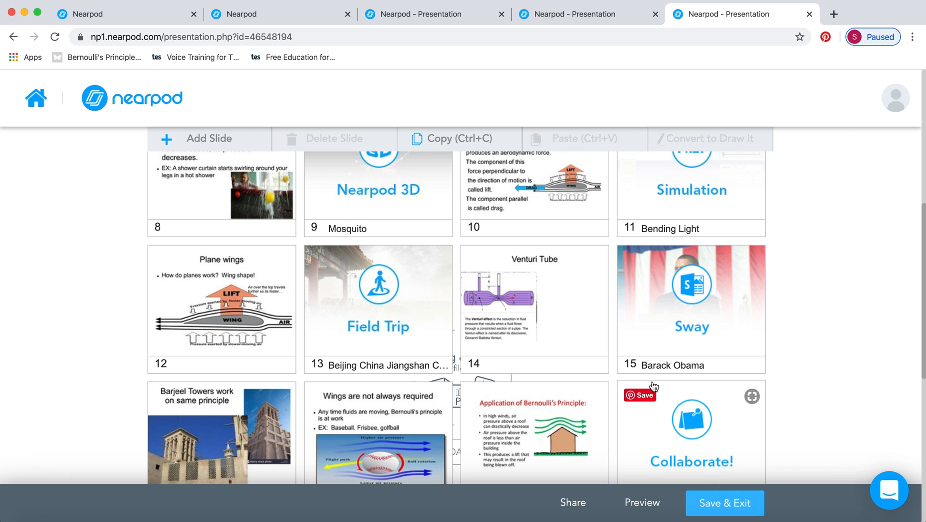
pyautogui.scroll(-3)
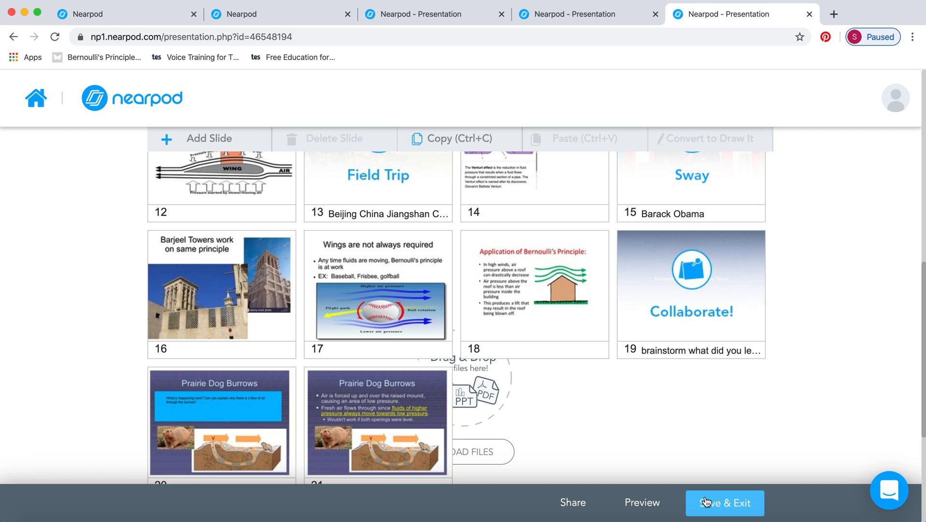
pyautogui.click(725, 502)
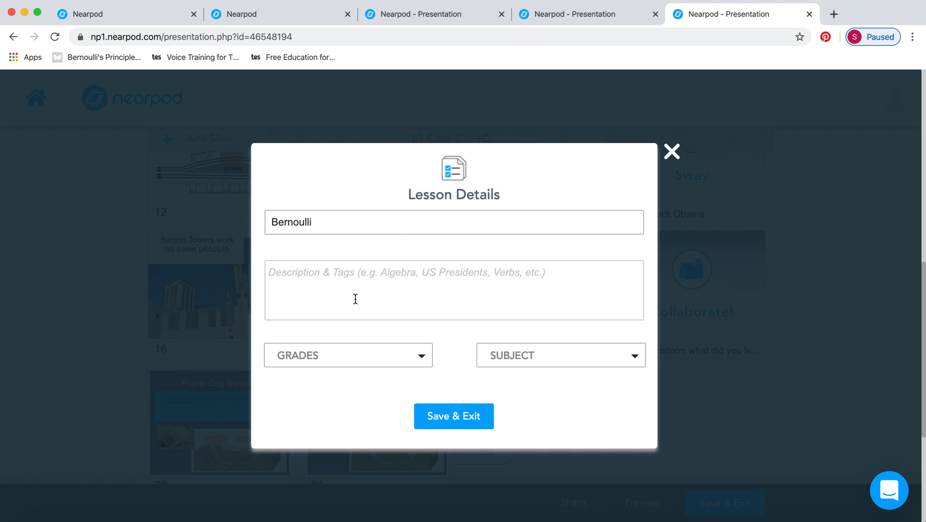
pyautogui.moveTo(479, 291)
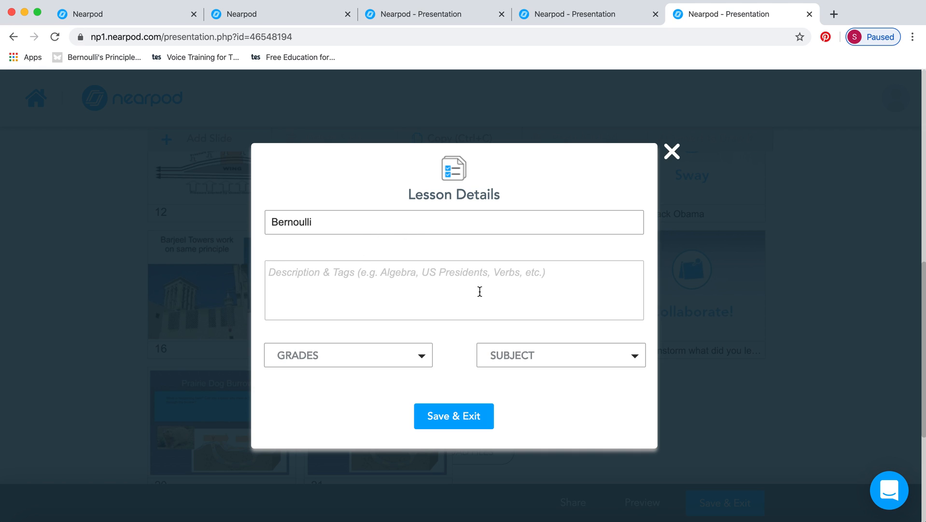
# Tag the lesson grades 10th and 11th, subject Science, and save to My Library.
pyautogui.click(347, 354)
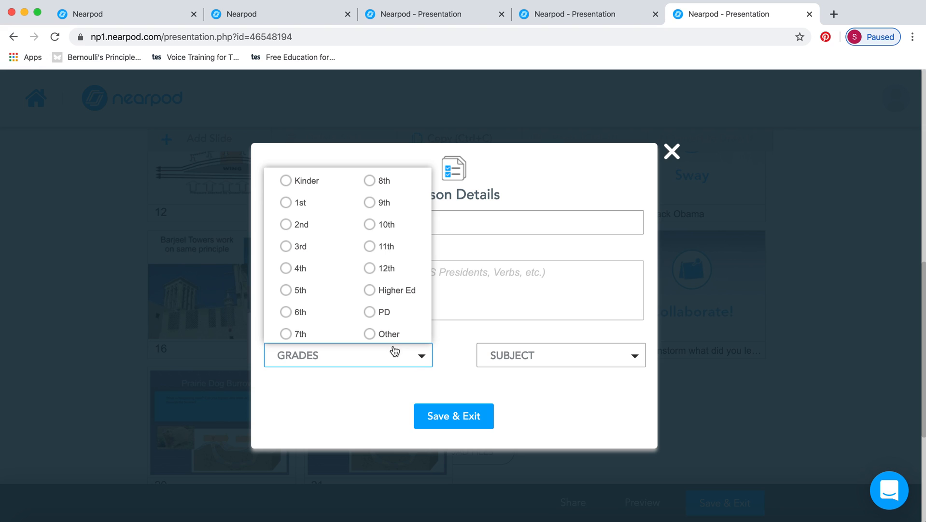
pyautogui.click(369, 246)
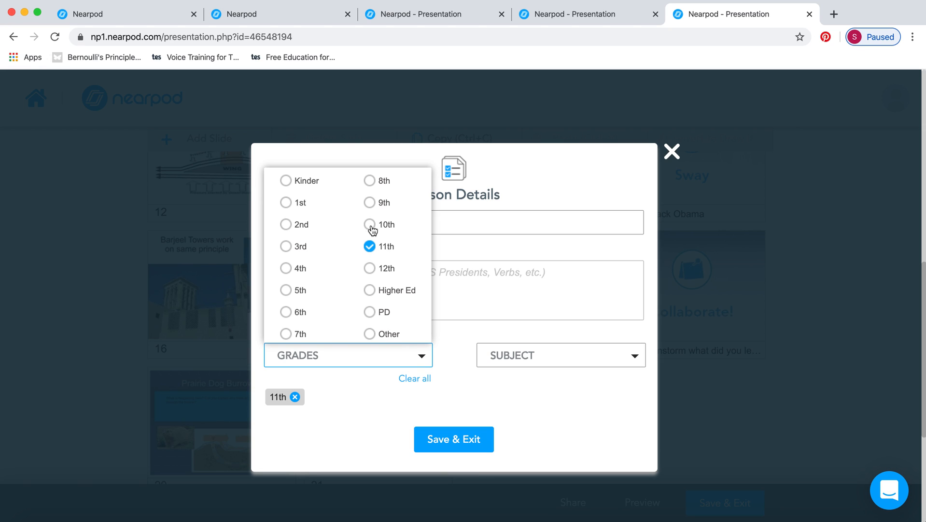
pyautogui.click(369, 225)
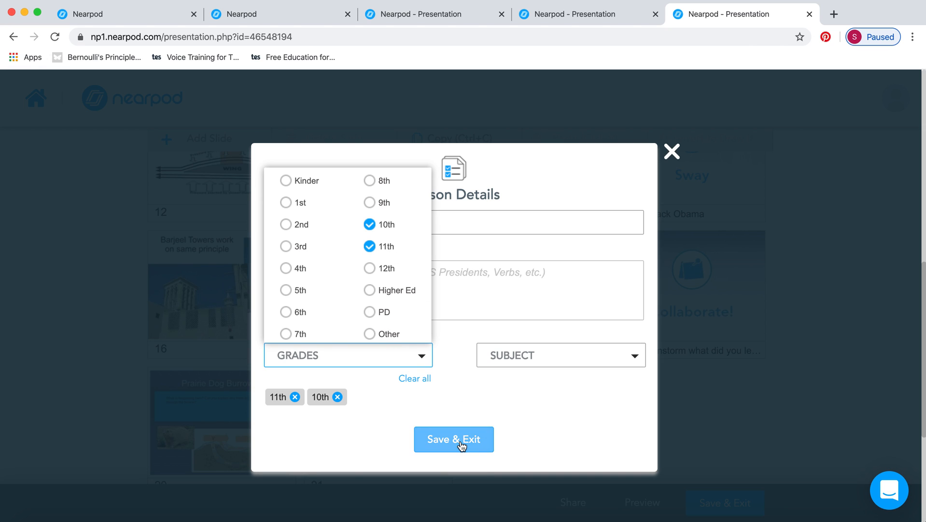
pyautogui.click(523, 314)
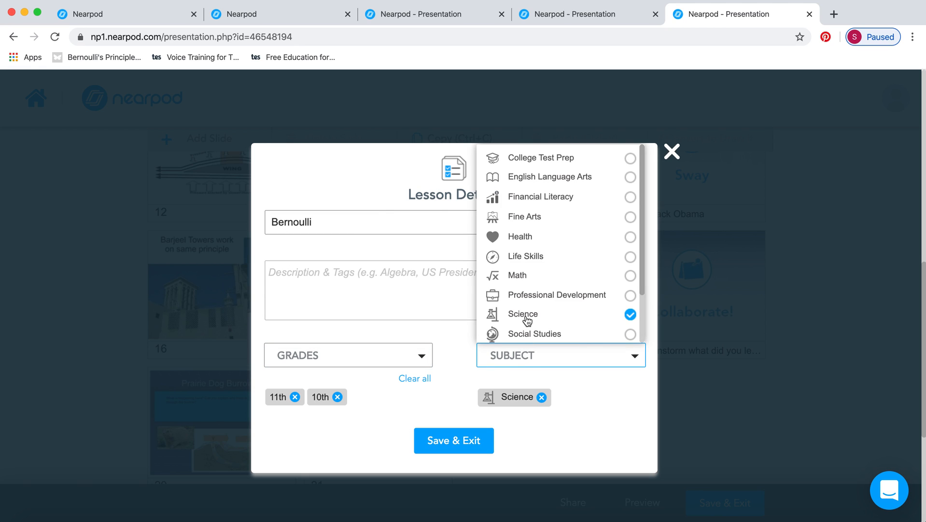
pyautogui.click(453, 440)
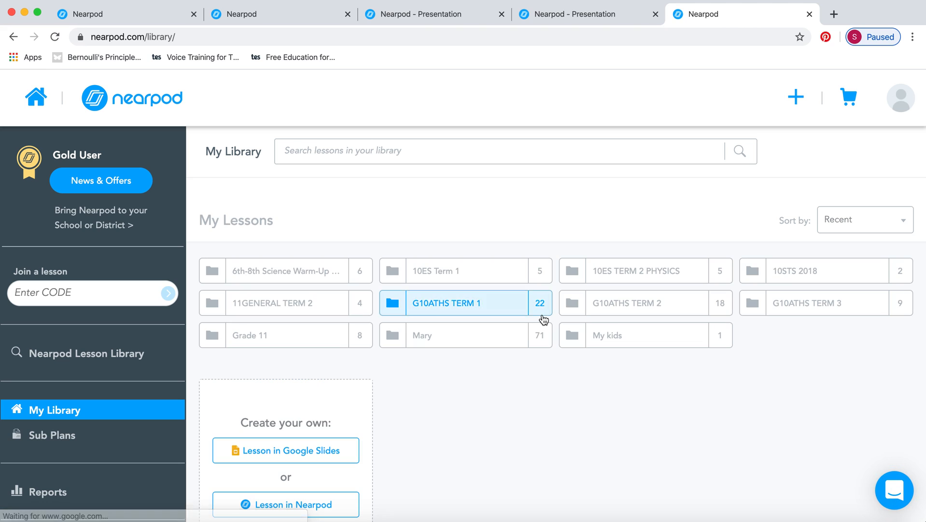
pyautogui.scroll(-3)
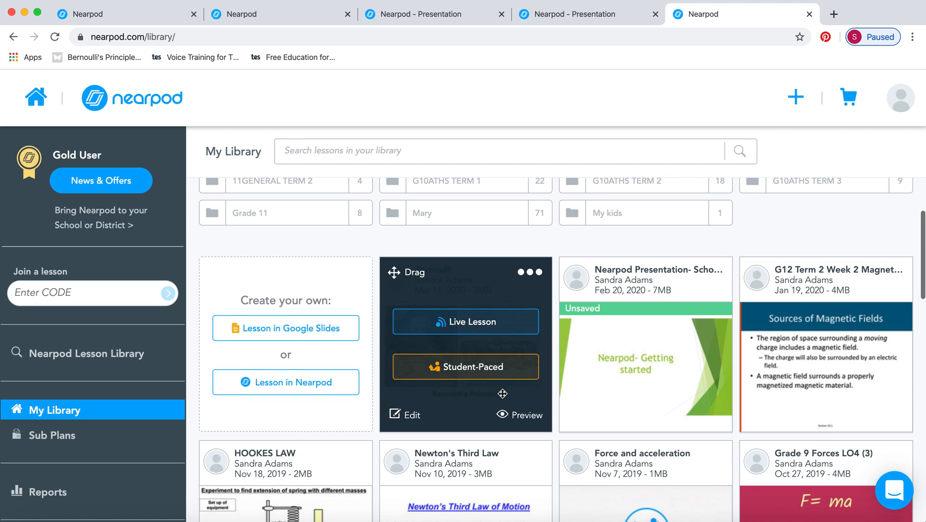